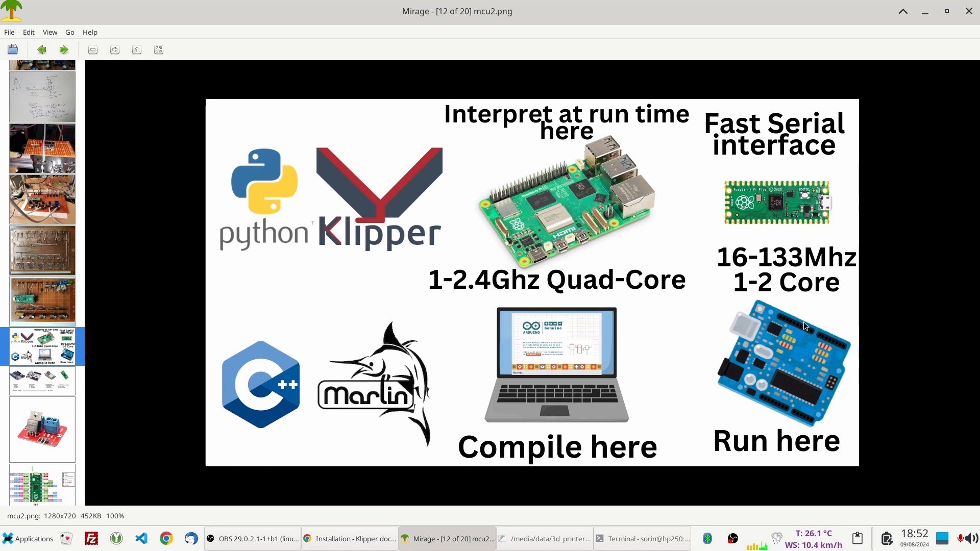
{"action": "mouse_move", "coordinate": [898, 215]}
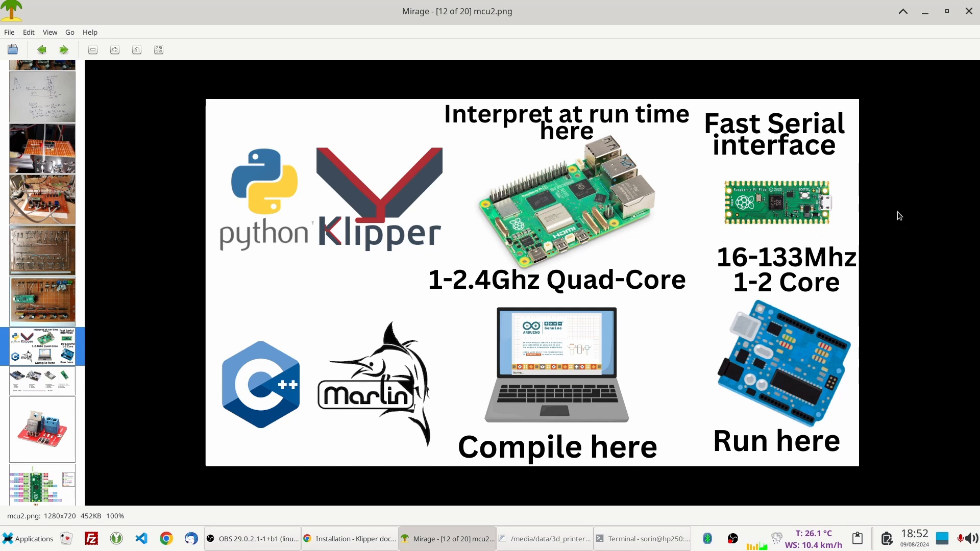
{"action": "mouse_move", "coordinate": [689, 239]}
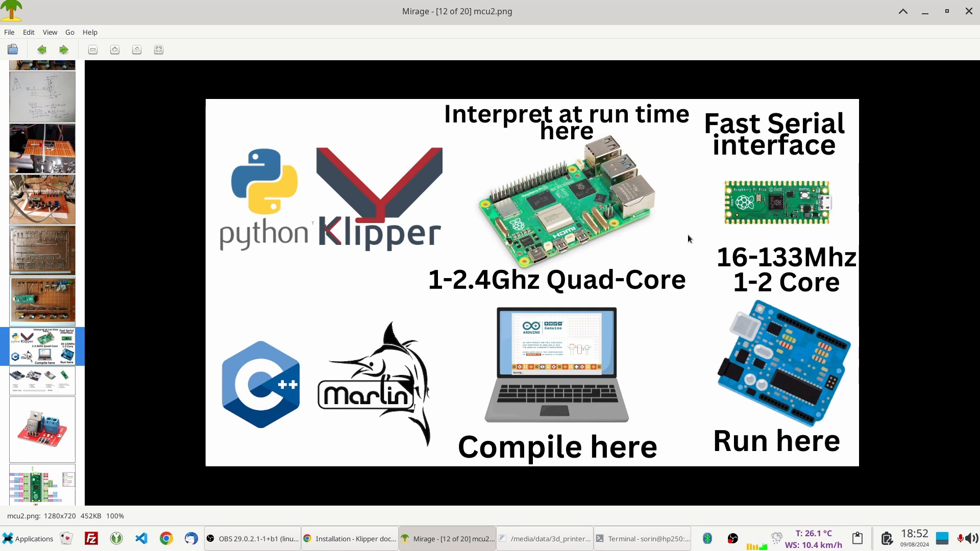
{"action": "mouse_move", "coordinate": [781, 236]}
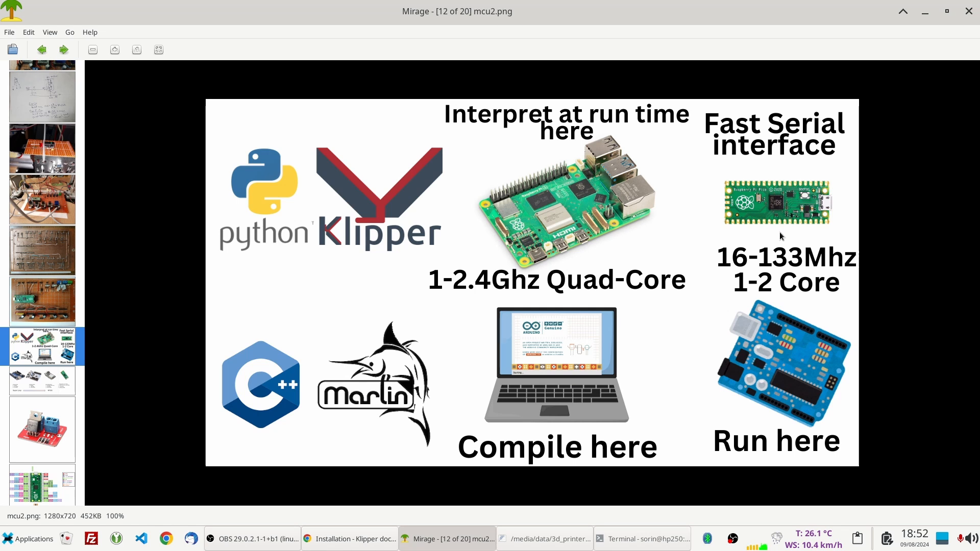
{"action": "mouse_move", "coordinate": [413, 265]}
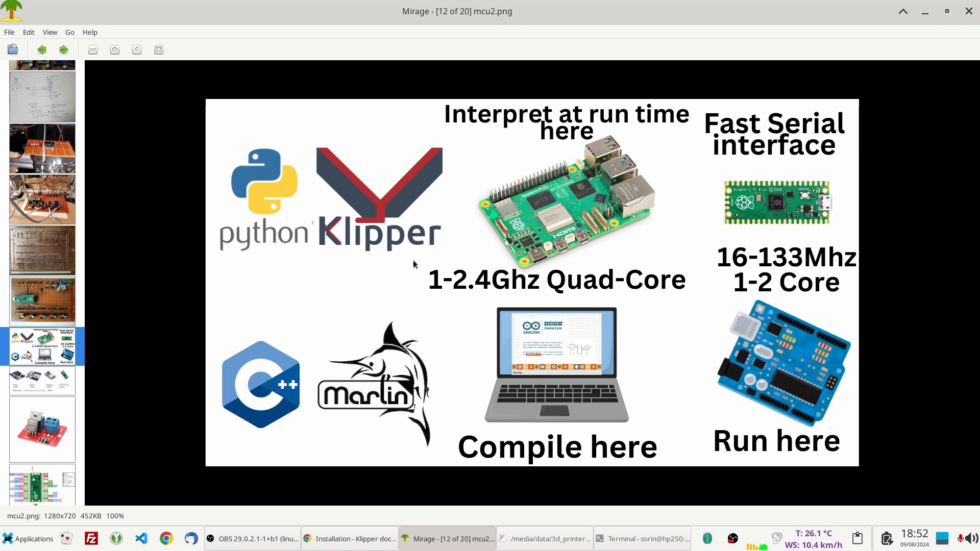
{"action": "mouse_move", "coordinate": [218, 274]}
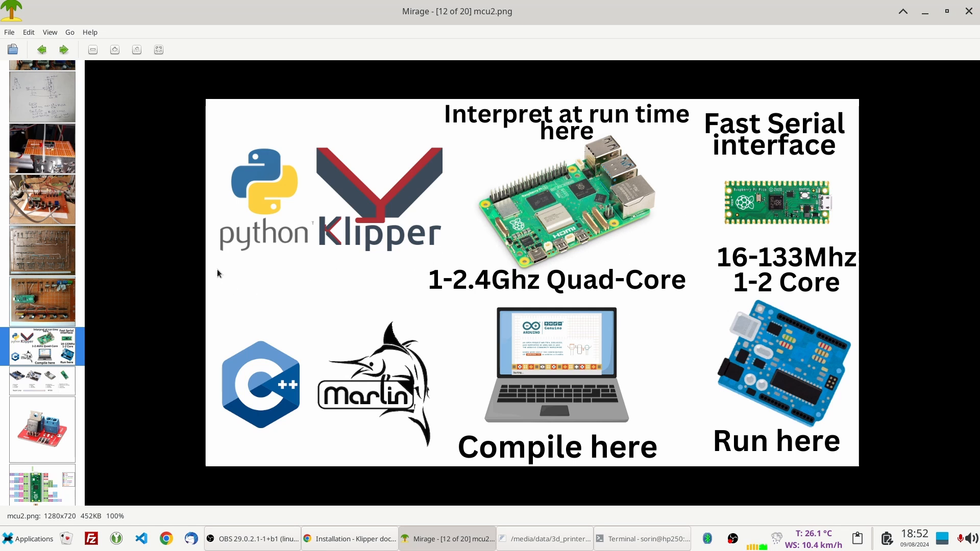
{"action": "mouse_move", "coordinate": [242, 285]}
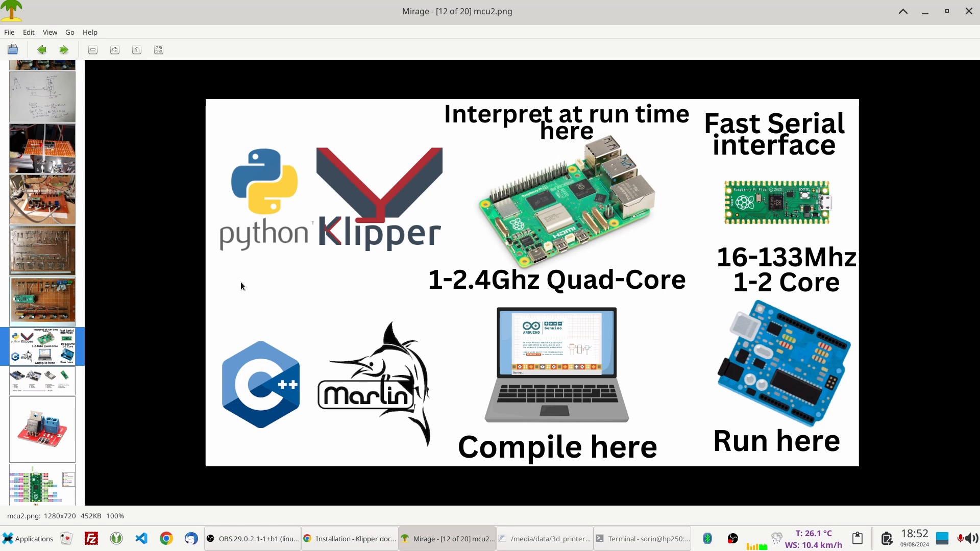
{"action": "mouse_move", "coordinate": [404, 291]}
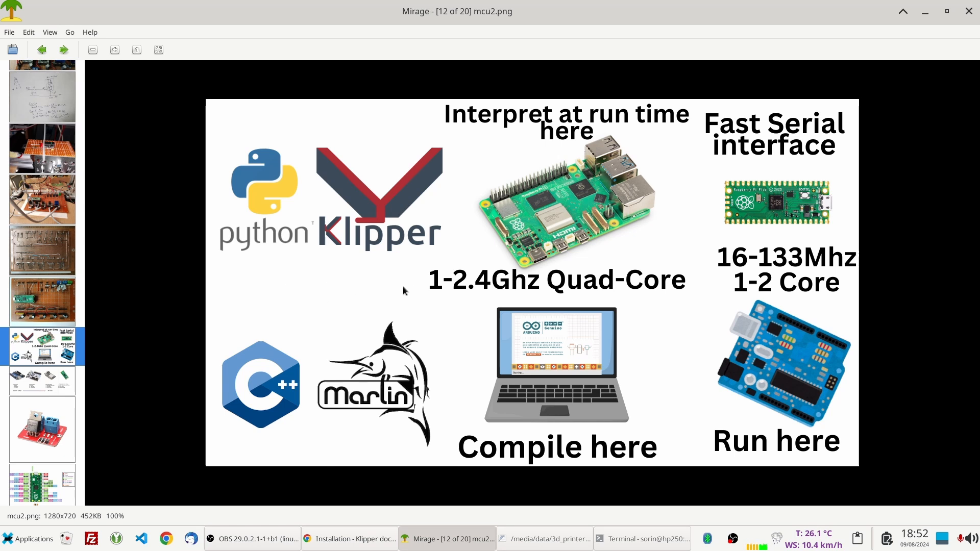
{"action": "mouse_move", "coordinate": [374, 172]}
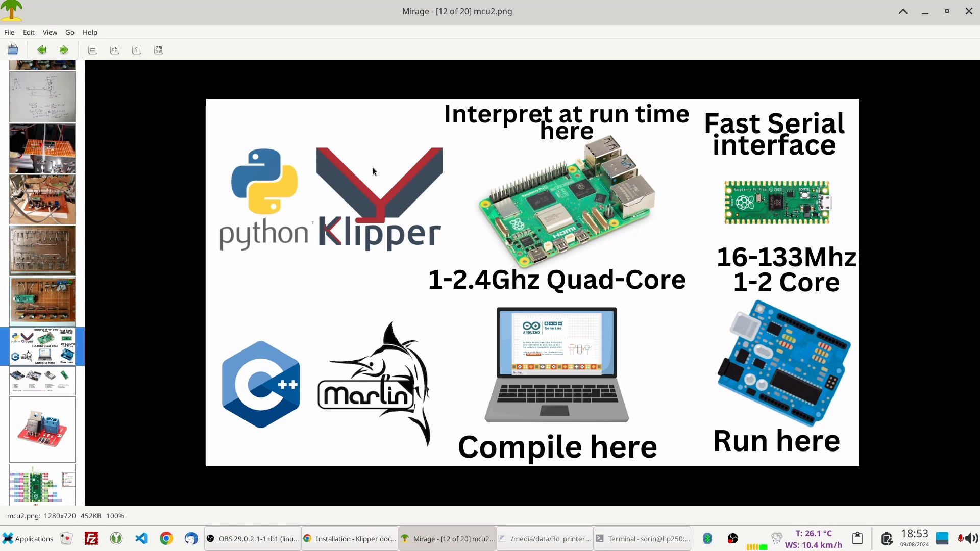
{"action": "mouse_move", "coordinate": [350, 433]}
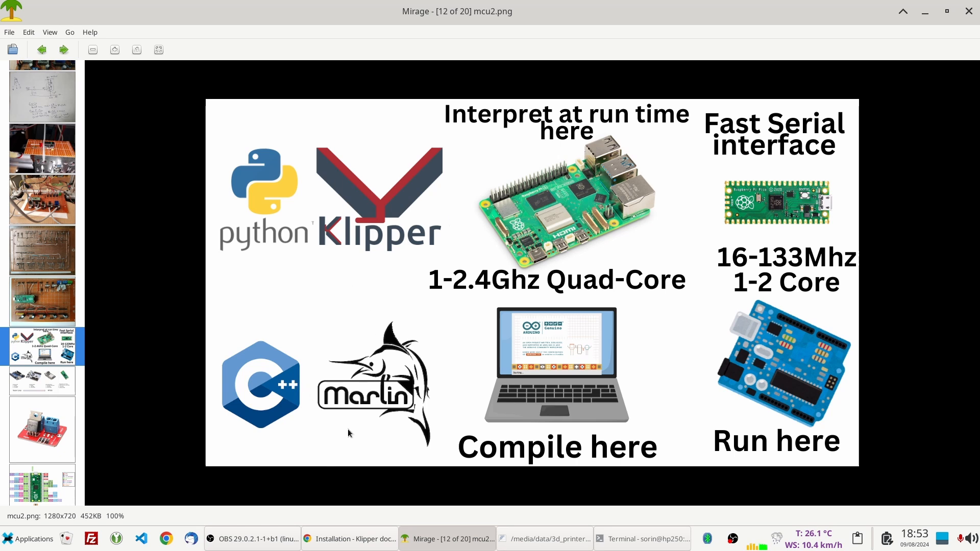
{"action": "mouse_move", "coordinate": [350, 413]}
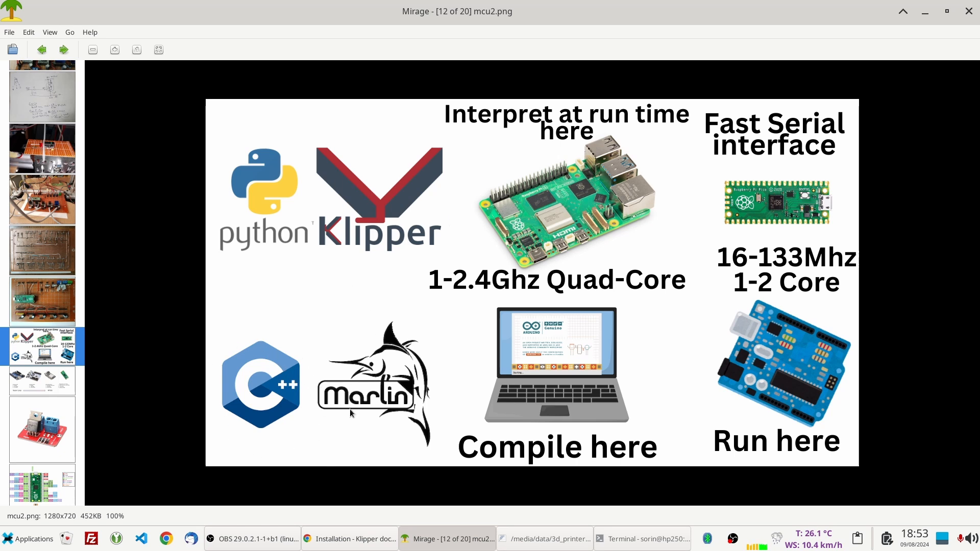
{"action": "mouse_move", "coordinate": [609, 460]}
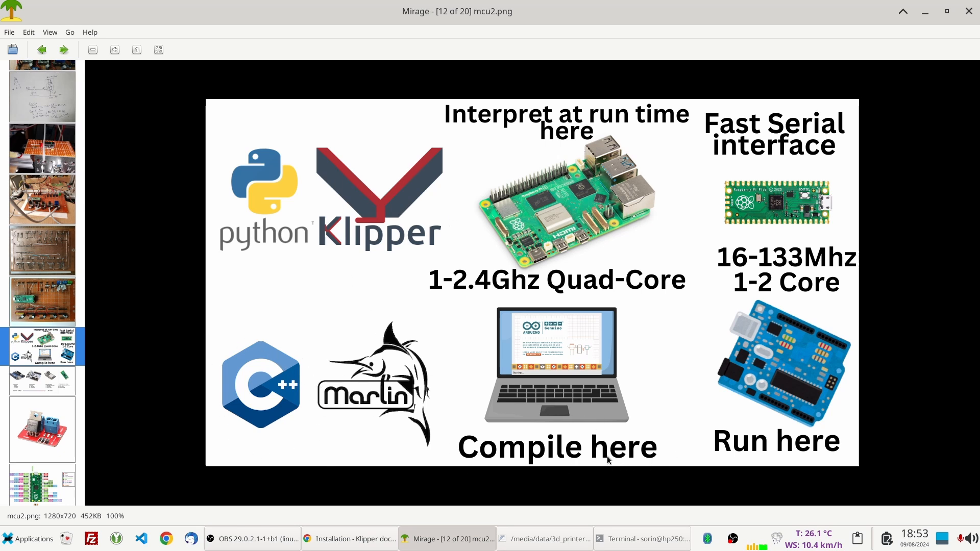
{"action": "mouse_move", "coordinate": [522, 360]}
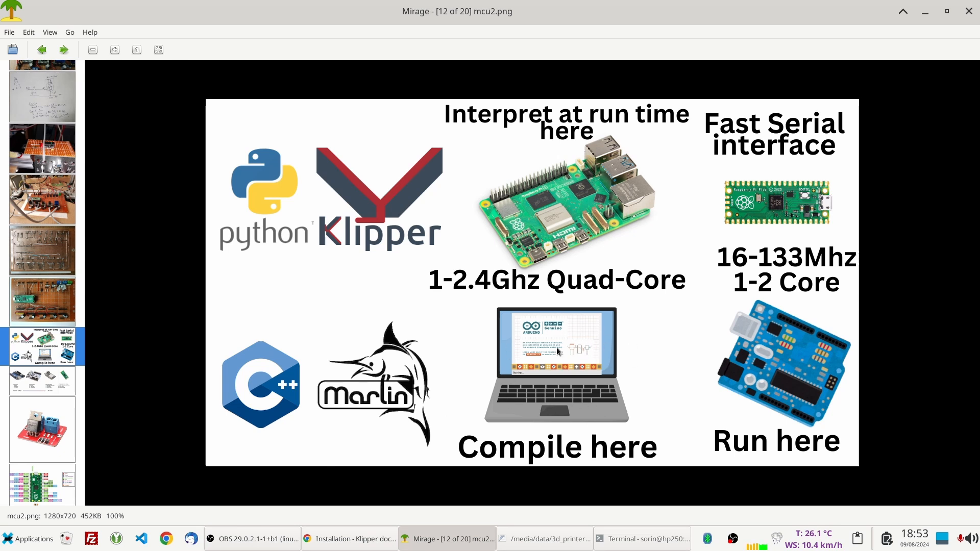
{"action": "mouse_move", "coordinate": [465, 299]}
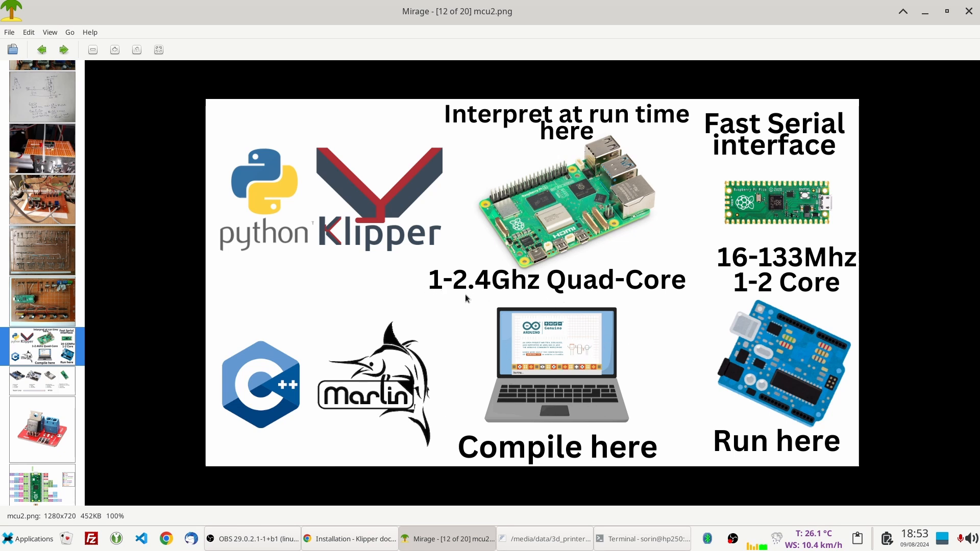
{"action": "mouse_move", "coordinate": [594, 320]}
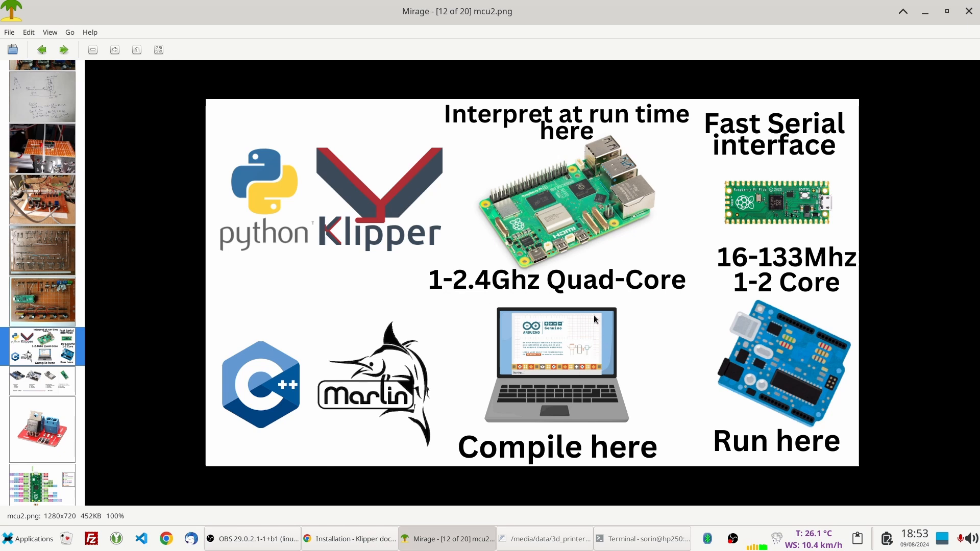
{"action": "mouse_move", "coordinate": [570, 304]}
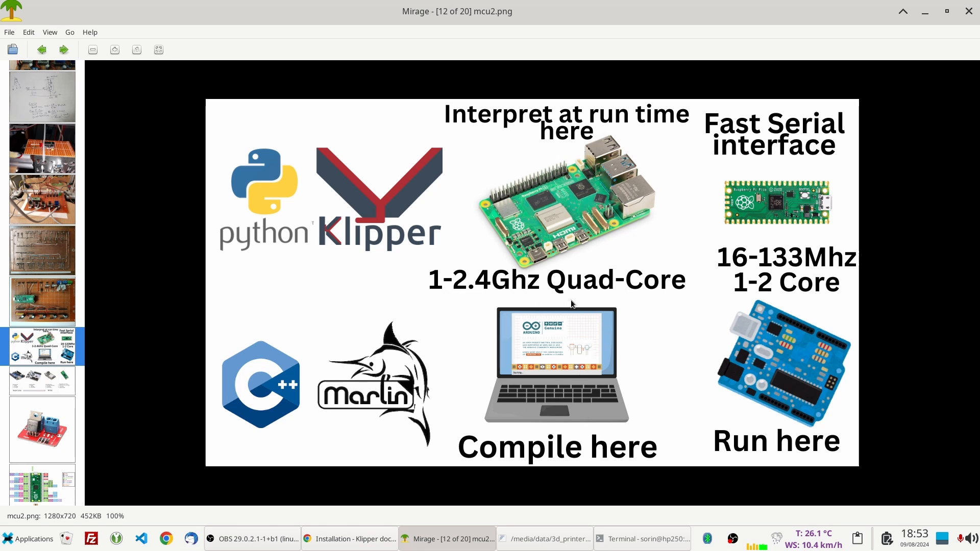
{"action": "mouse_move", "coordinate": [609, 399]}
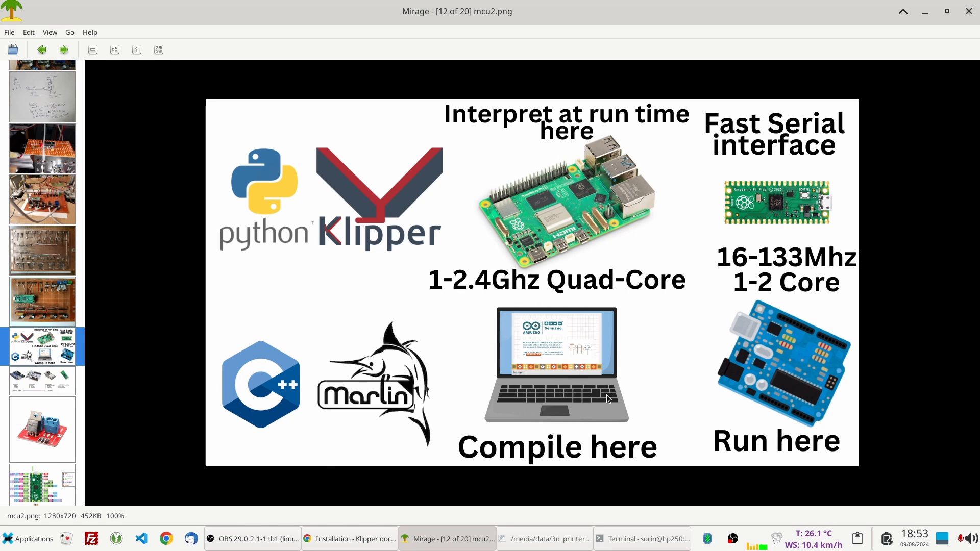
{"action": "mouse_move", "coordinate": [611, 418]}
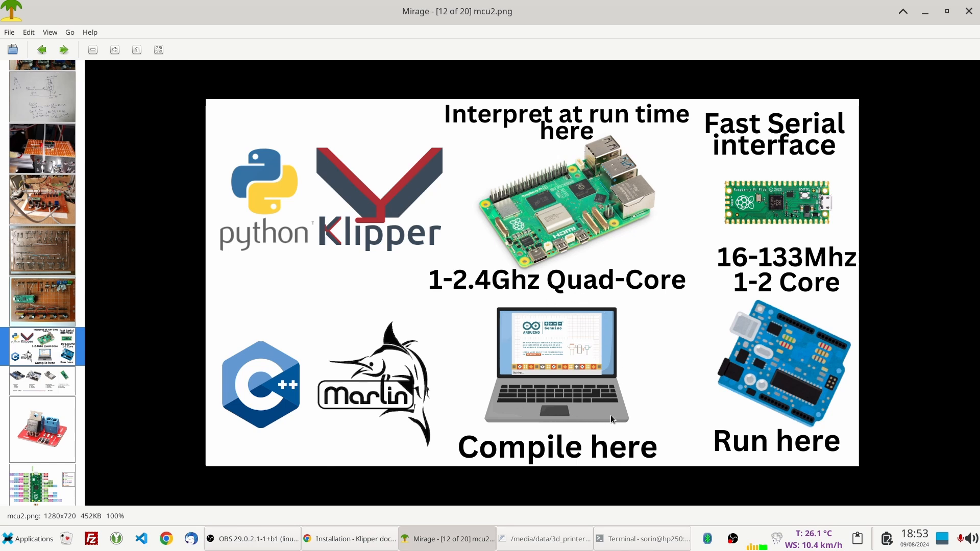
{"action": "mouse_move", "coordinate": [798, 388]}
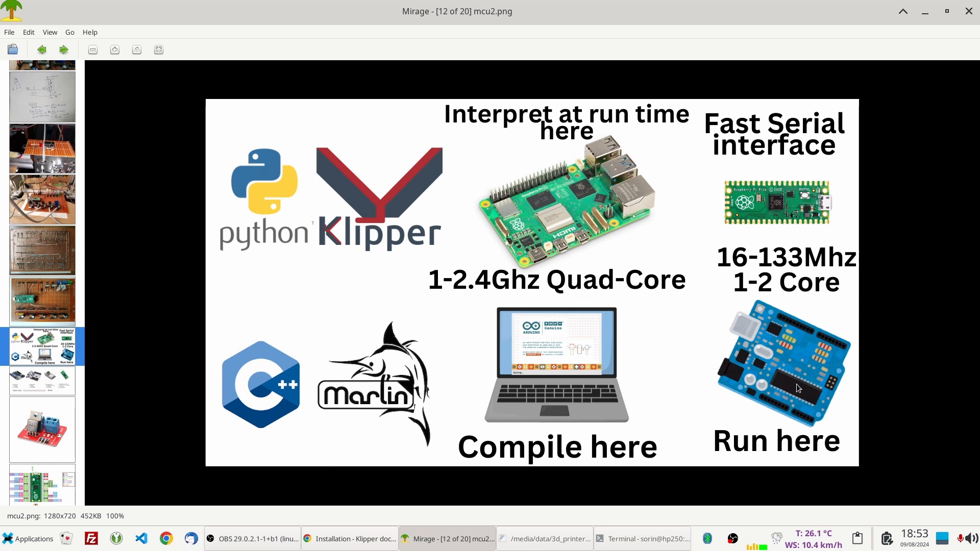
{"action": "mouse_move", "coordinate": [665, 375]}
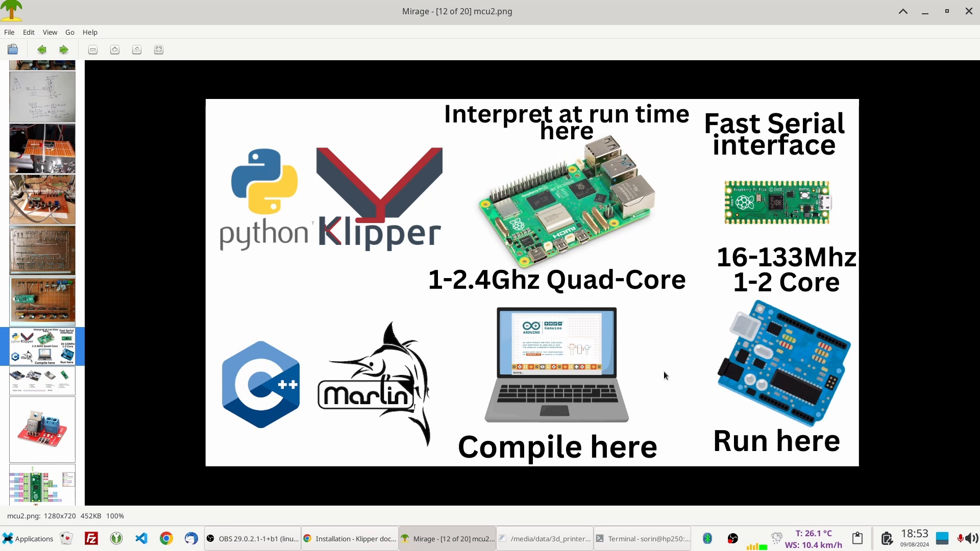
{"action": "mouse_move", "coordinate": [769, 332]}
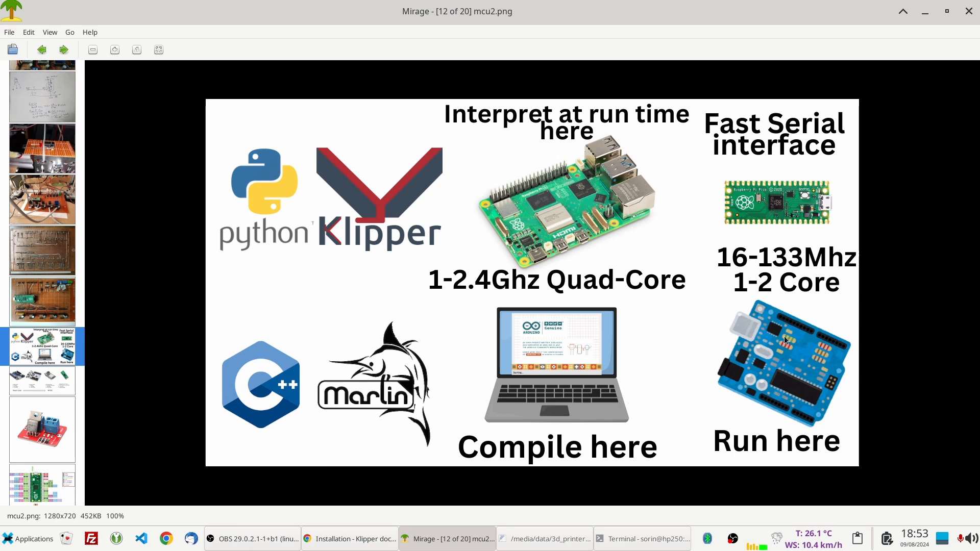
{"action": "mouse_move", "coordinate": [786, 338]}
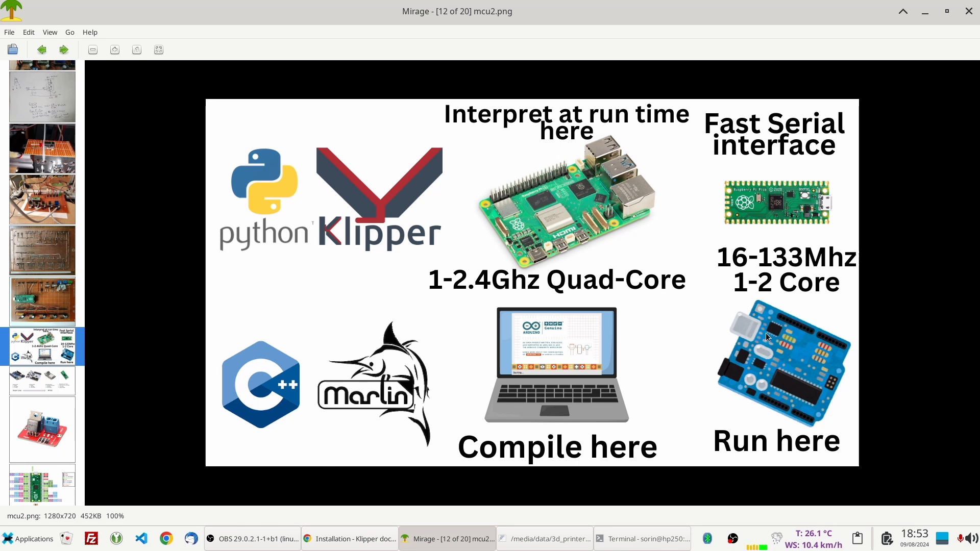
{"action": "mouse_move", "coordinate": [809, 400]}
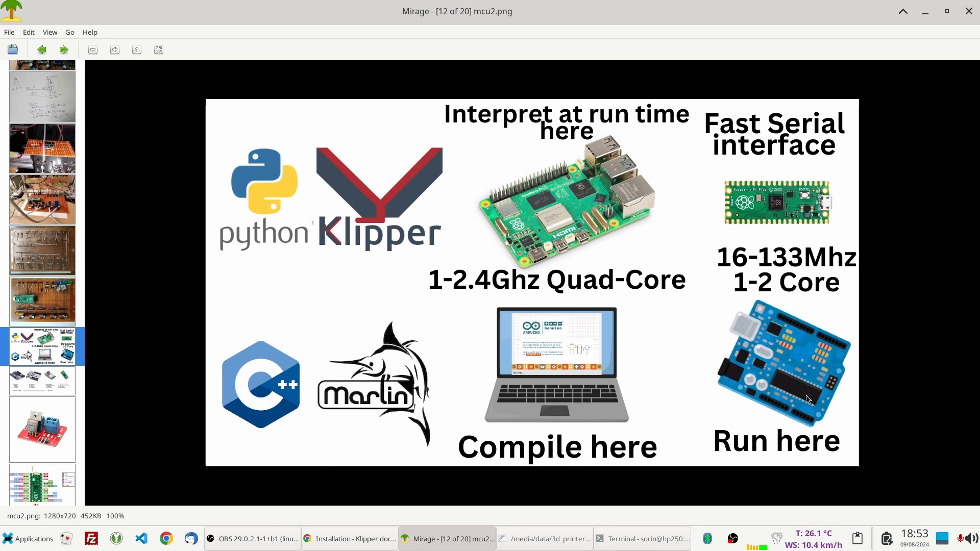
{"action": "mouse_move", "coordinate": [813, 391]}
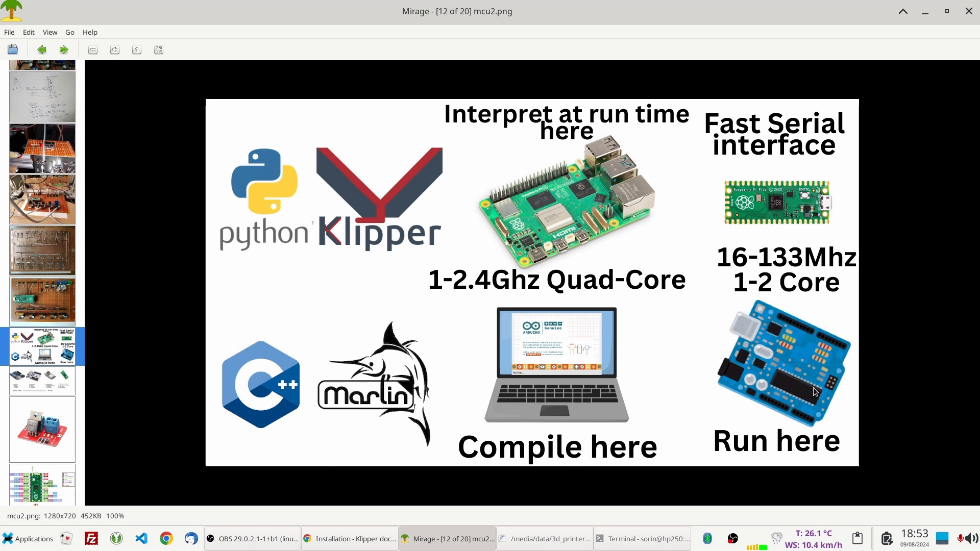
{"action": "mouse_move", "coordinate": [811, 395]}
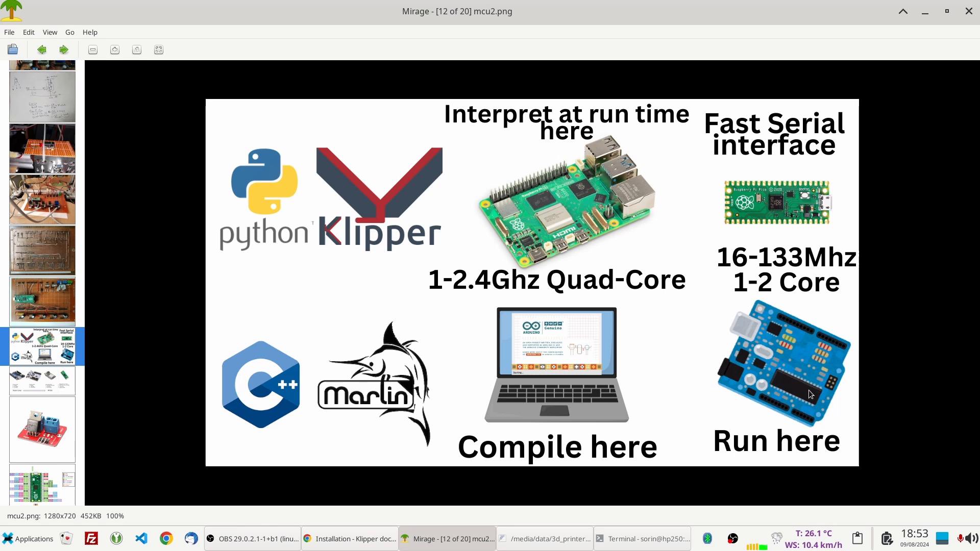
{"action": "mouse_move", "coordinate": [686, 391]}
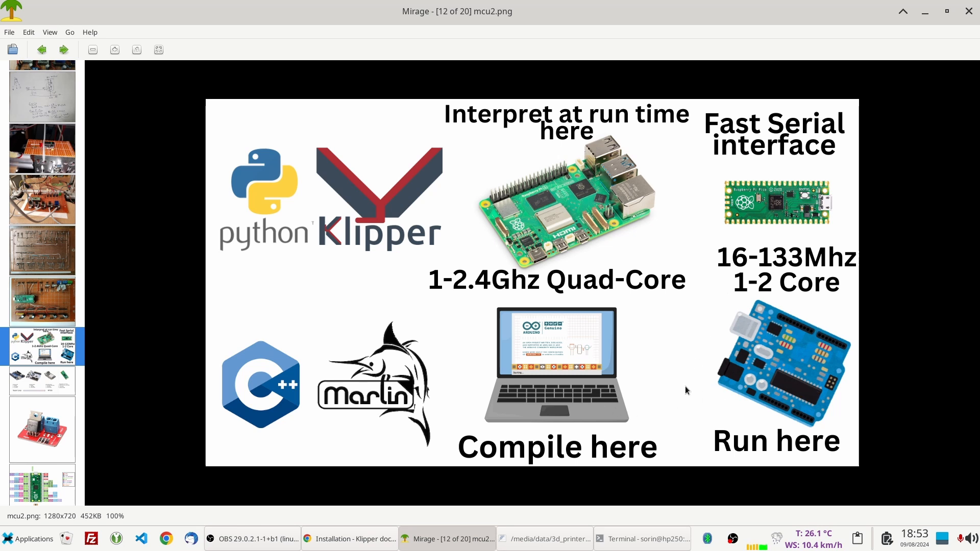
{"action": "mouse_move", "coordinate": [837, 388]}
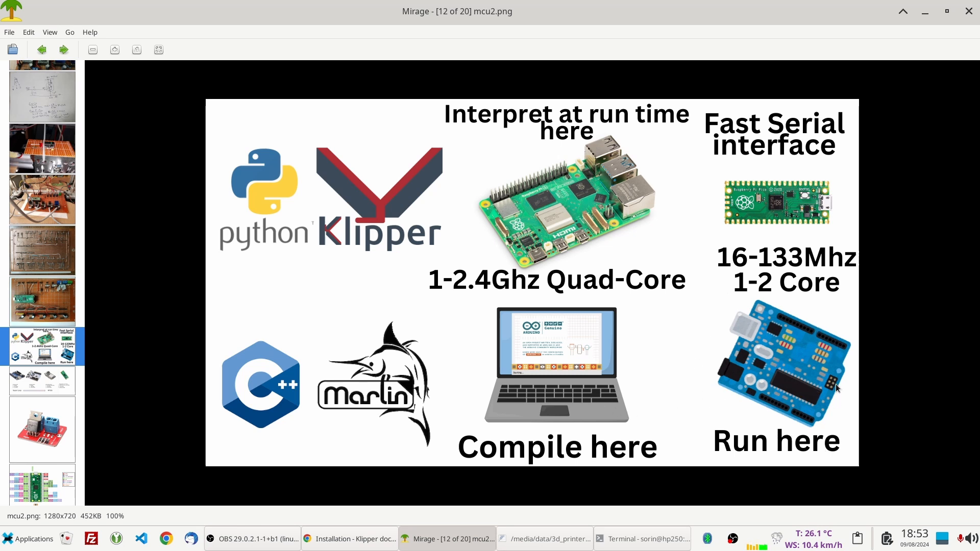
{"action": "mouse_move", "coordinate": [753, 365]}
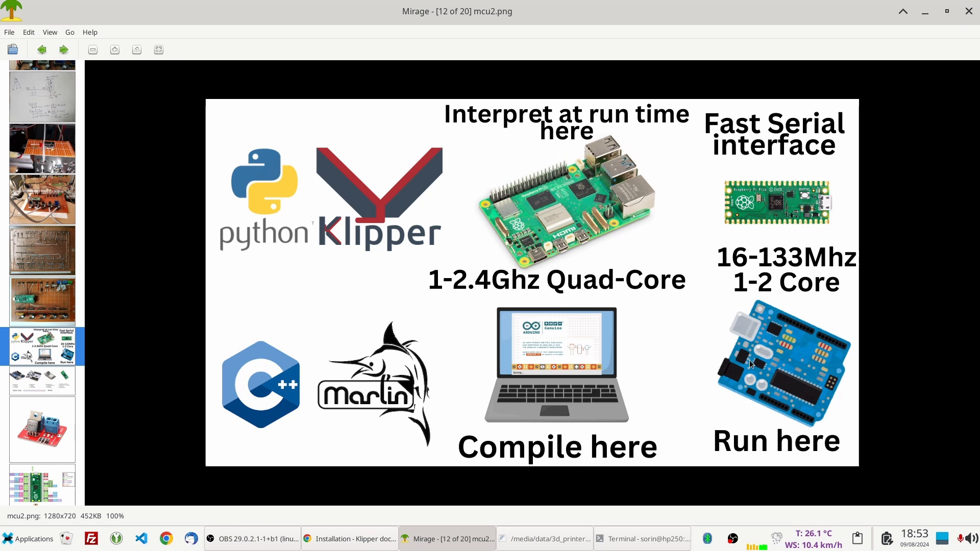
{"action": "mouse_move", "coordinate": [761, 385]}
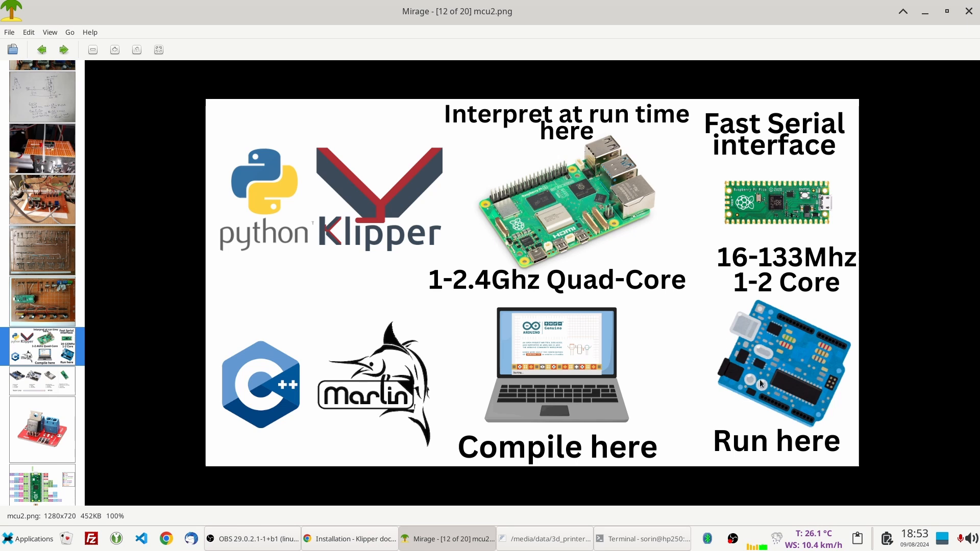
{"action": "mouse_move", "coordinate": [783, 408]}
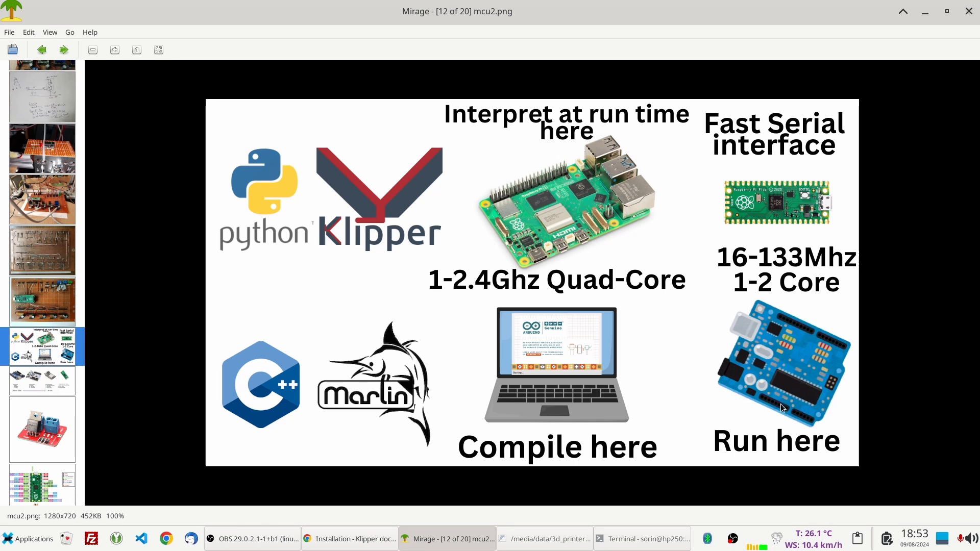
{"action": "mouse_move", "coordinate": [737, 397]}
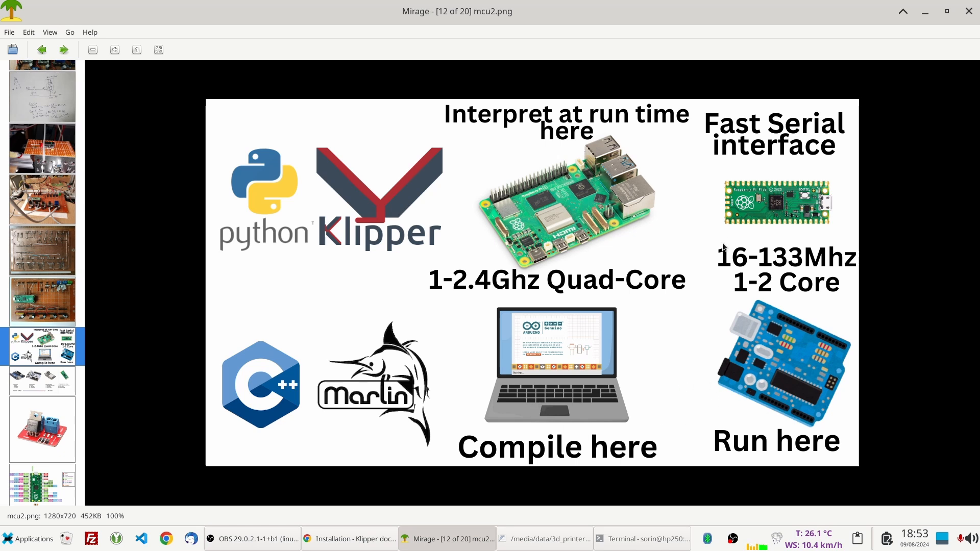
{"action": "mouse_move", "coordinate": [807, 258]}
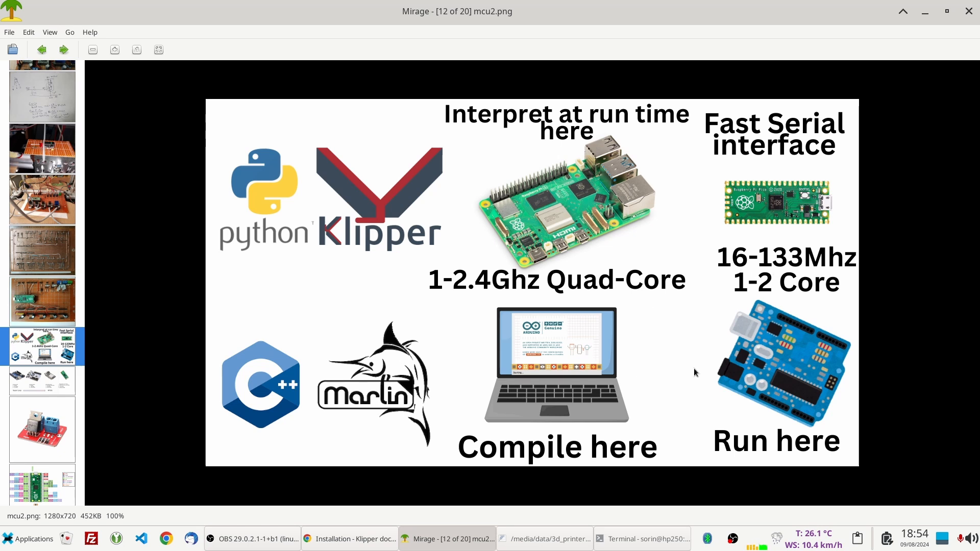
{"action": "mouse_move", "coordinate": [519, 370]}
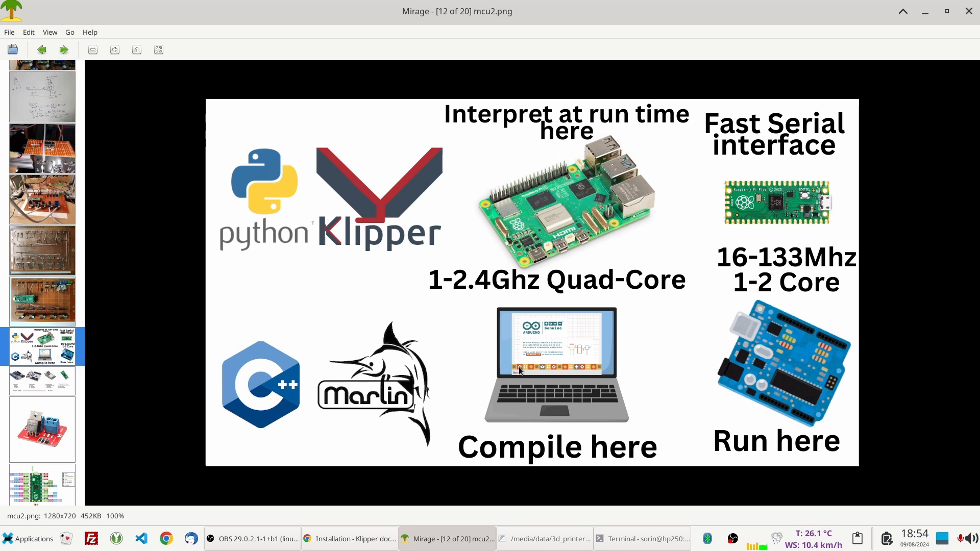
{"action": "mouse_move", "coordinate": [580, 362]}
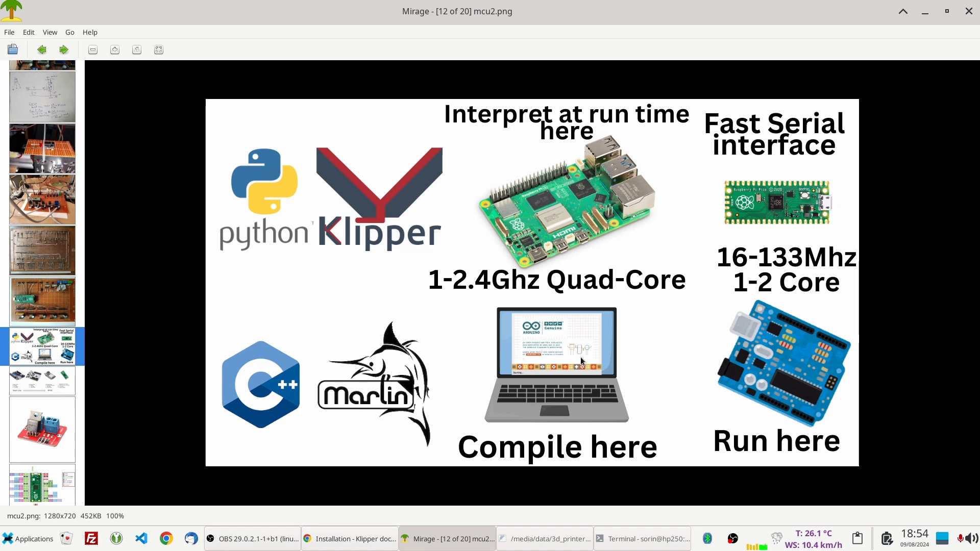
{"action": "mouse_move", "coordinate": [491, 368]}
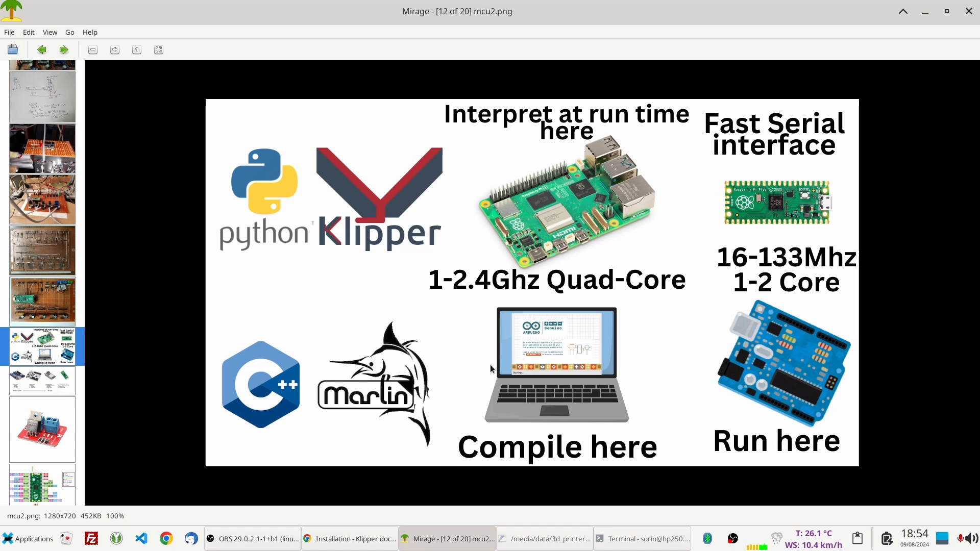
{"action": "mouse_move", "coordinate": [556, 358]}
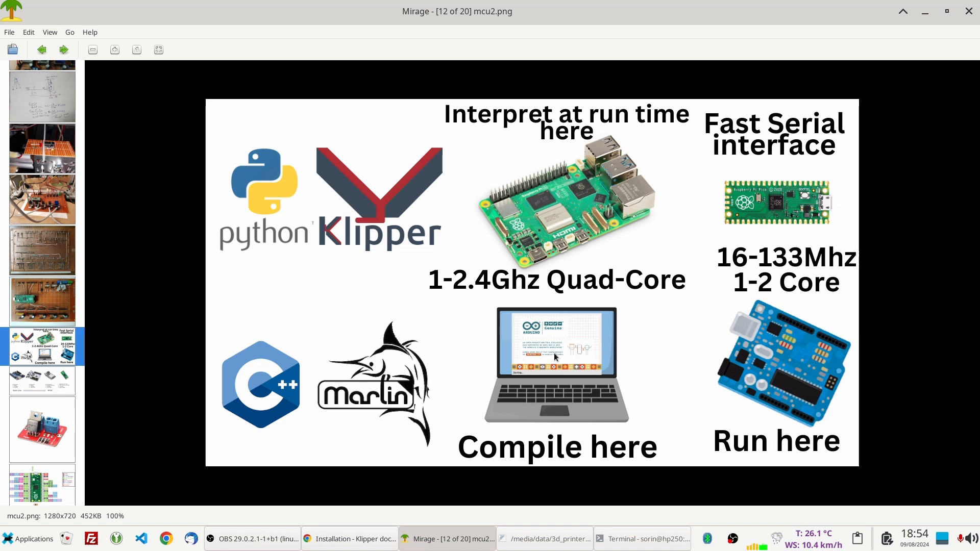
{"action": "mouse_move", "coordinate": [772, 380]}
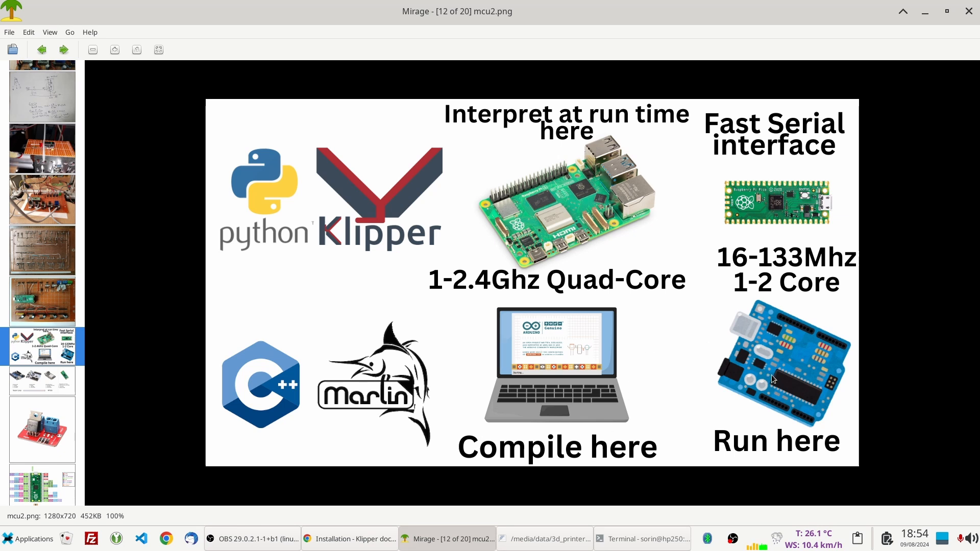
{"action": "mouse_move", "coordinate": [588, 317]}
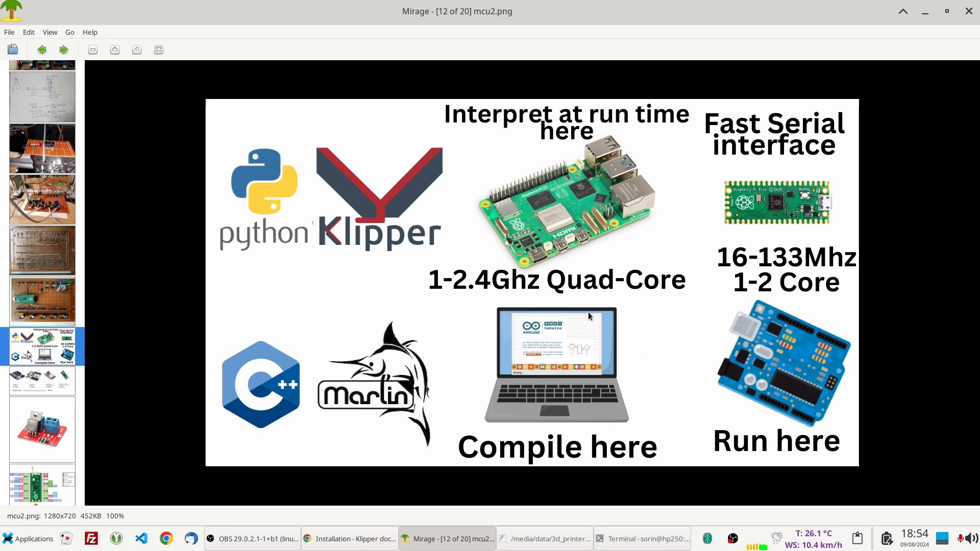
{"action": "mouse_move", "coordinate": [313, 276]}
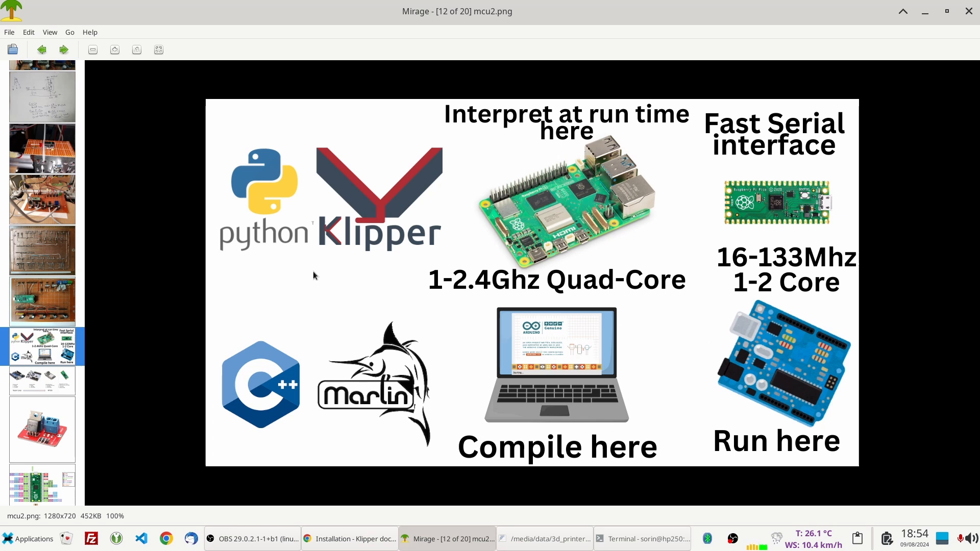
{"action": "mouse_move", "coordinate": [805, 368]}
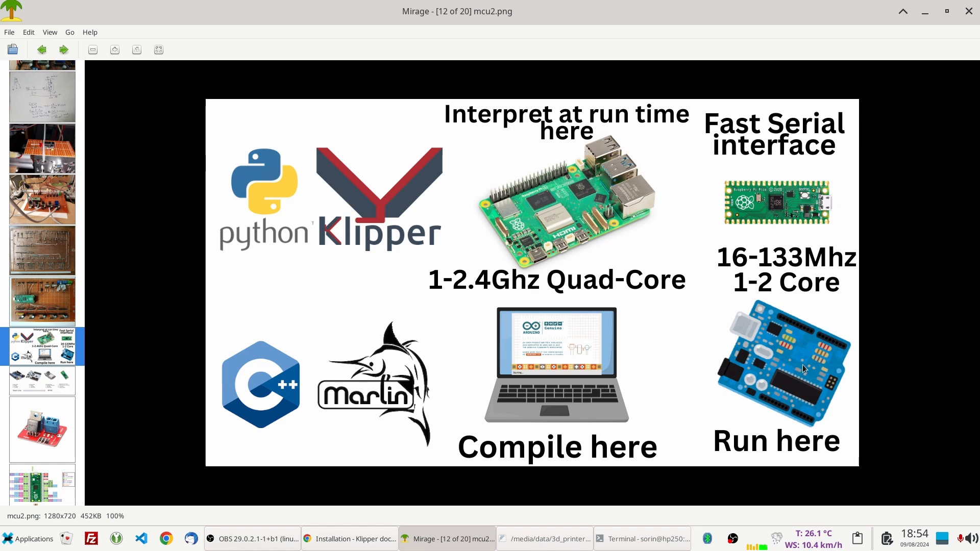
{"action": "mouse_move", "coordinate": [612, 354]}
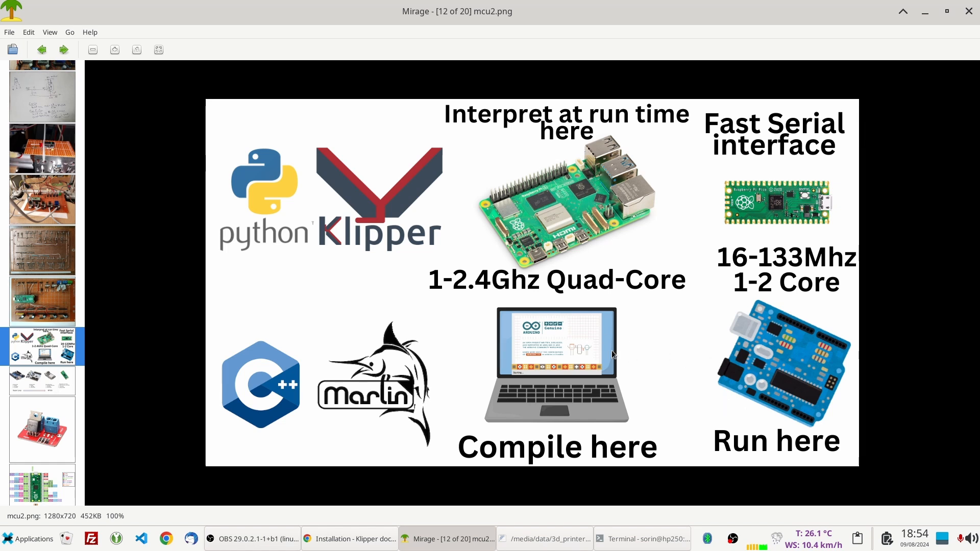
{"action": "mouse_move", "coordinate": [230, 239]}
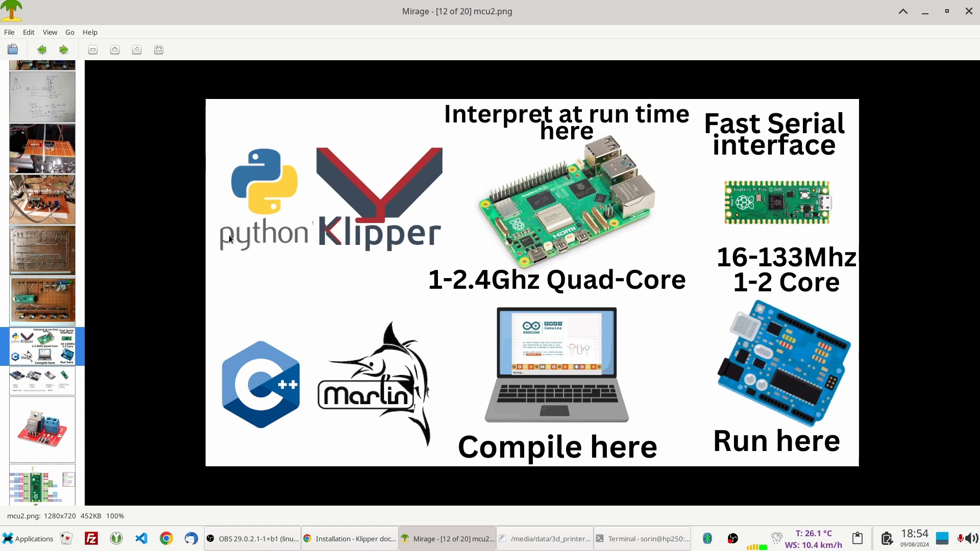
{"action": "mouse_move", "coordinate": [212, 258]}
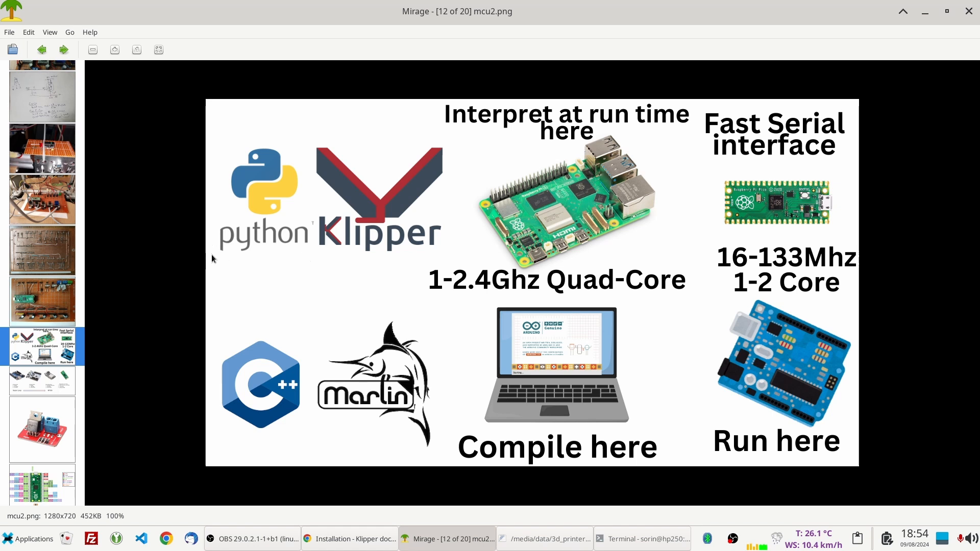
{"action": "mouse_move", "coordinate": [315, 193]}
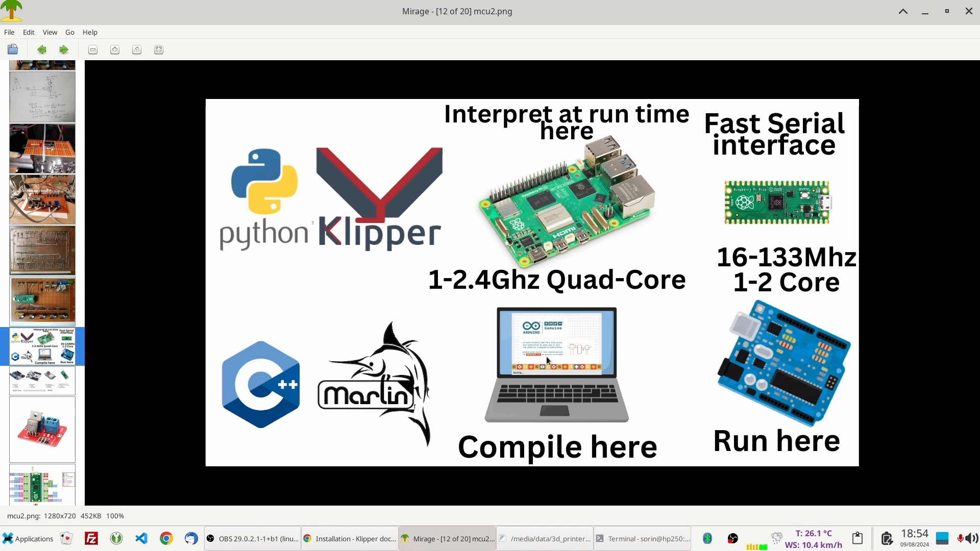
{"action": "mouse_move", "coordinate": [555, 306]}
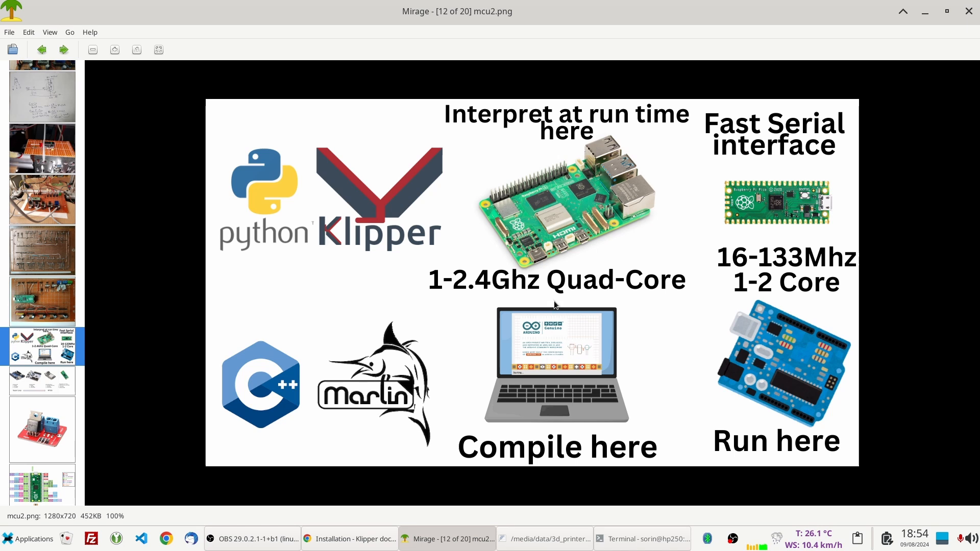
{"action": "mouse_move", "coordinate": [369, 215]}
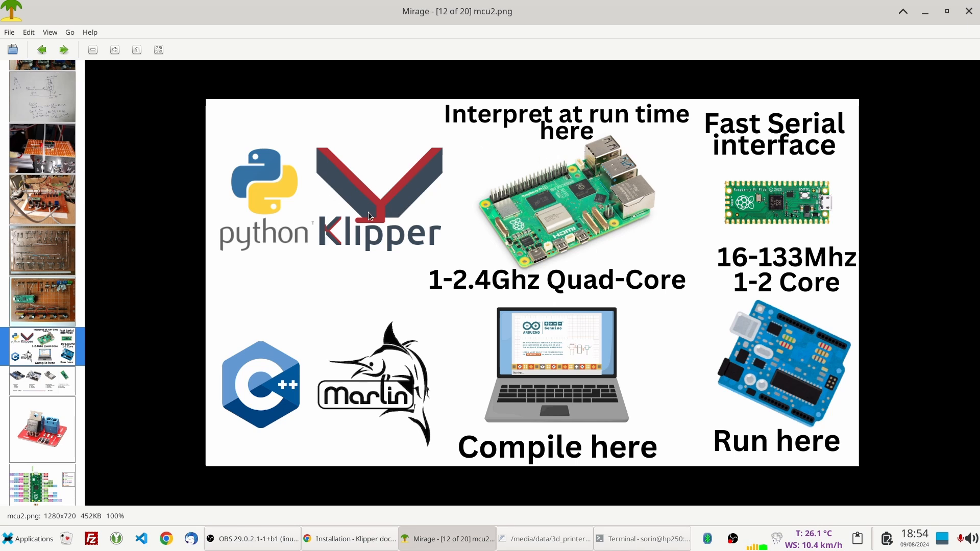
{"action": "mouse_move", "coordinate": [399, 202]}
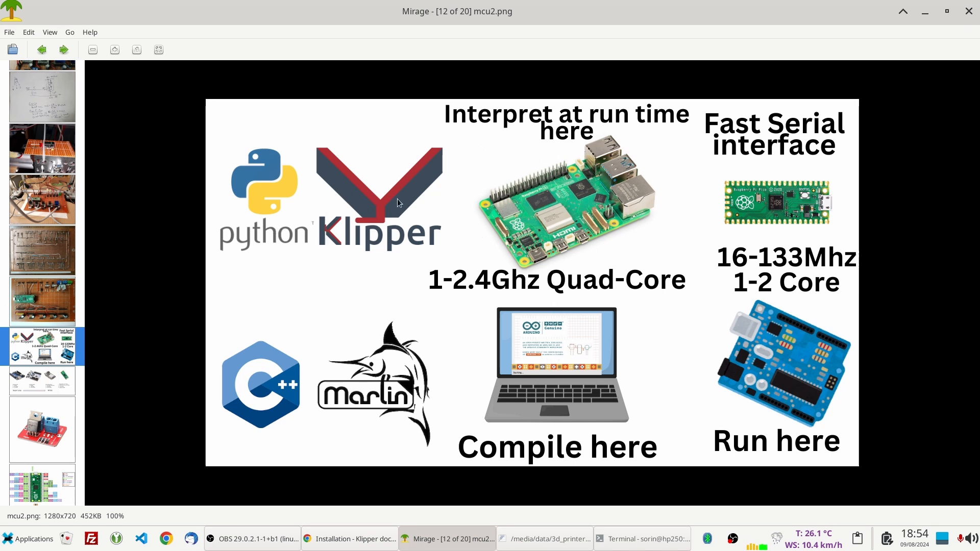
{"action": "mouse_move", "coordinate": [356, 246]}
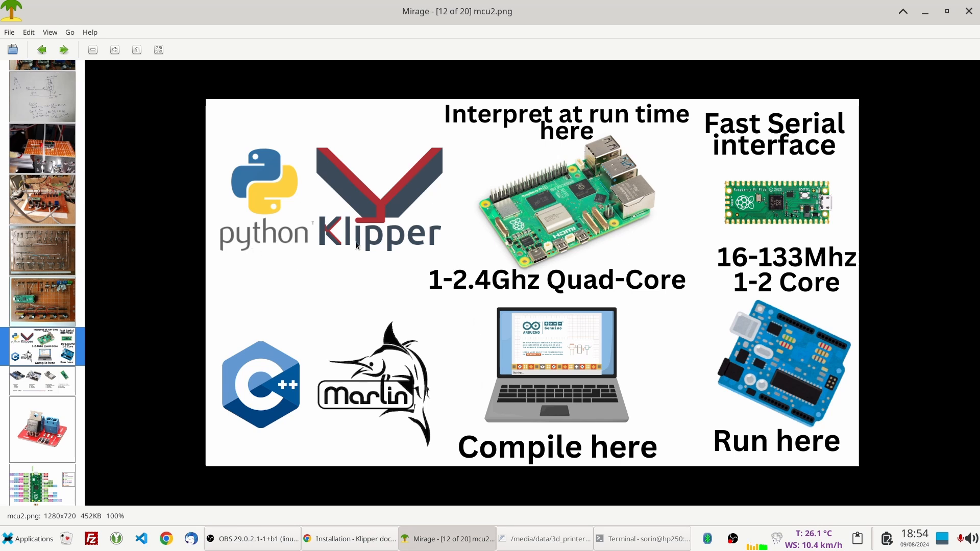
{"action": "mouse_move", "coordinate": [507, 179]}
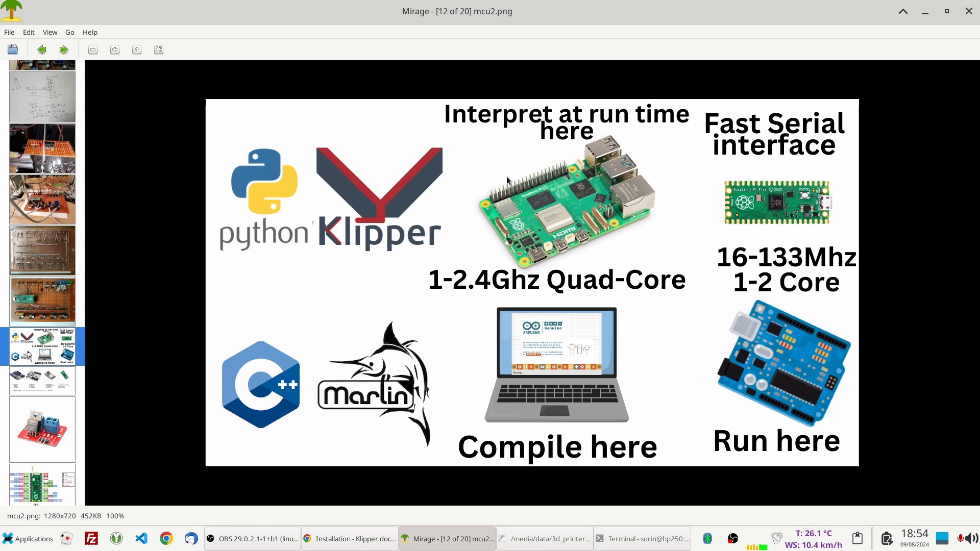
{"action": "mouse_move", "coordinate": [546, 249]}
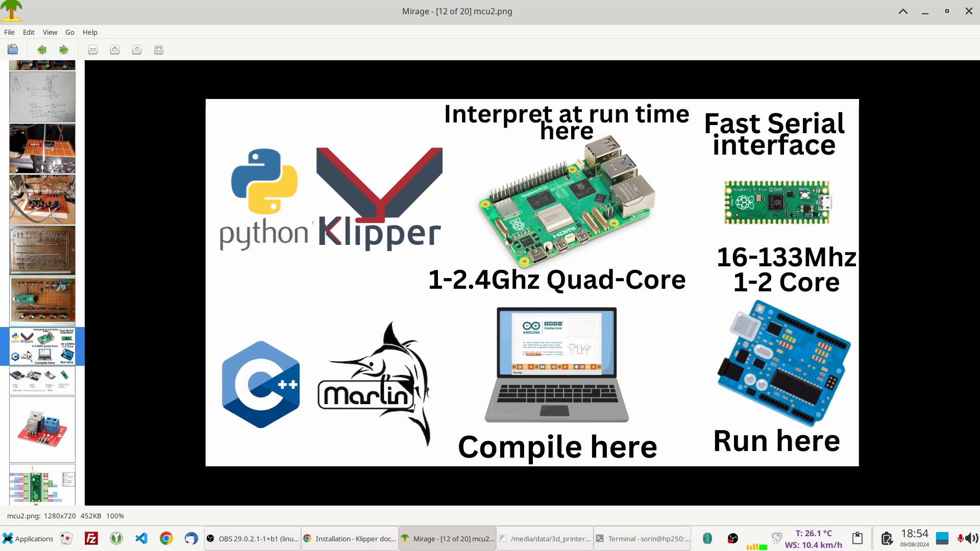
{"action": "mouse_move", "coordinate": [441, 135]}
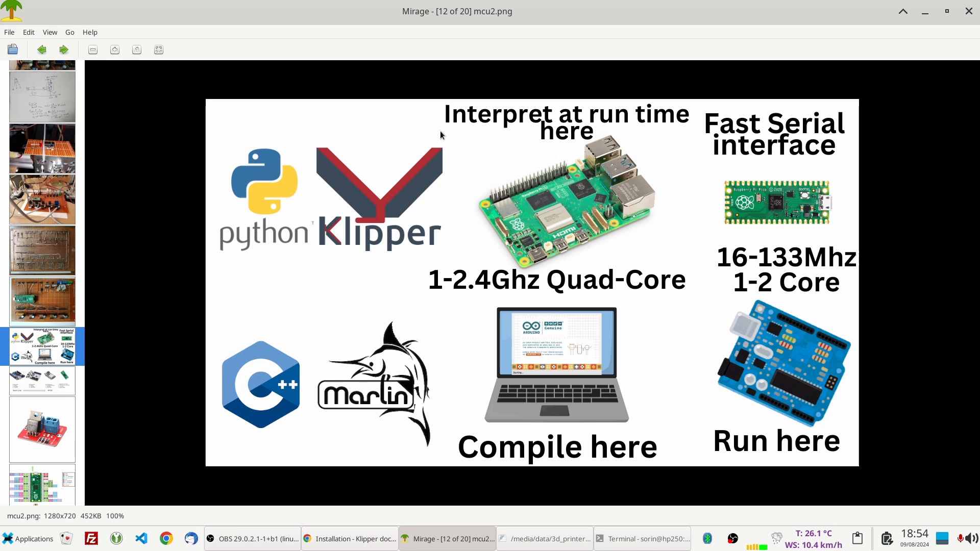
{"action": "mouse_move", "coordinate": [476, 234]}
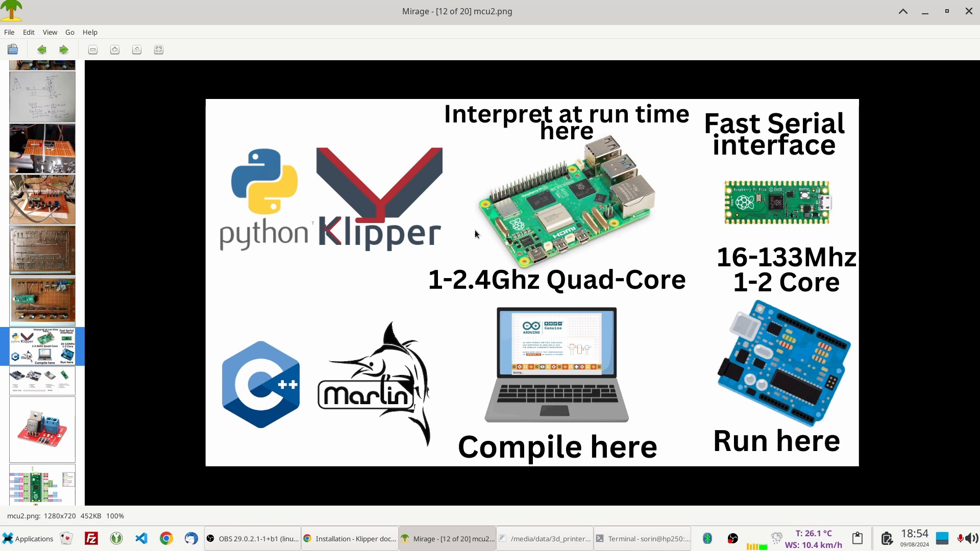
{"action": "mouse_move", "coordinate": [497, 458]}
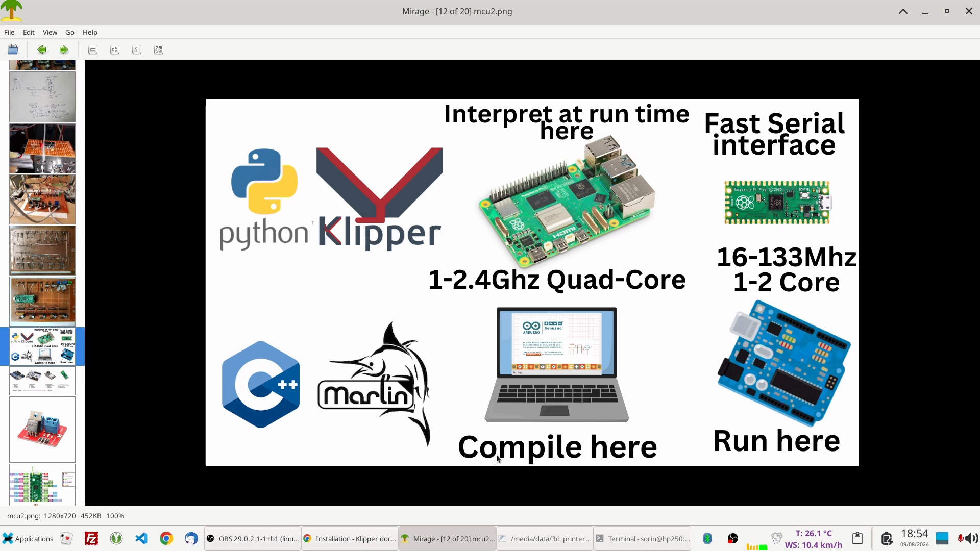
{"action": "mouse_move", "coordinate": [472, 360]}
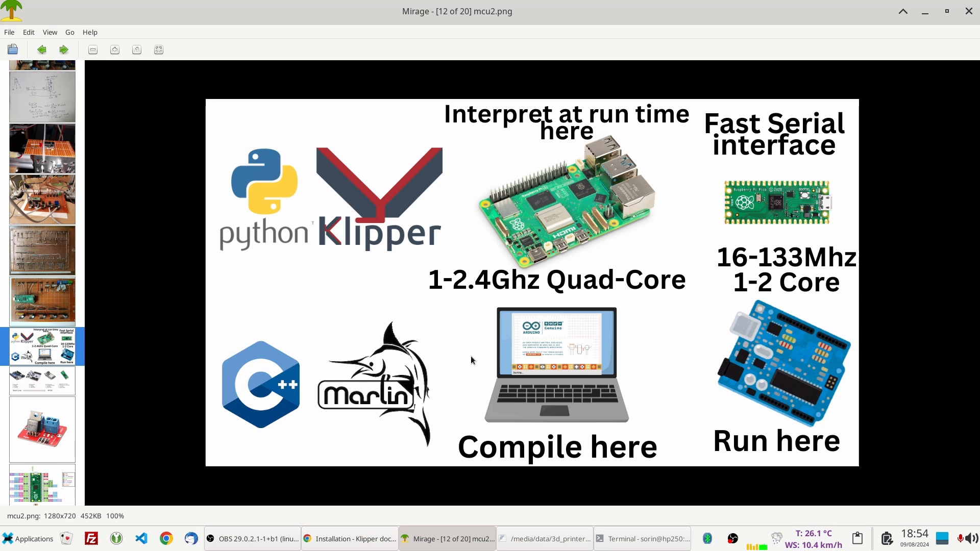
{"action": "mouse_move", "coordinate": [523, 200]}
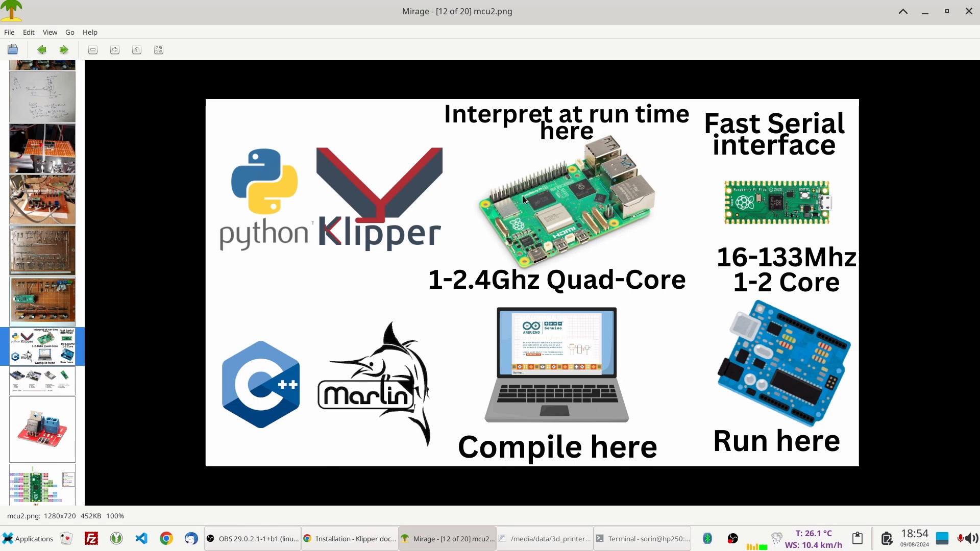
{"action": "mouse_move", "coordinate": [469, 190]}
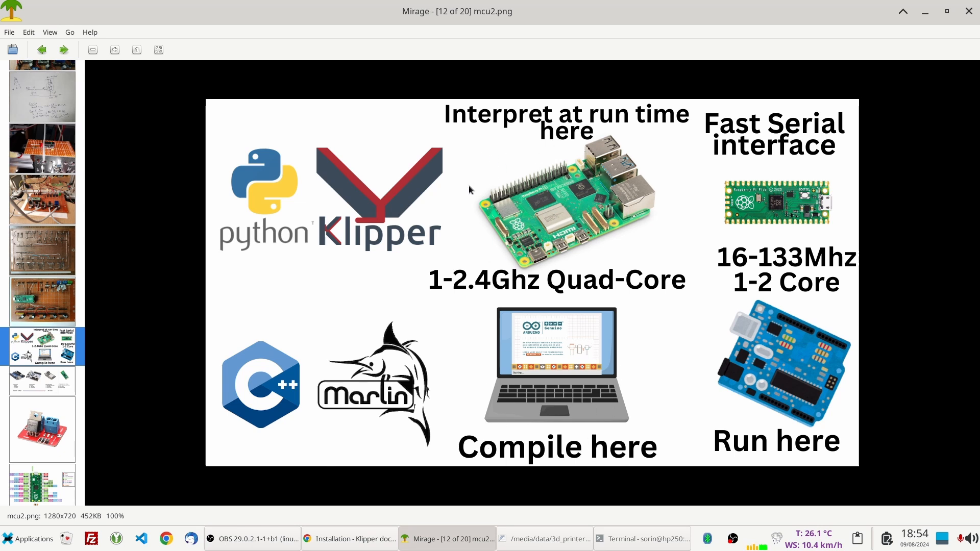
{"action": "mouse_move", "coordinate": [567, 210]}
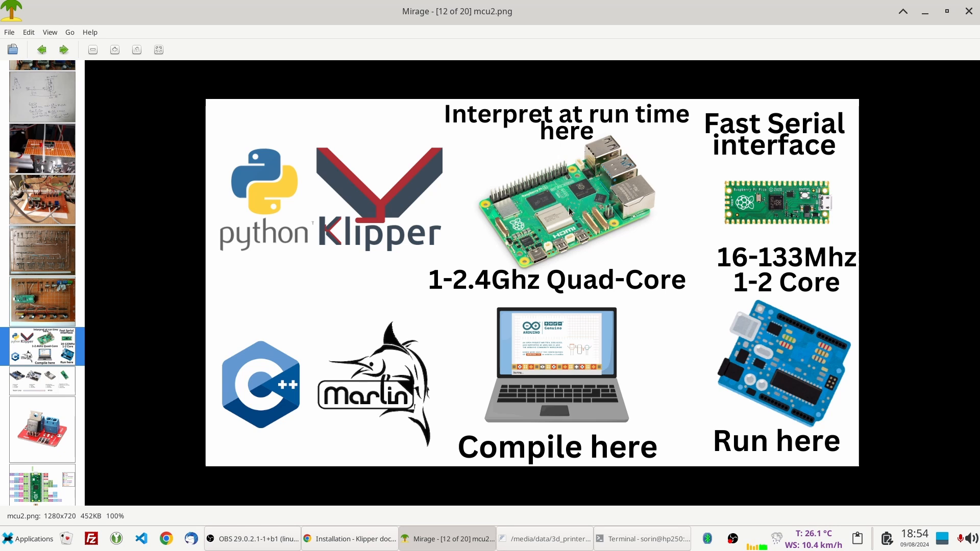
{"action": "mouse_move", "coordinate": [619, 238]}
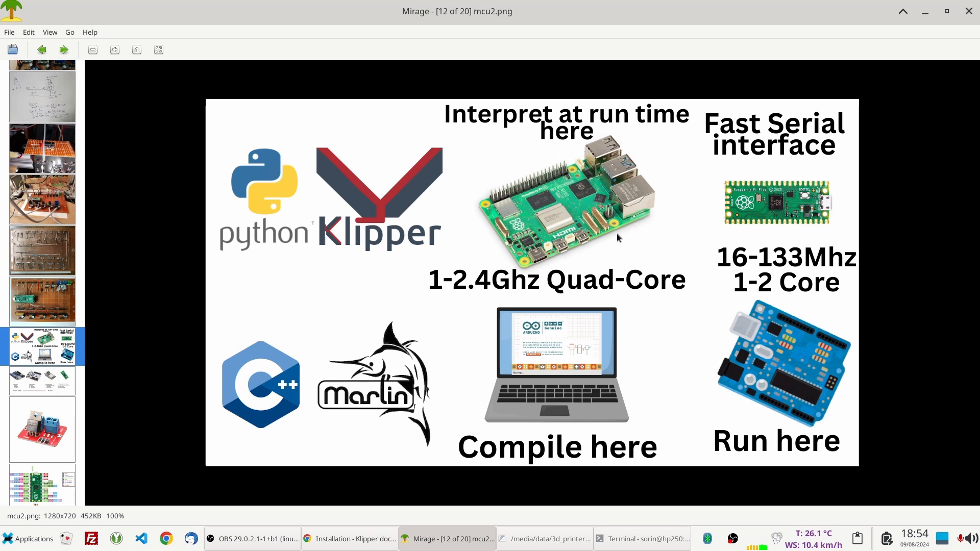
{"action": "mouse_move", "coordinate": [569, 343]}
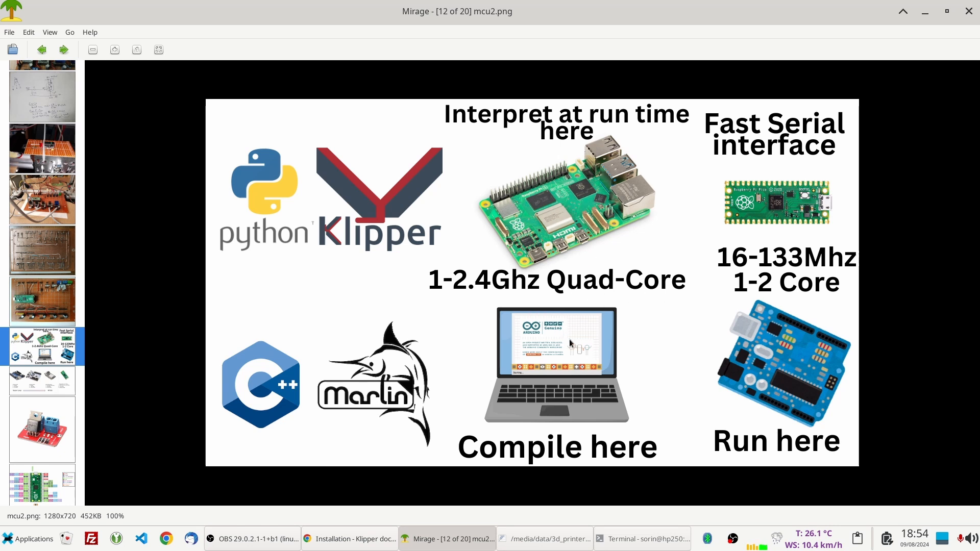
{"action": "mouse_move", "coordinate": [684, 263]}
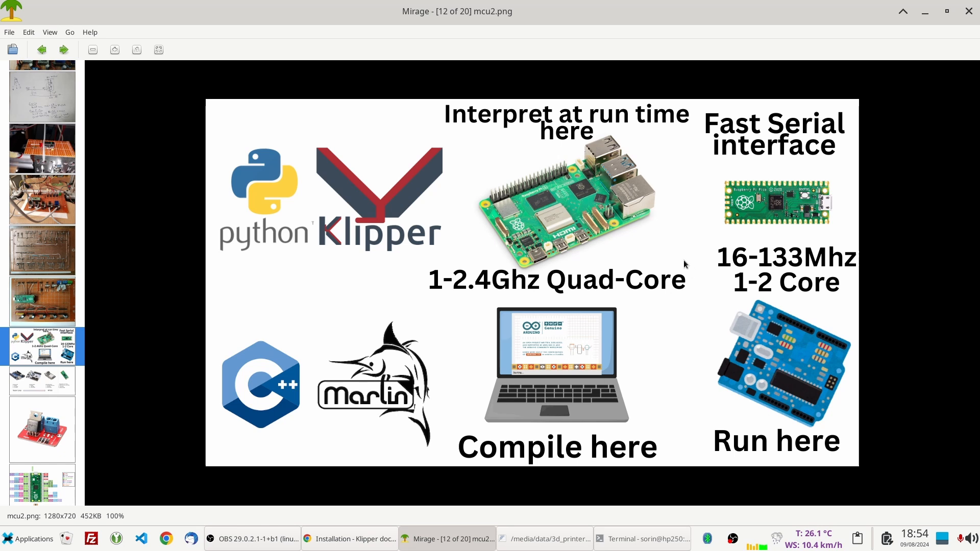
{"action": "mouse_move", "coordinate": [802, 266]}
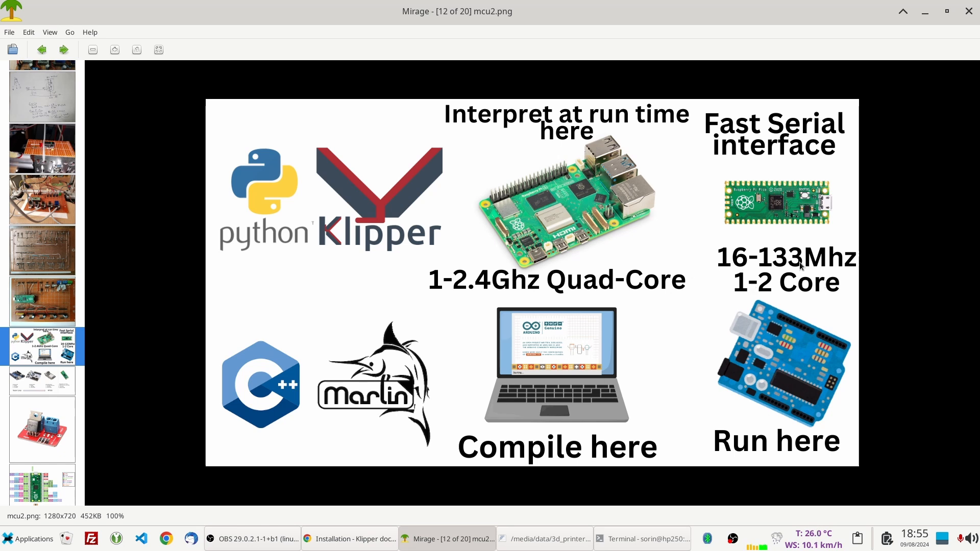
{"action": "mouse_move", "coordinate": [829, 222]}
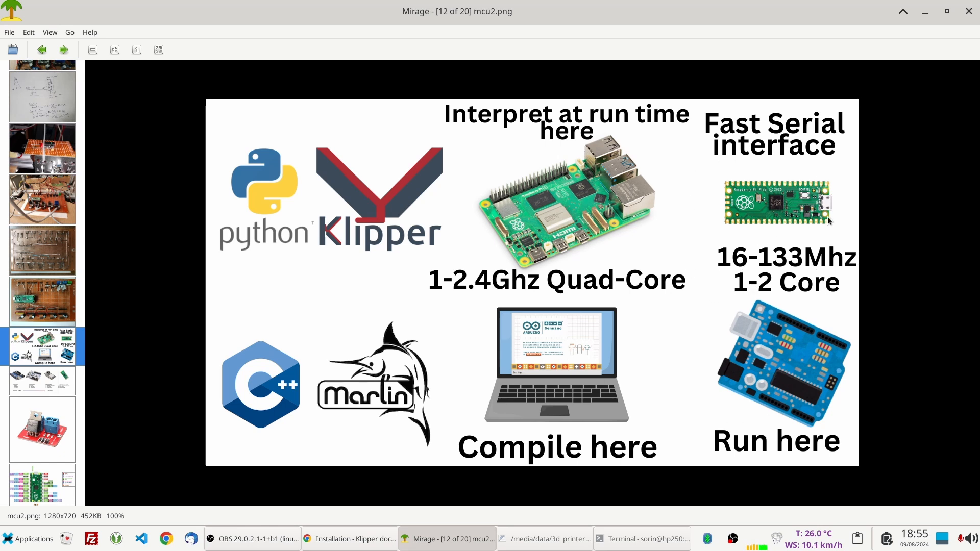
{"action": "mouse_move", "coordinate": [616, 150]}
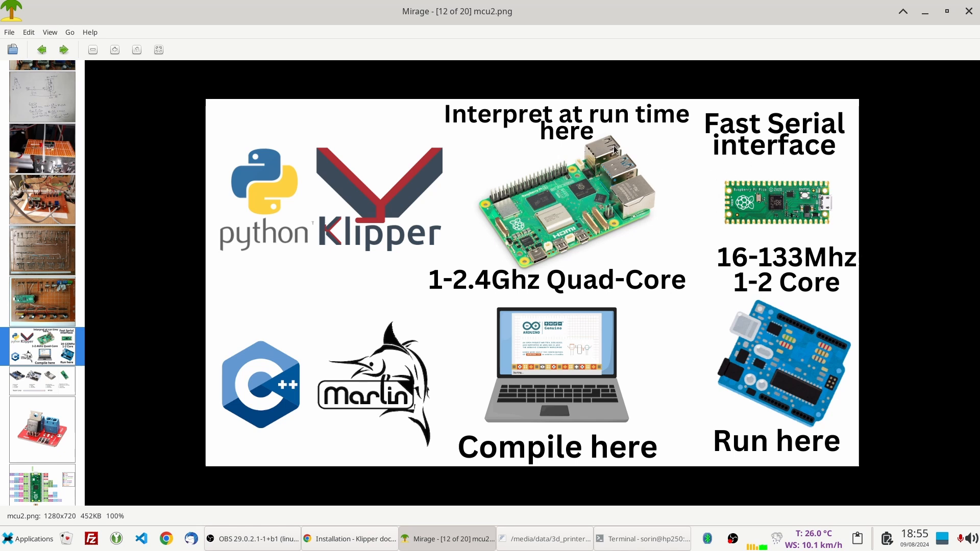
{"action": "mouse_move", "coordinate": [753, 165]}
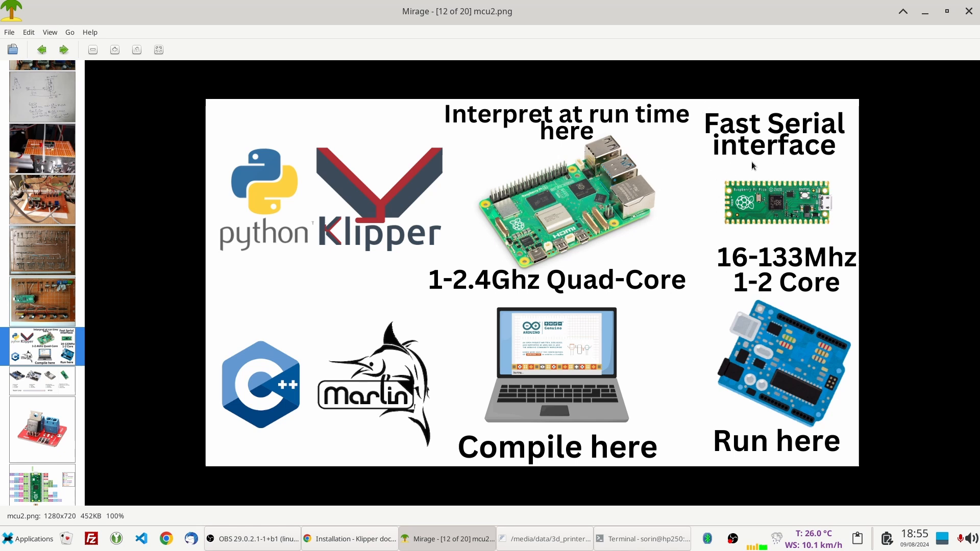
{"action": "mouse_move", "coordinate": [486, 249]}
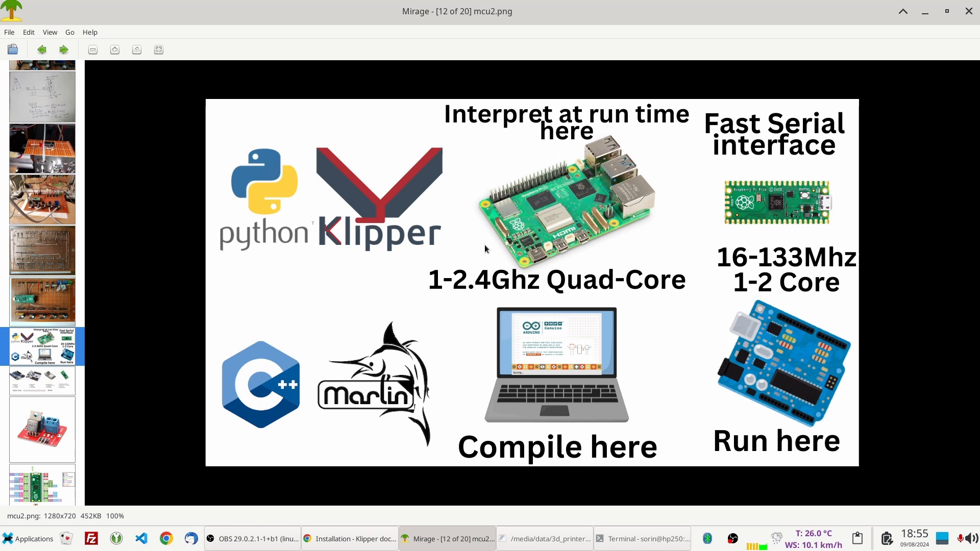
{"action": "mouse_move", "coordinate": [573, 273]}
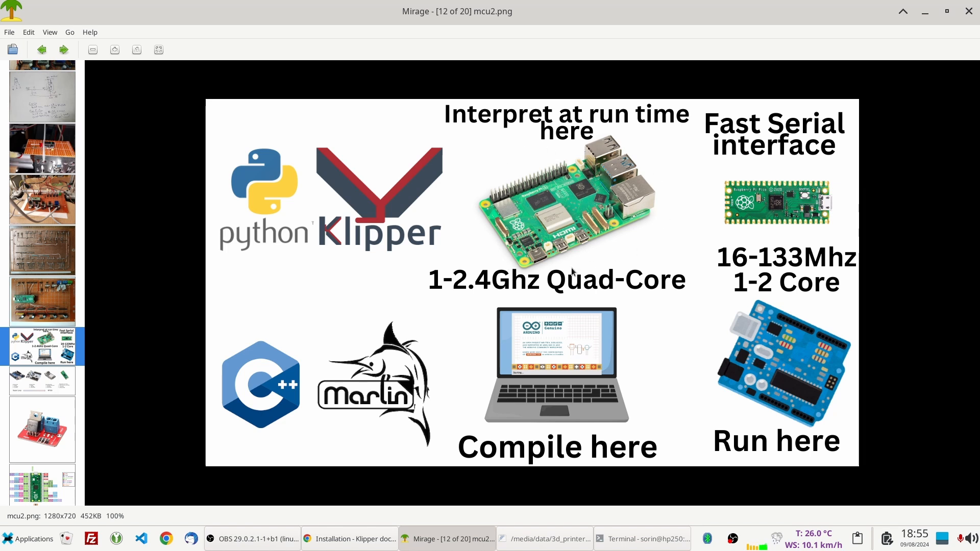
{"action": "mouse_move", "coordinate": [637, 227]}
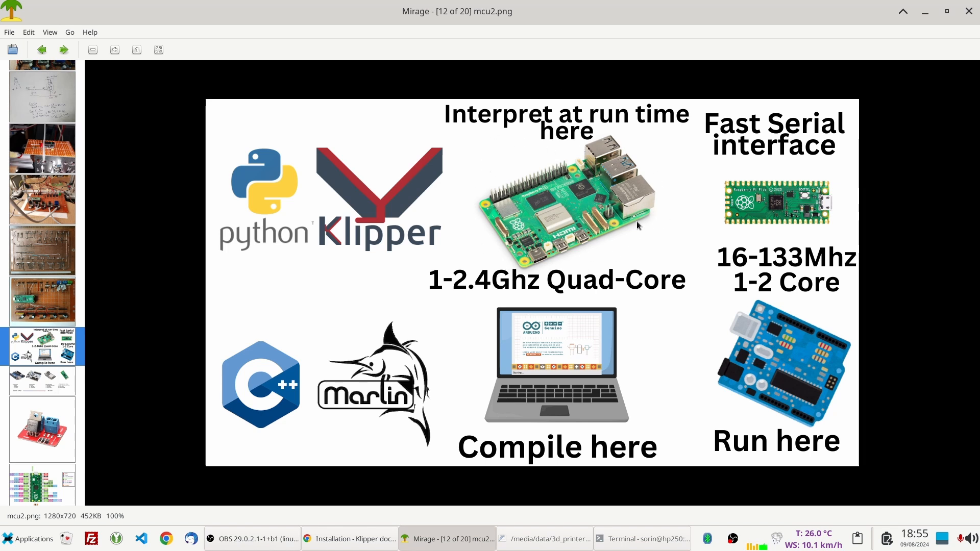
{"action": "mouse_move", "coordinate": [576, 190]}
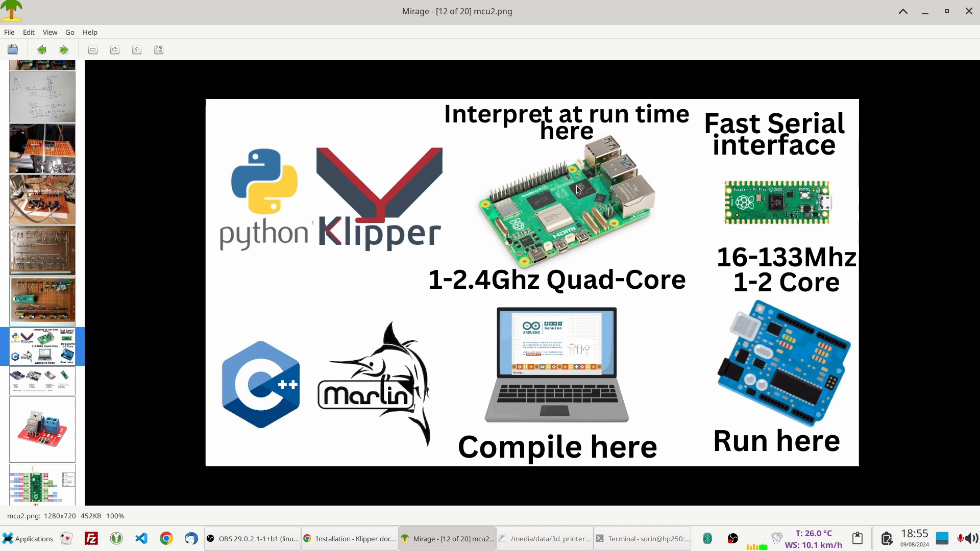
{"action": "mouse_move", "coordinate": [595, 155]}
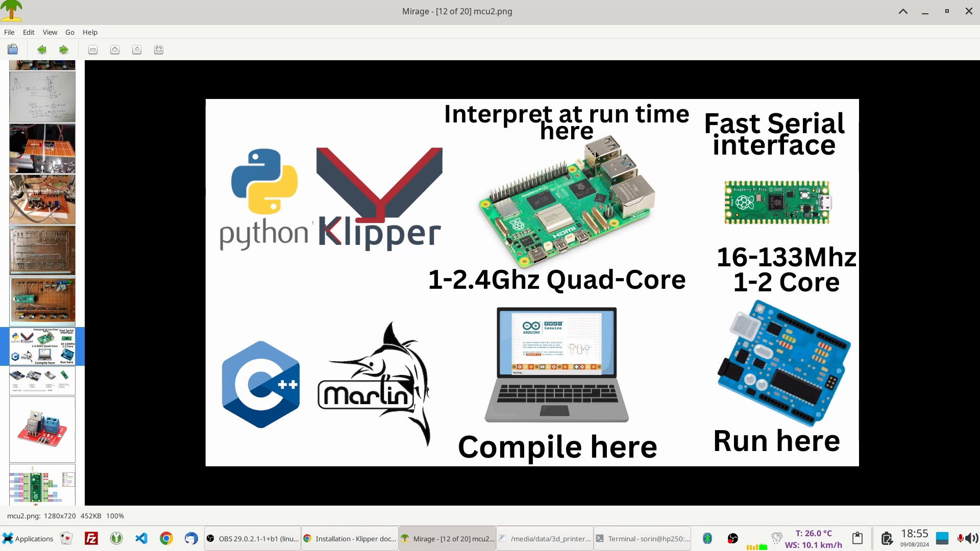
{"action": "mouse_move", "coordinate": [633, 175]}
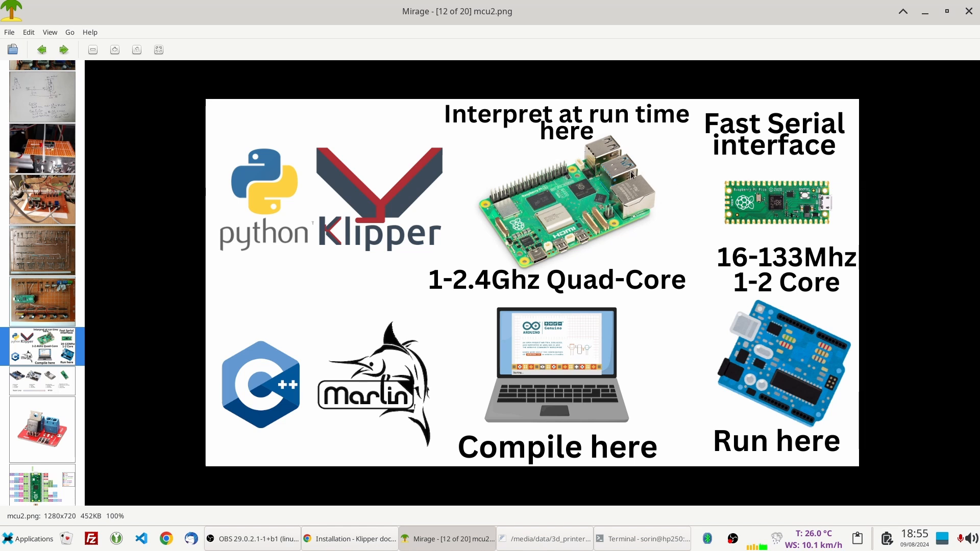
{"action": "mouse_move", "coordinate": [753, 211]}
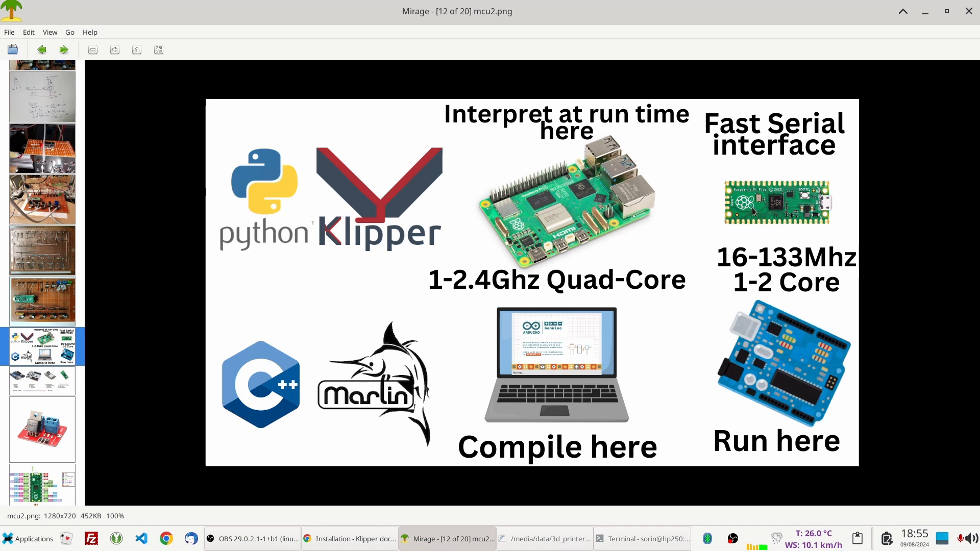
{"action": "mouse_move", "coordinate": [769, 199]}
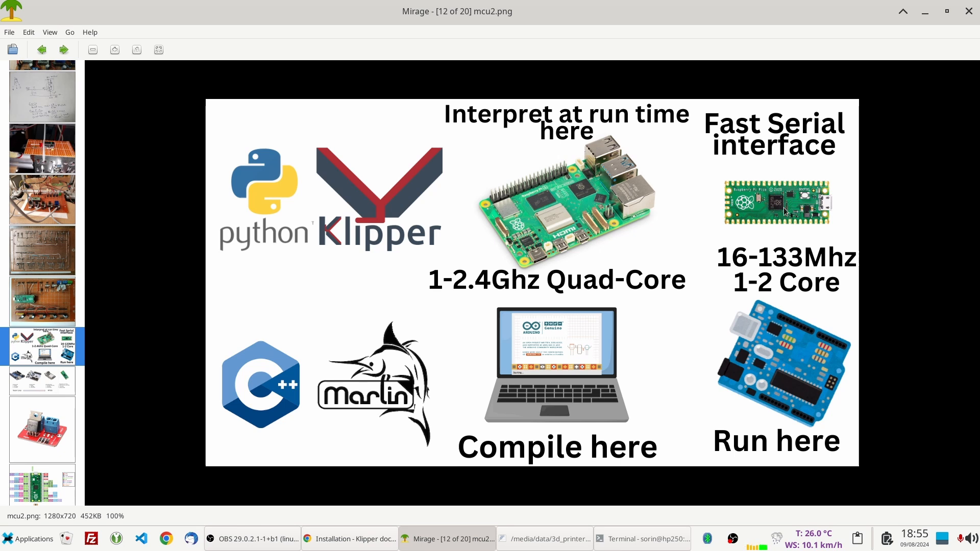
{"action": "mouse_move", "coordinate": [503, 259]}
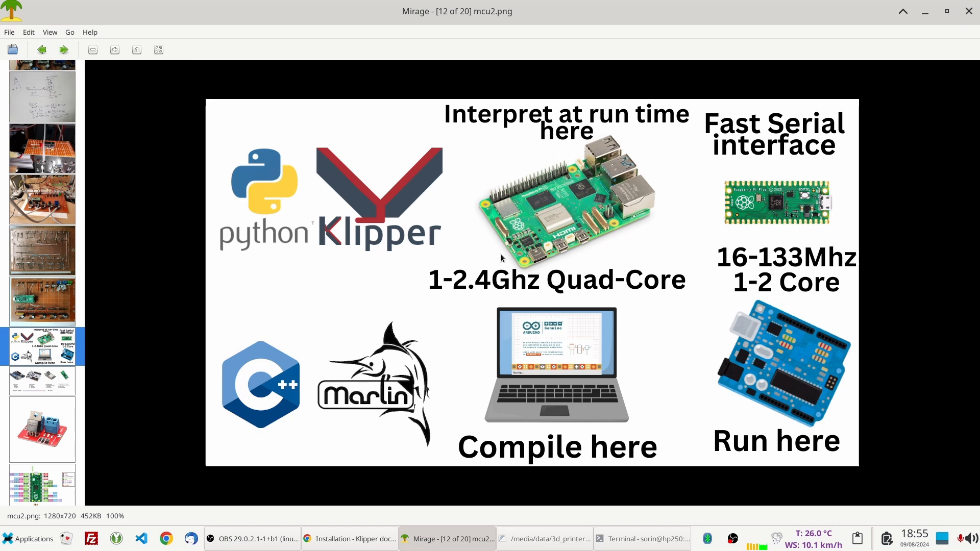
- Show the wired controller board photo and the microcontroller comparison slide, then return to the Klipper slide
{"action": "left_click", "coordinate": [42, 199]}
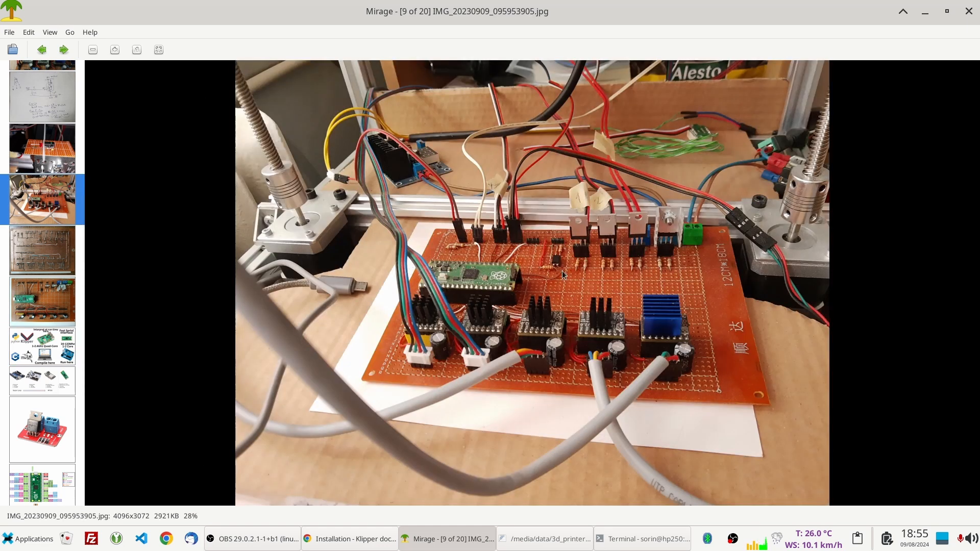
{"action": "left_click", "coordinate": [42, 379]}
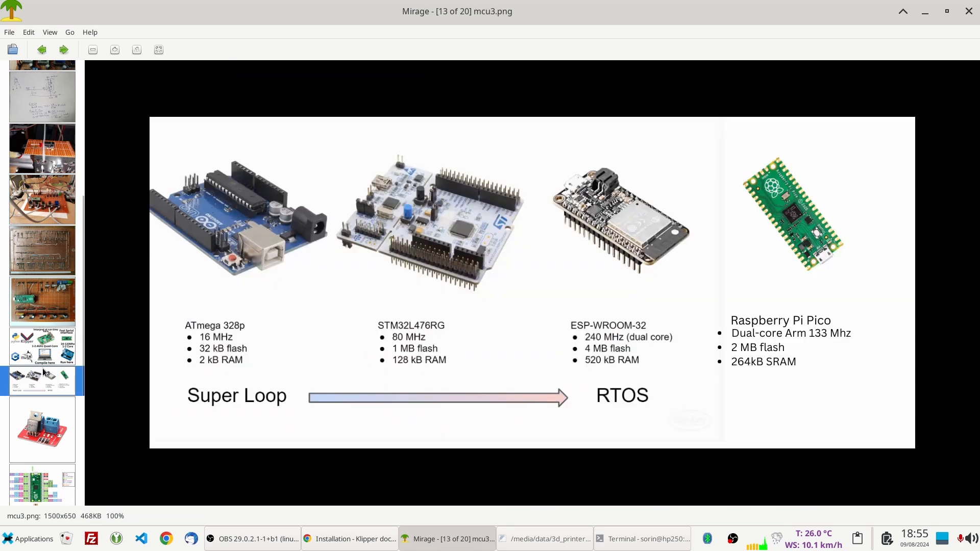
{"action": "mouse_move", "coordinate": [172, 355]}
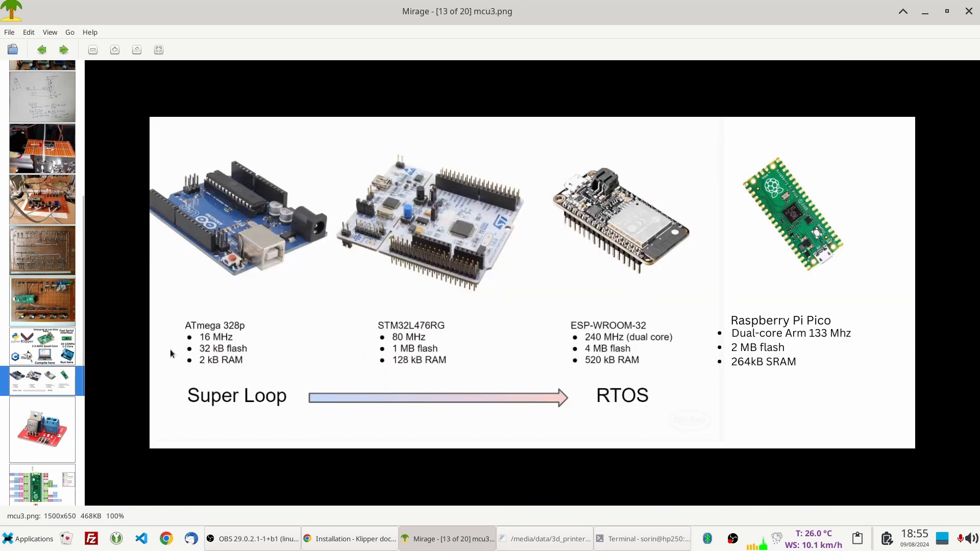
{"action": "left_click", "coordinate": [41, 49]}
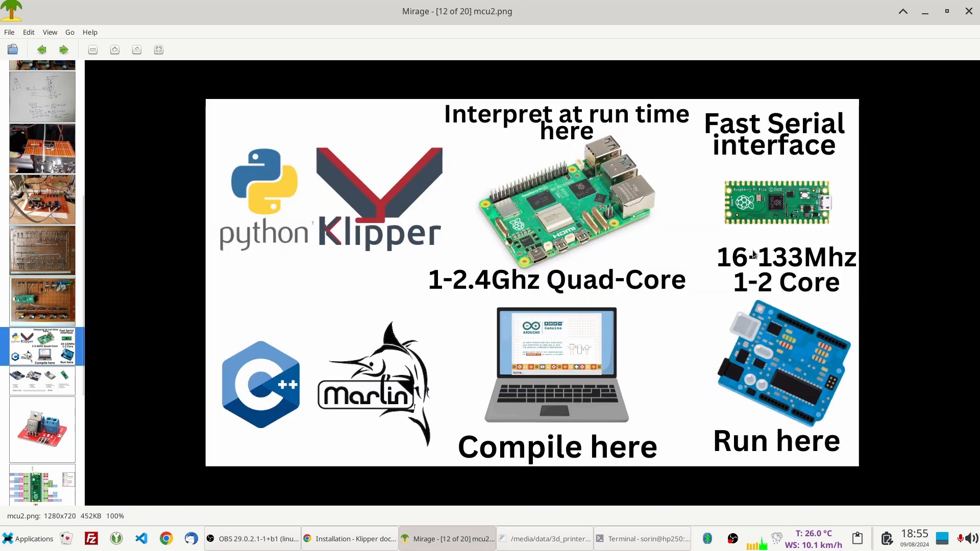
{"action": "mouse_move", "coordinate": [786, 422]}
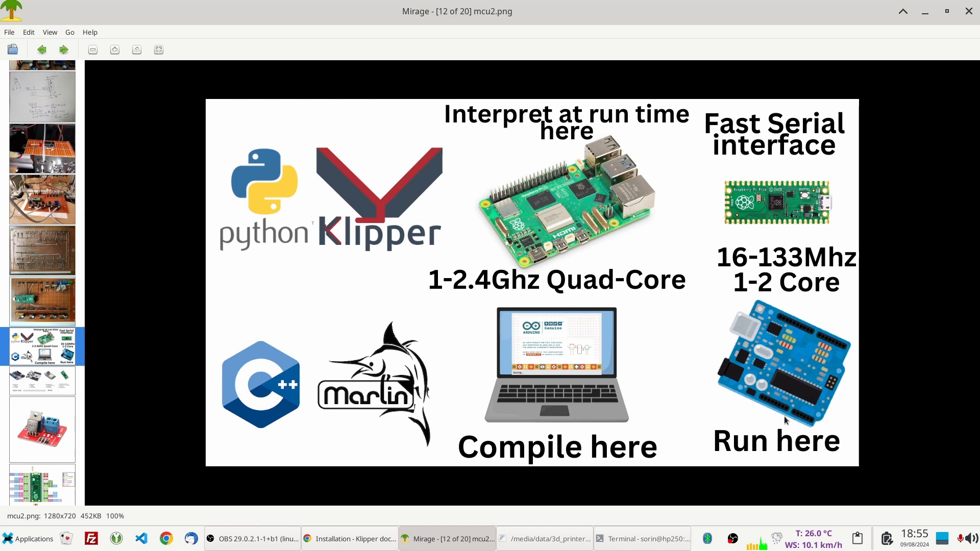
{"action": "mouse_move", "coordinate": [720, 369]}
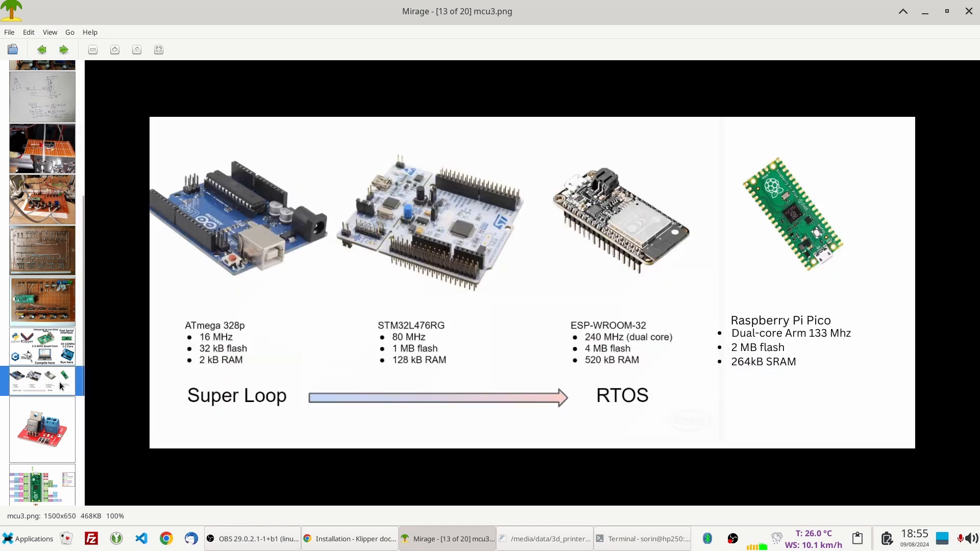
{"action": "mouse_move", "coordinate": [330, 324]}
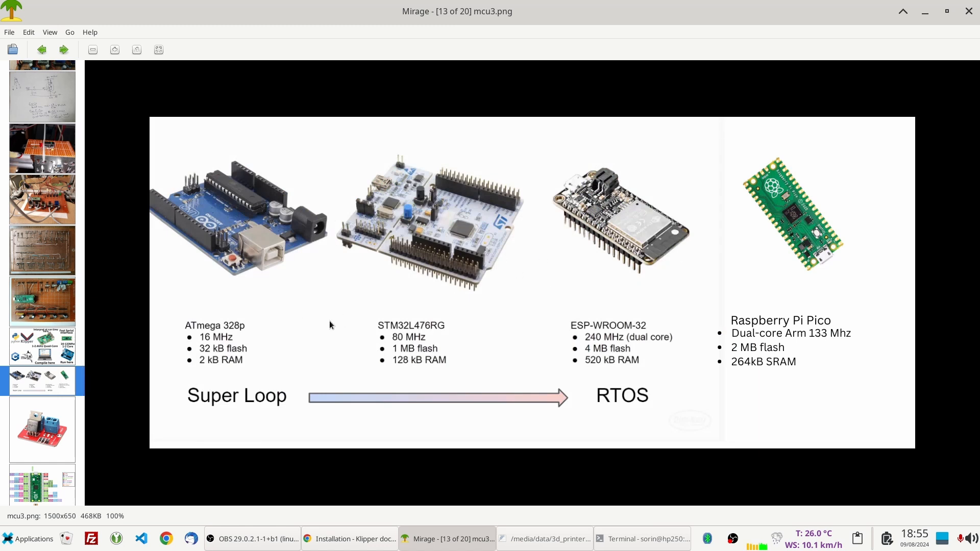
{"action": "mouse_move", "coordinate": [220, 355]}
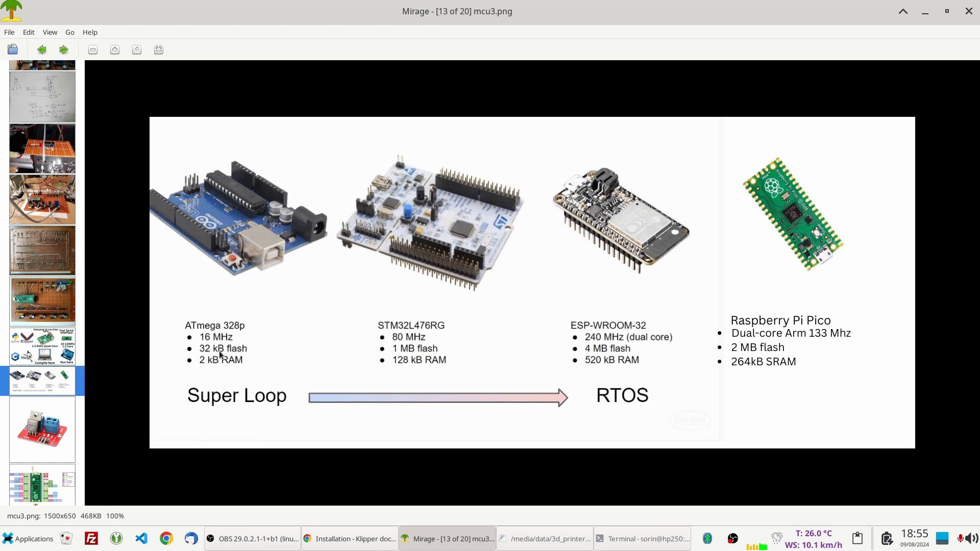
{"action": "mouse_move", "coordinate": [573, 322]}
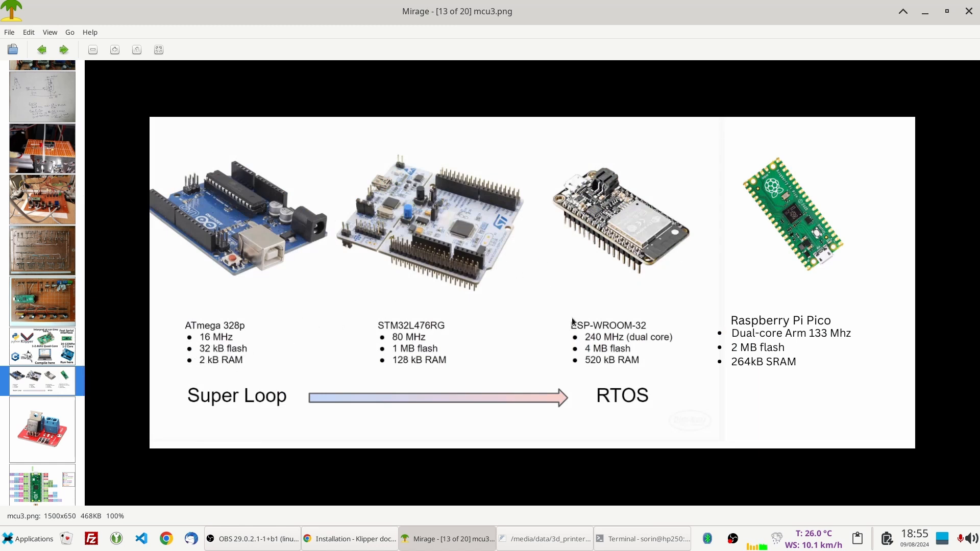
{"action": "mouse_move", "coordinate": [762, 341]}
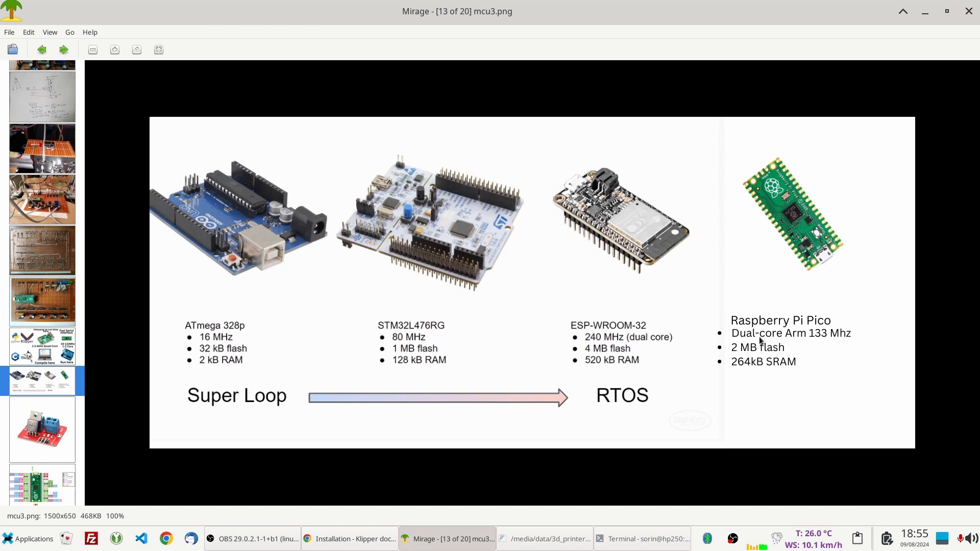
{"action": "mouse_move", "coordinate": [656, 208]}
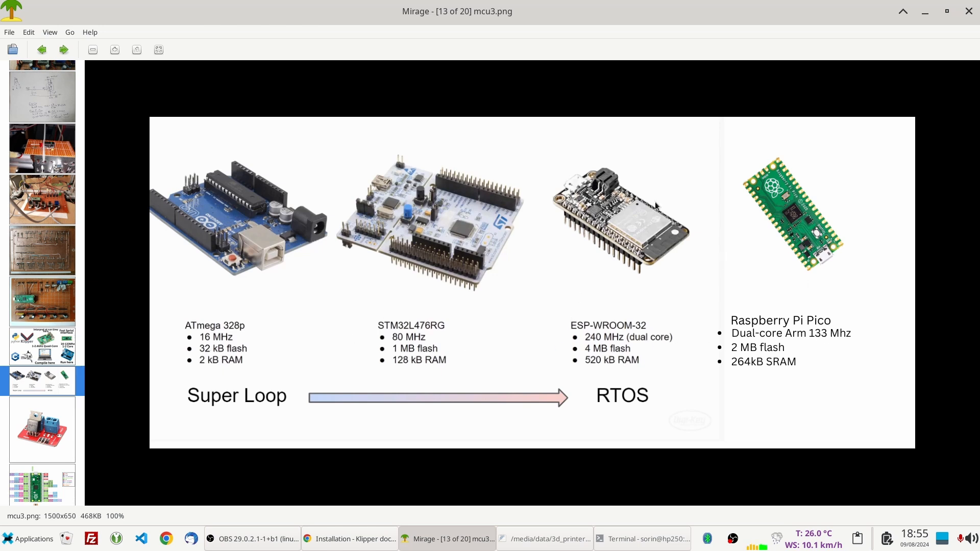
{"action": "mouse_move", "coordinate": [317, 287]}
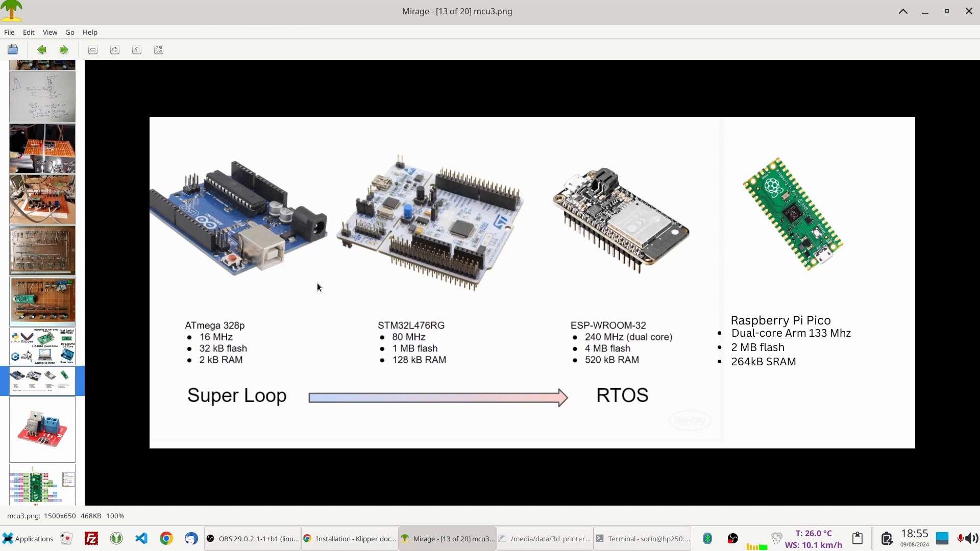
{"action": "left_click", "coordinate": [41, 49]}
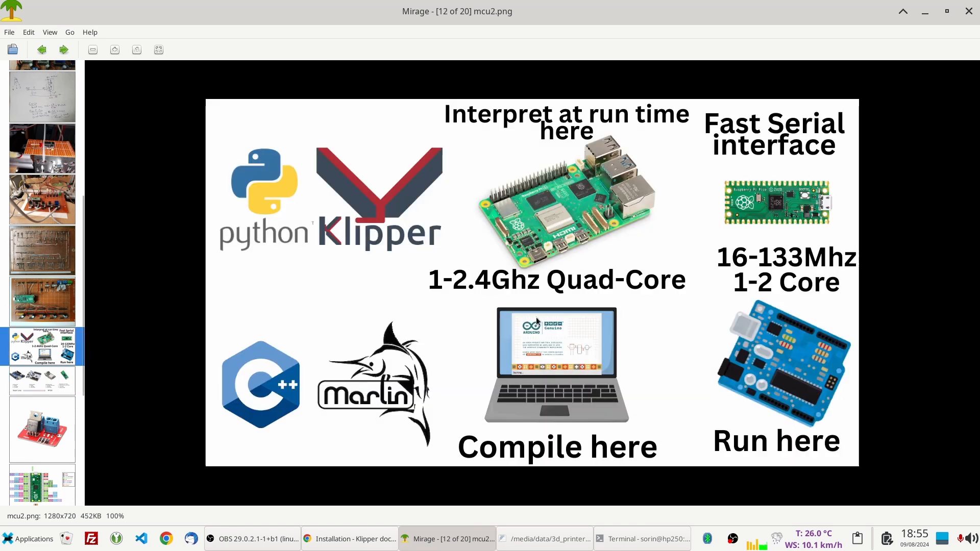
{"action": "mouse_move", "coordinate": [687, 202]}
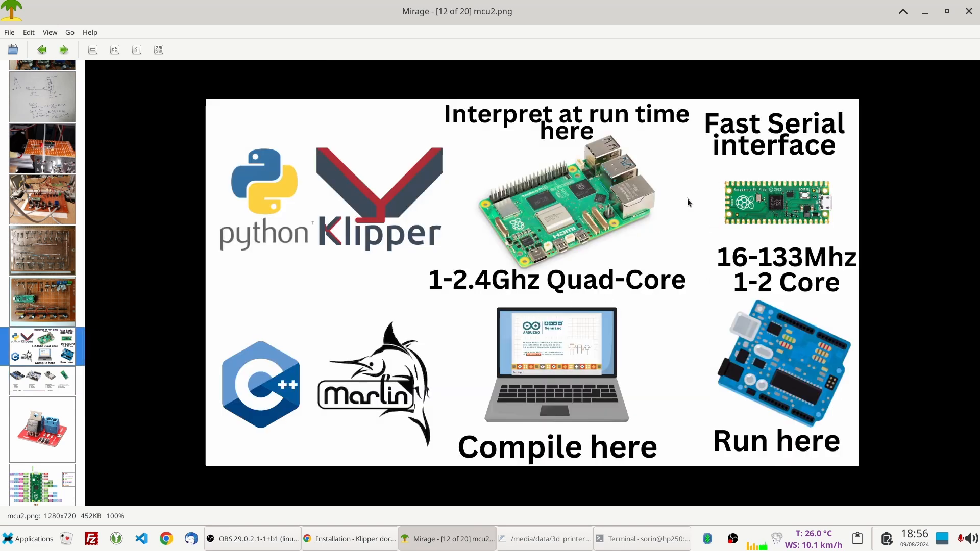
{"action": "mouse_move", "coordinate": [757, 256]}
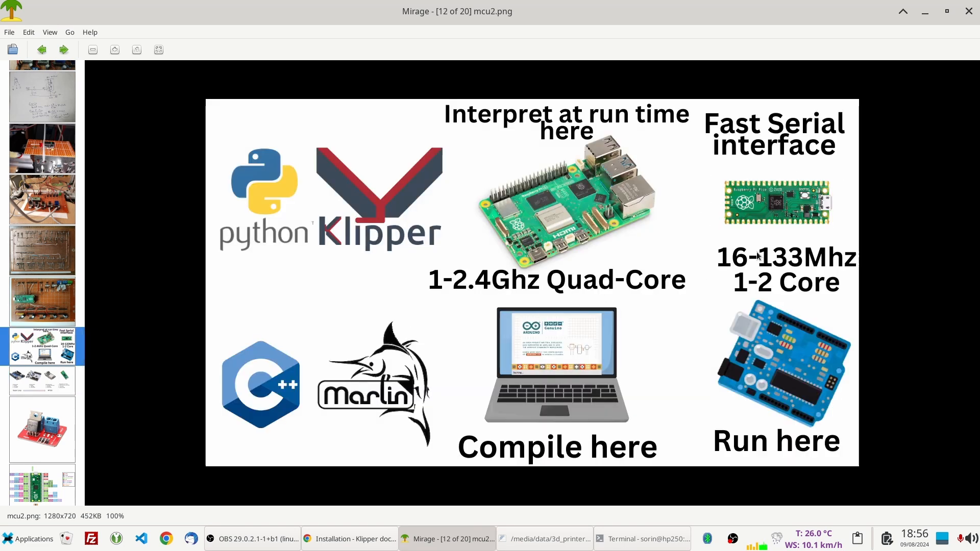
{"action": "mouse_move", "coordinate": [500, 149]}
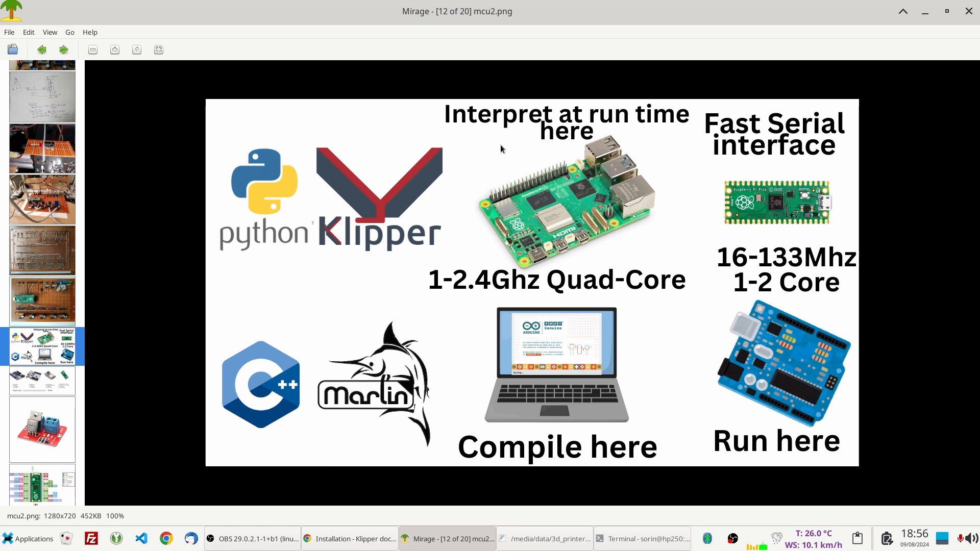
{"action": "mouse_move", "coordinate": [483, 132]}
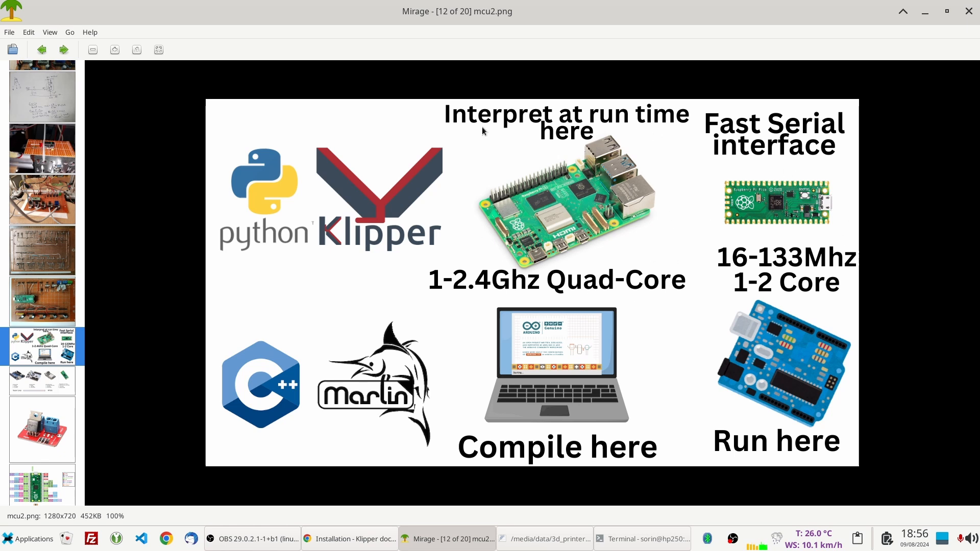
{"action": "mouse_move", "coordinate": [471, 204]}
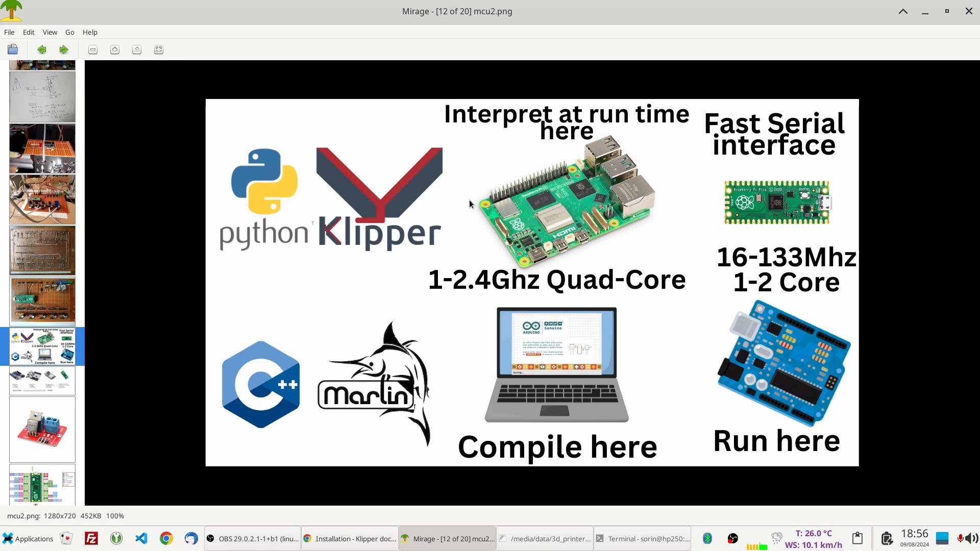
{"action": "mouse_move", "coordinate": [224, 259]}
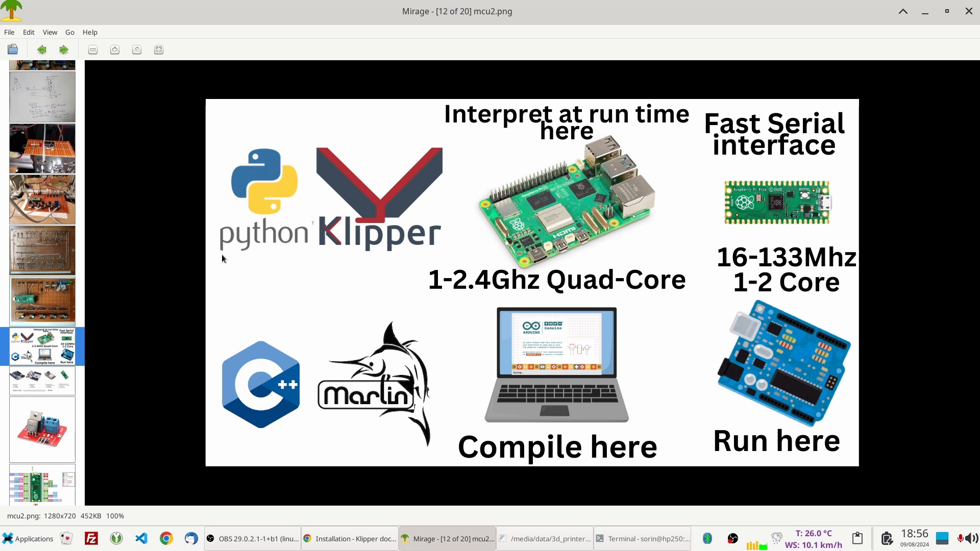
{"action": "mouse_move", "coordinate": [428, 266]}
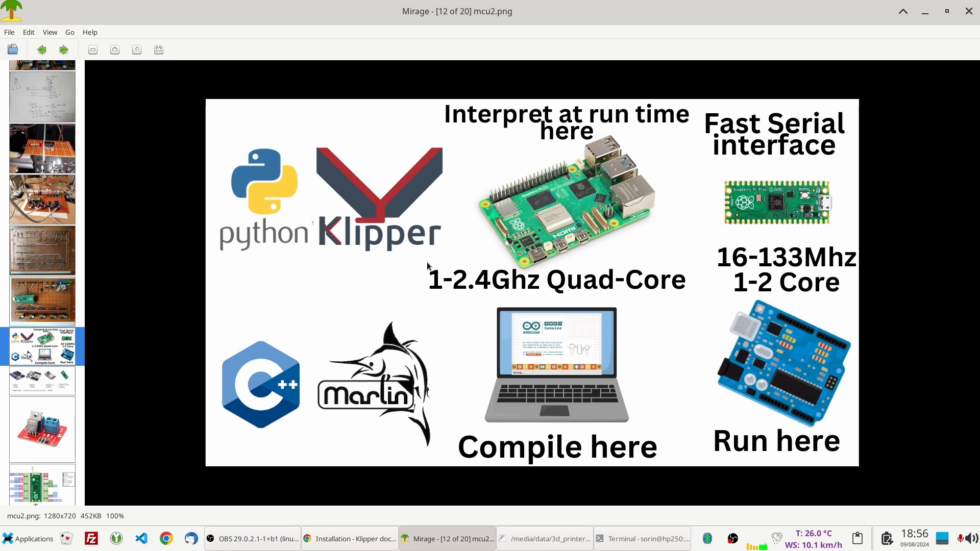
{"action": "mouse_move", "coordinate": [266, 160]}
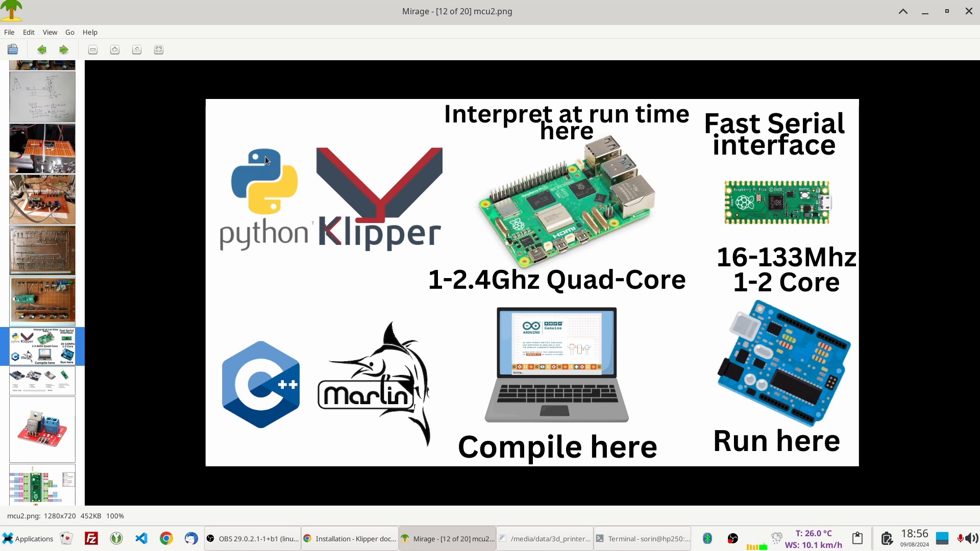
{"action": "mouse_move", "coordinate": [412, 256]}
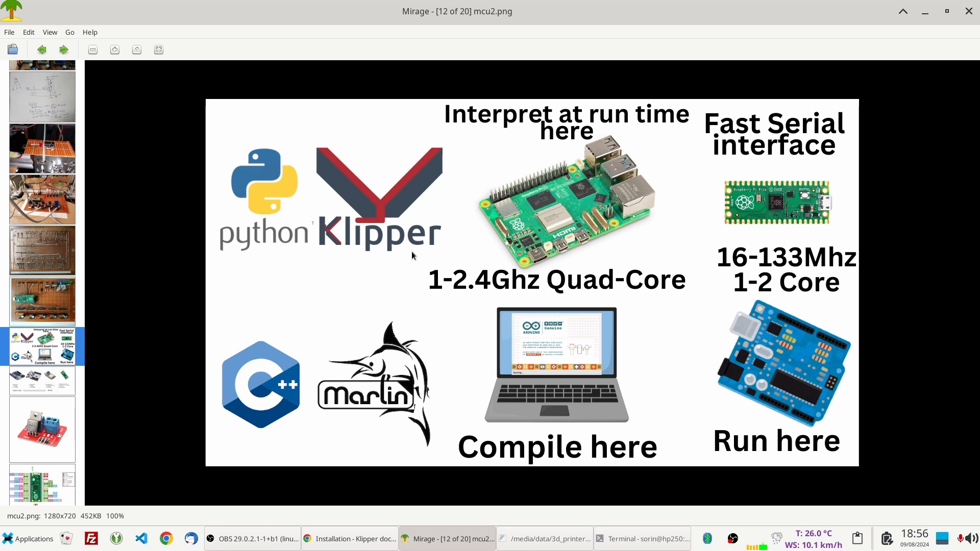
{"action": "mouse_move", "coordinate": [455, 258]}
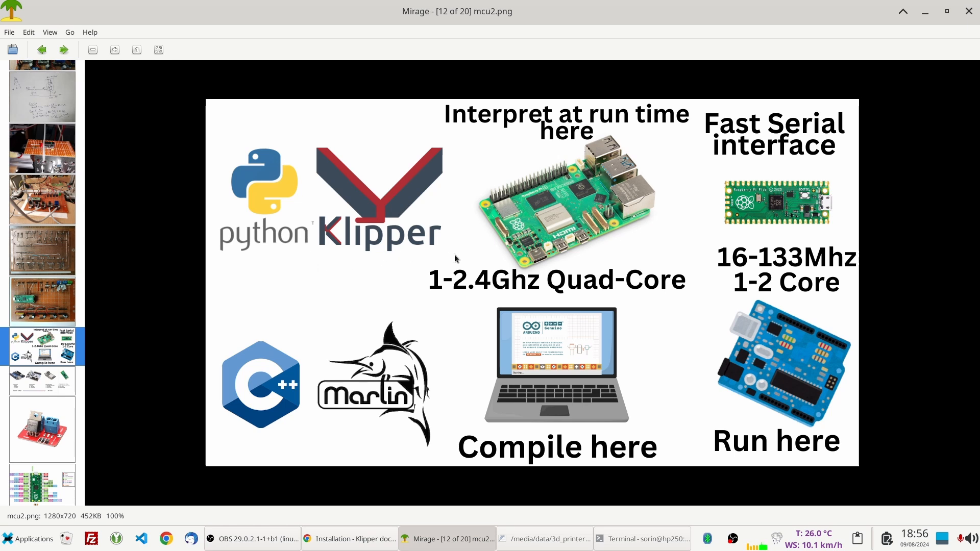
{"action": "mouse_move", "coordinate": [504, 286]}
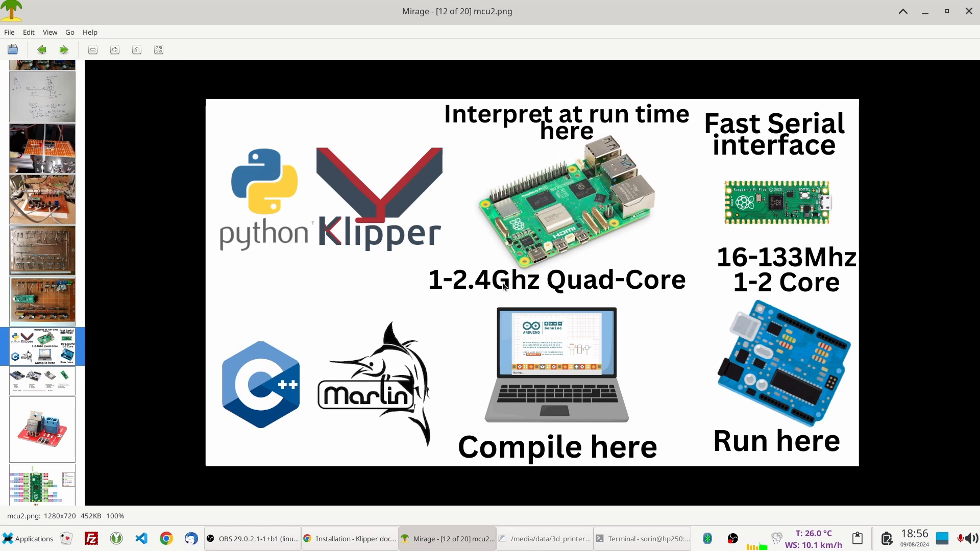
{"action": "mouse_move", "coordinate": [448, 277]}
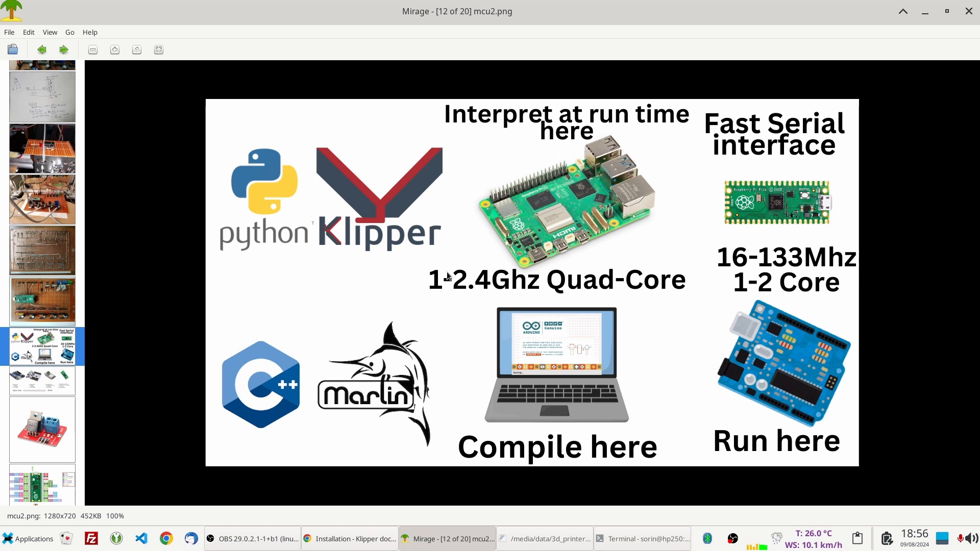
{"action": "mouse_move", "coordinate": [460, 257]}
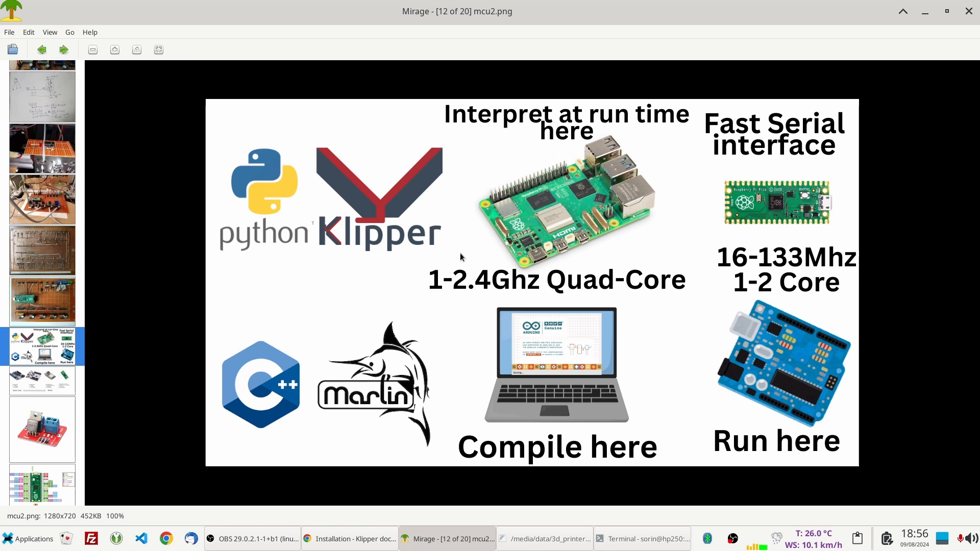
{"action": "mouse_move", "coordinate": [440, 261]}
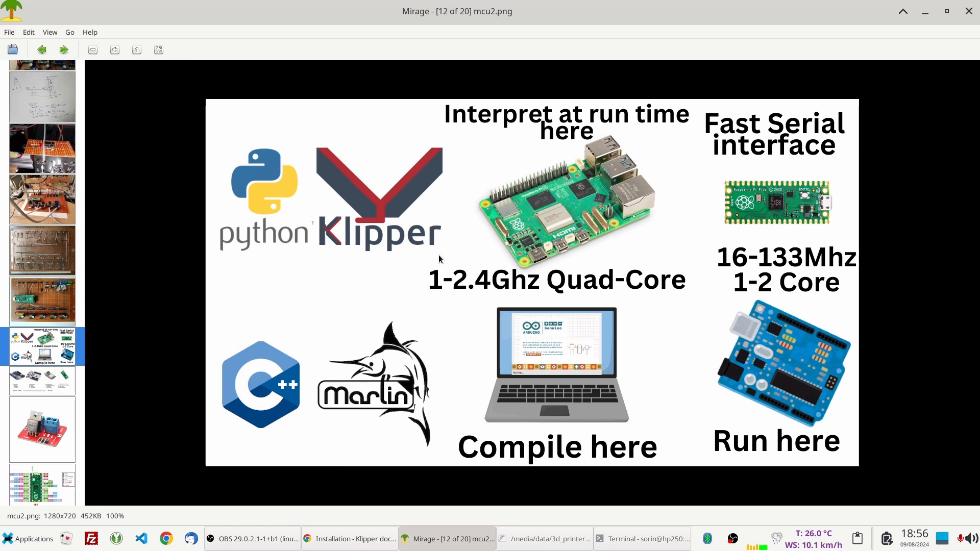
{"action": "mouse_move", "coordinate": [455, 264]}
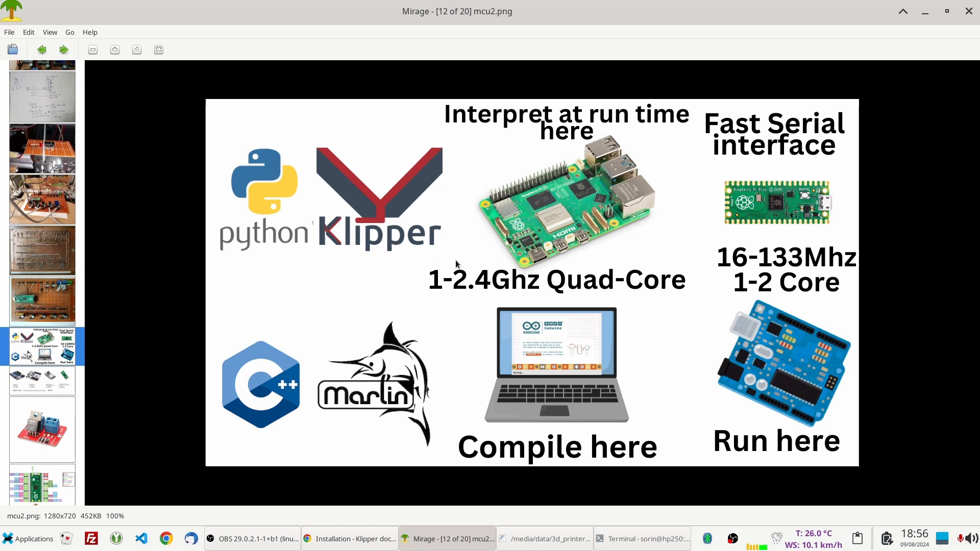
{"action": "mouse_move", "coordinate": [656, 220]}
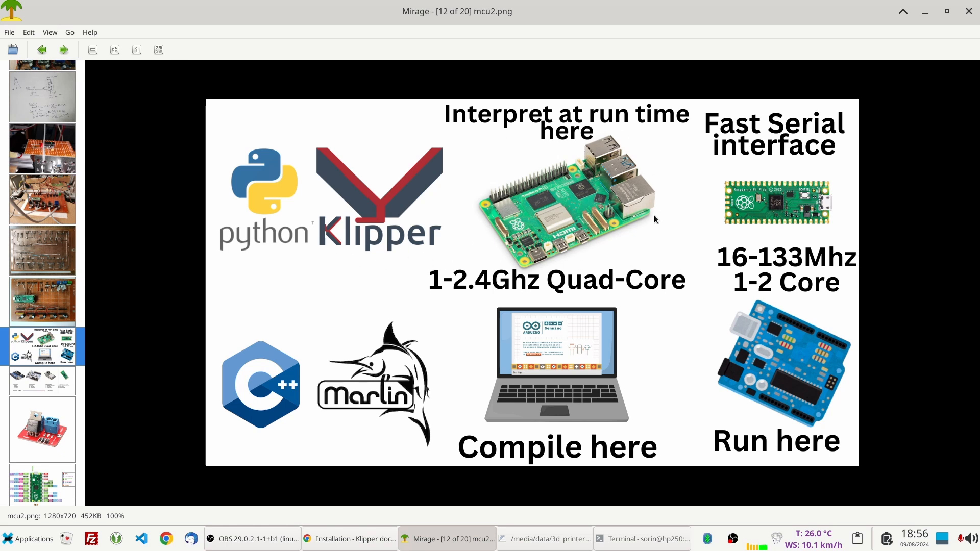
{"action": "mouse_move", "coordinate": [650, 260]}
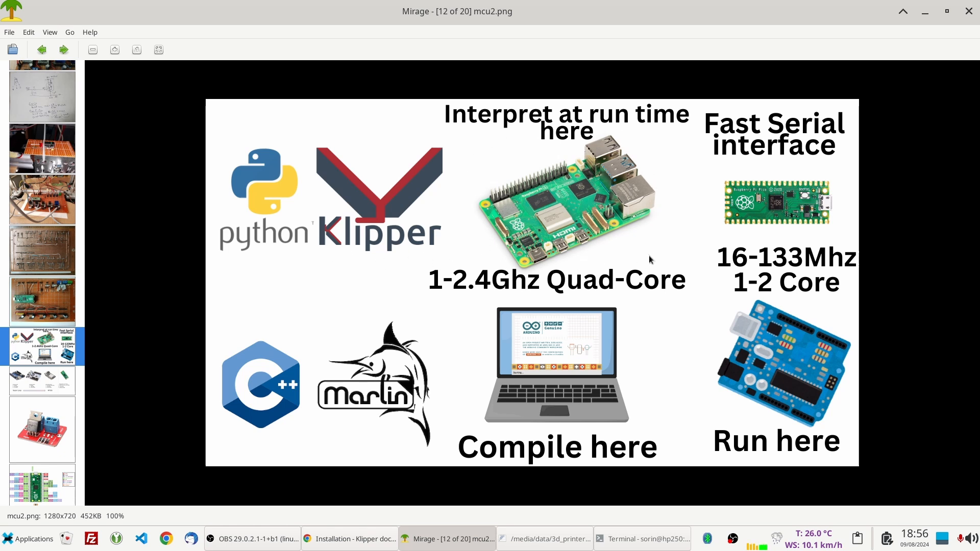
{"action": "mouse_move", "coordinate": [619, 269]}
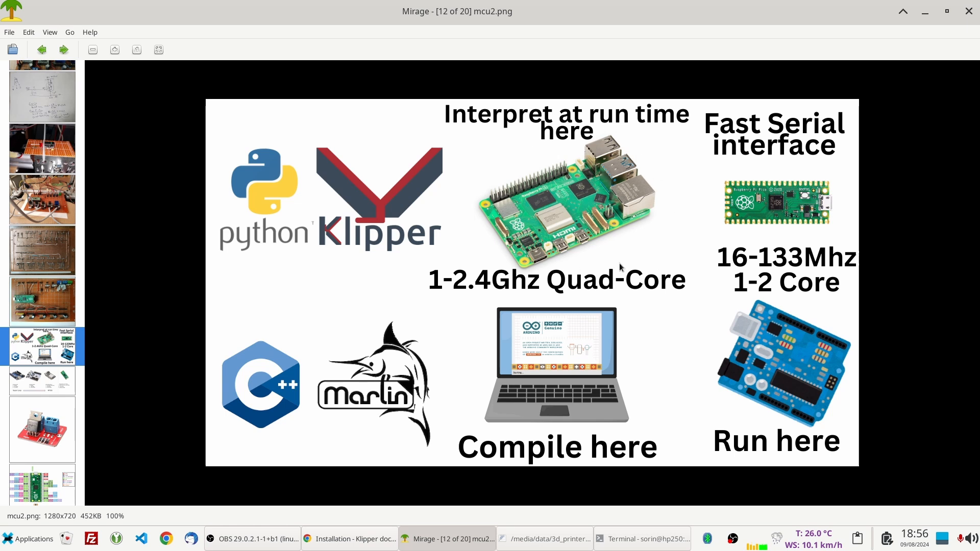
{"action": "mouse_move", "coordinate": [650, 201]}
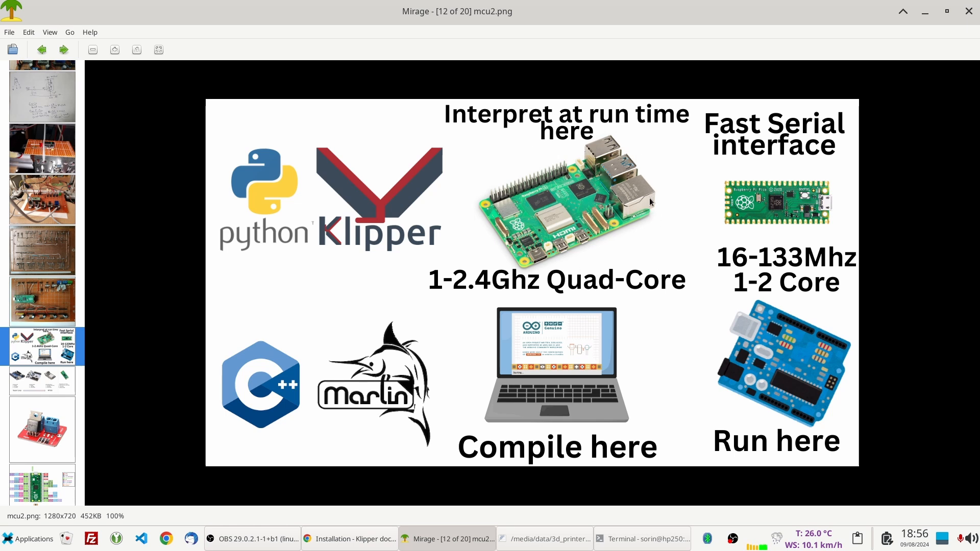
{"action": "mouse_move", "coordinate": [665, 215]}
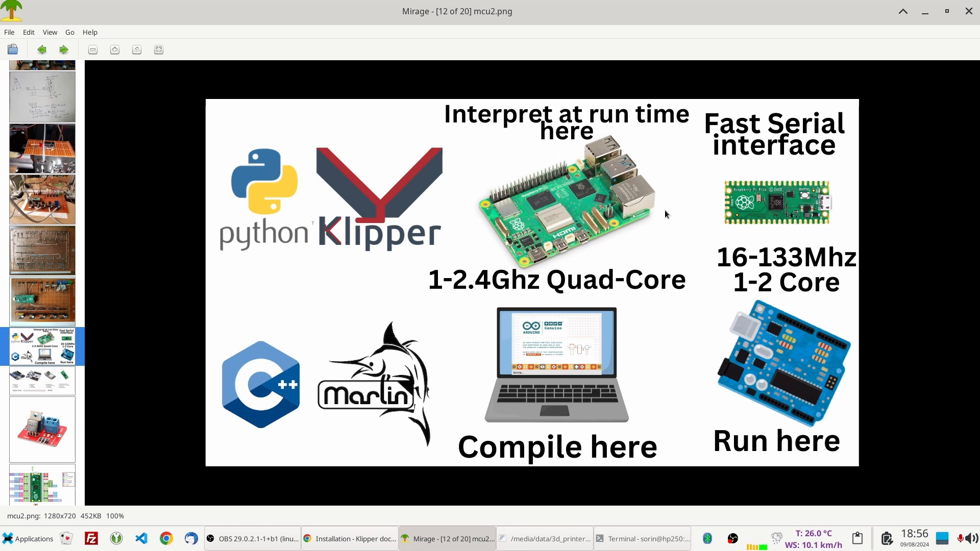
{"action": "mouse_move", "coordinate": [480, 186]}
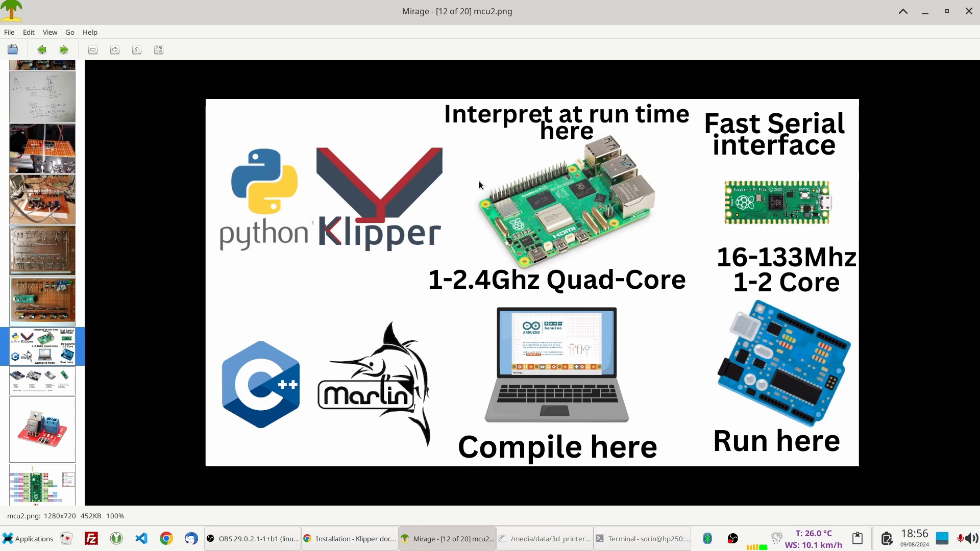
{"action": "mouse_move", "coordinate": [628, 217]}
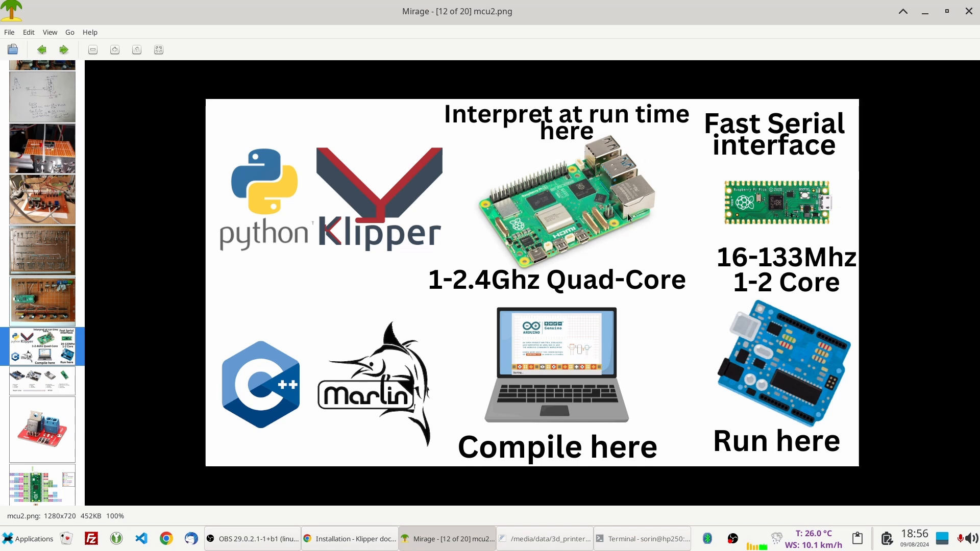
{"action": "mouse_move", "coordinate": [475, 207]}
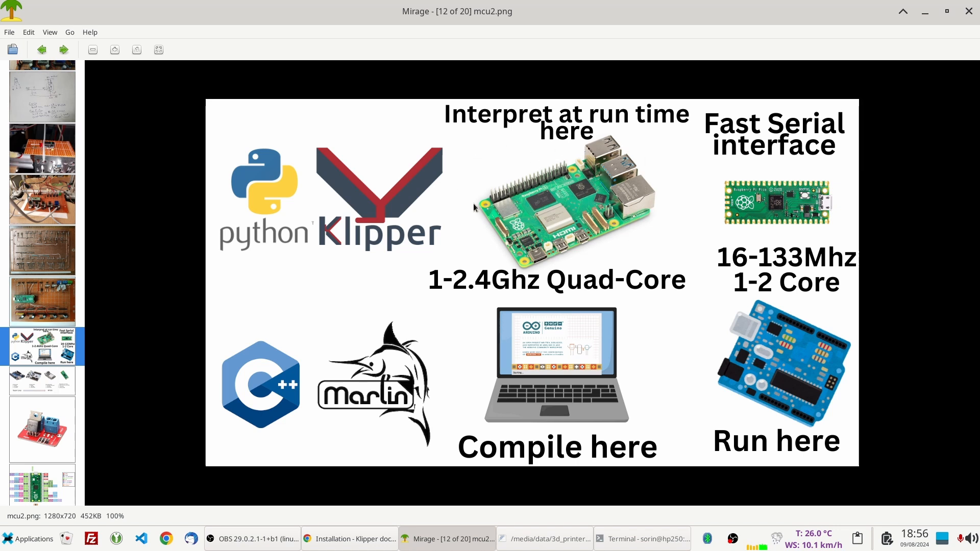
{"action": "mouse_move", "coordinate": [462, 267]}
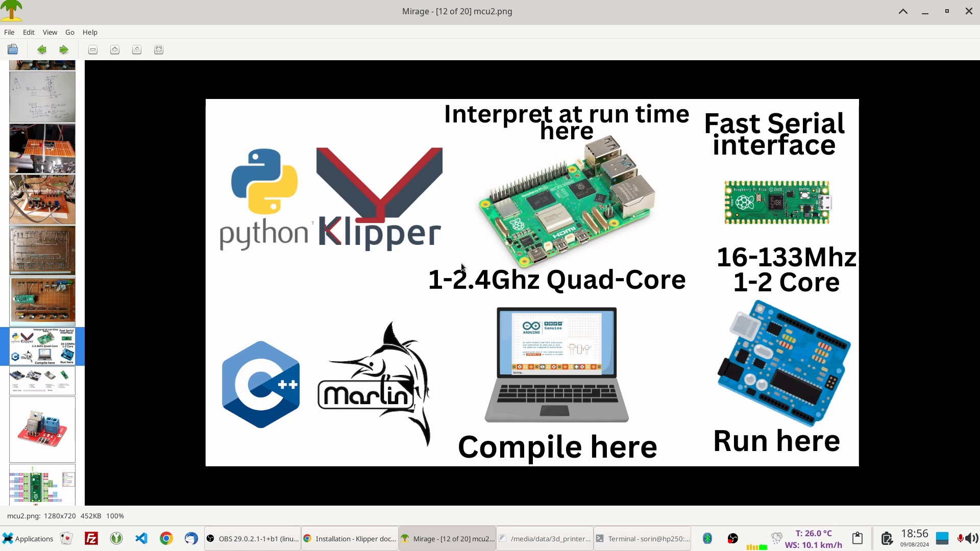
{"action": "mouse_move", "coordinate": [425, 289]}
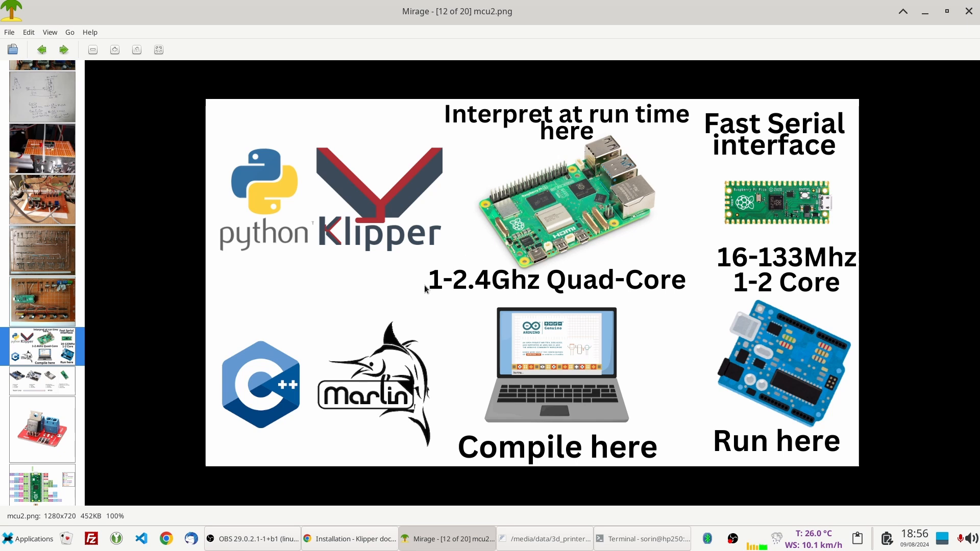
{"action": "mouse_move", "coordinate": [542, 288]}
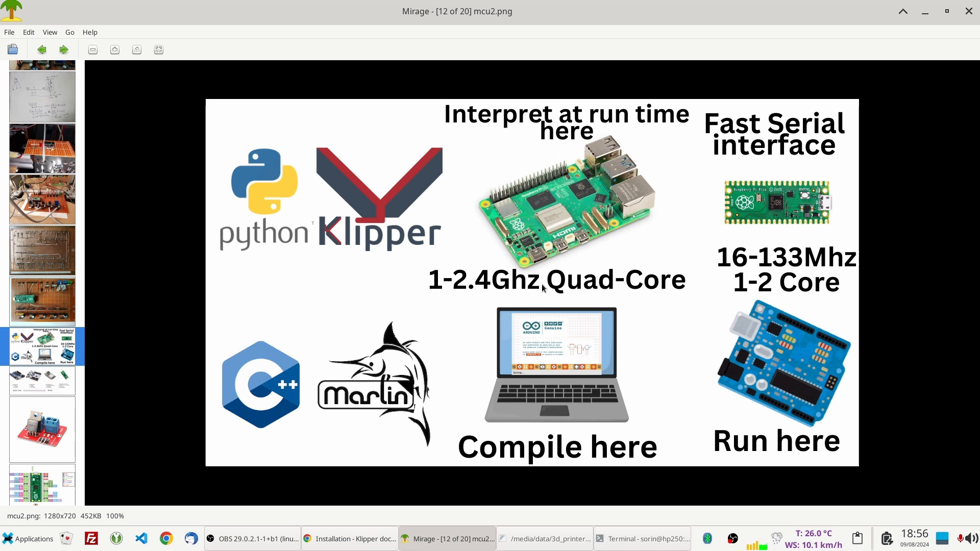
{"action": "mouse_move", "coordinate": [366, 251]}
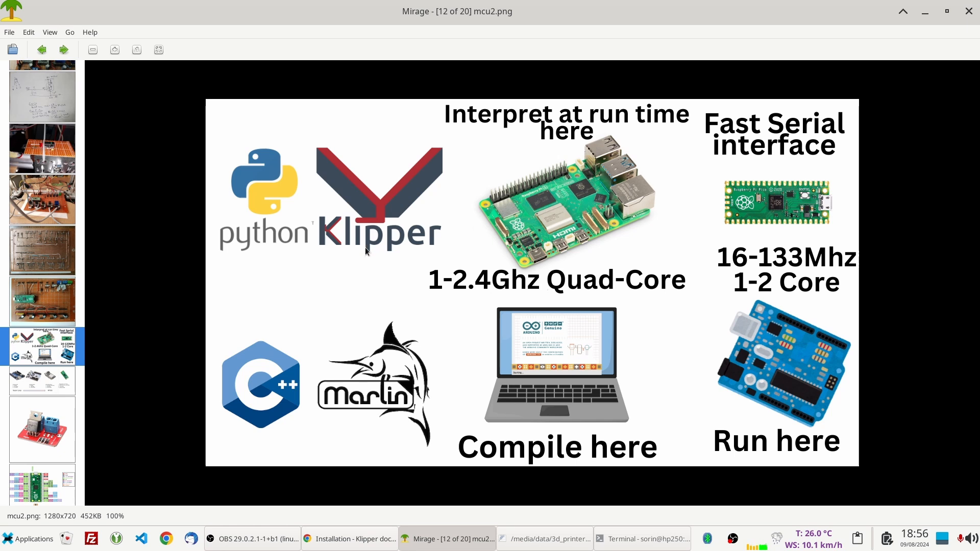
{"action": "mouse_move", "coordinate": [586, 248]}
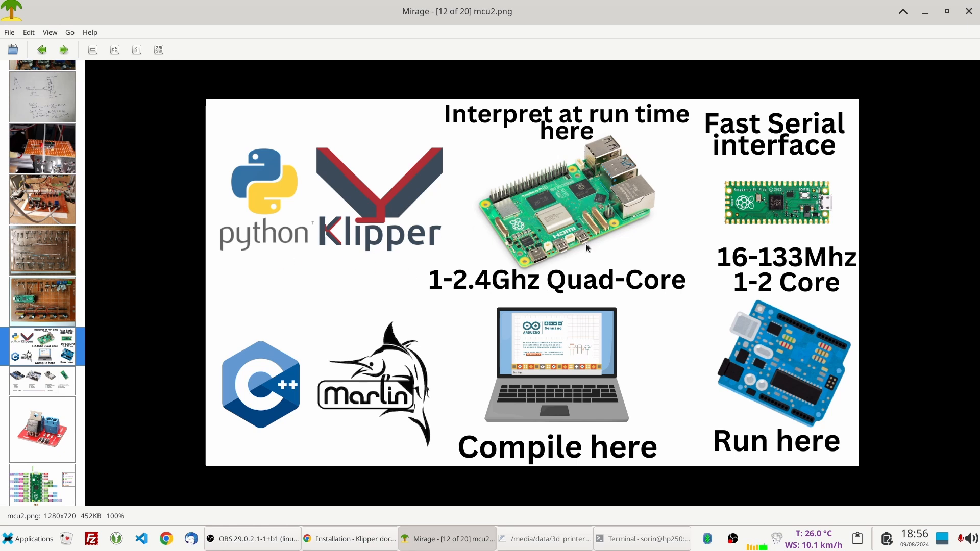
{"action": "mouse_move", "coordinate": [566, 321]}
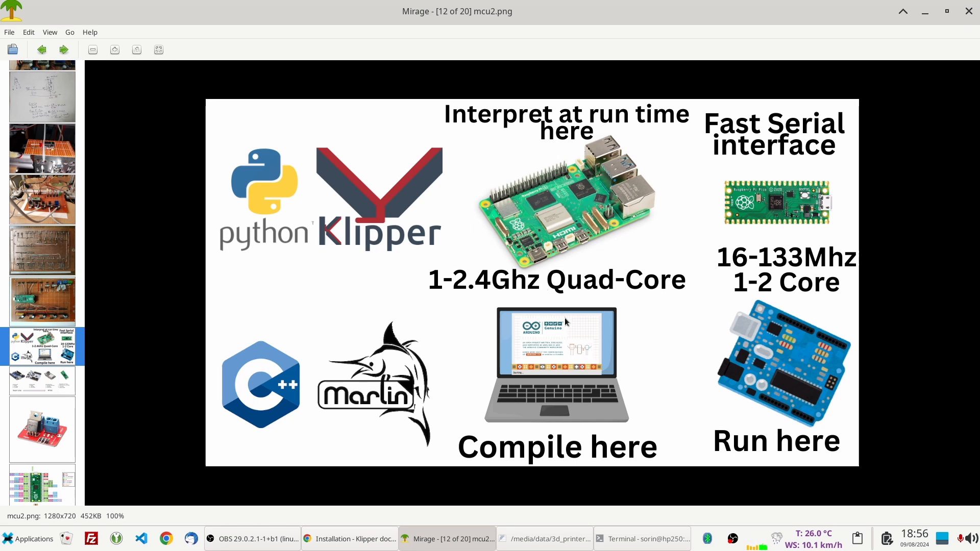
{"action": "mouse_move", "coordinate": [600, 413]}
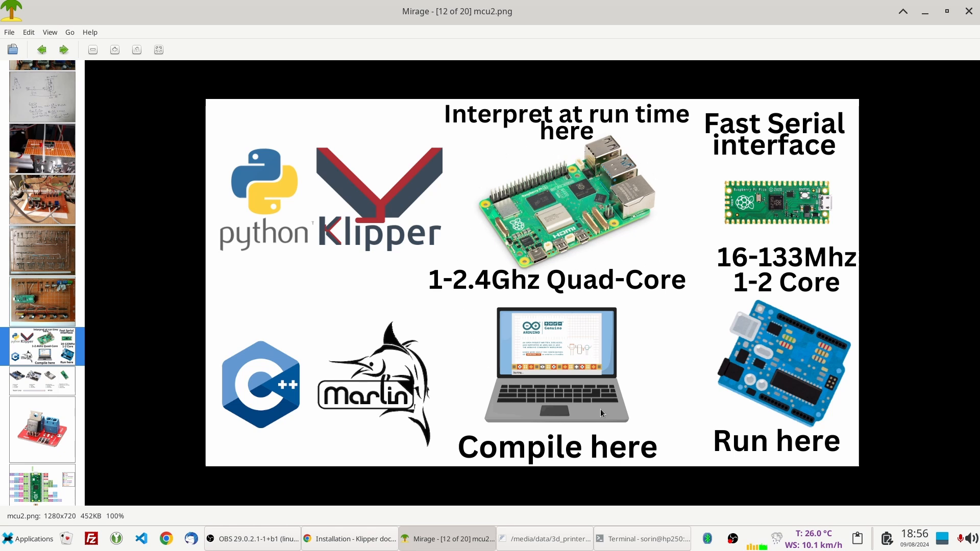
{"action": "mouse_move", "coordinate": [547, 387]}
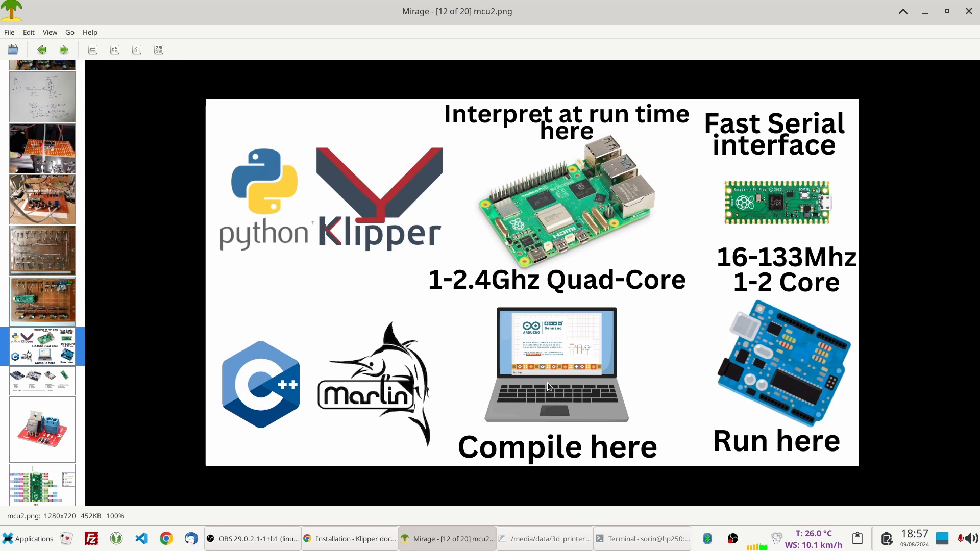
{"action": "mouse_move", "coordinate": [623, 300]}
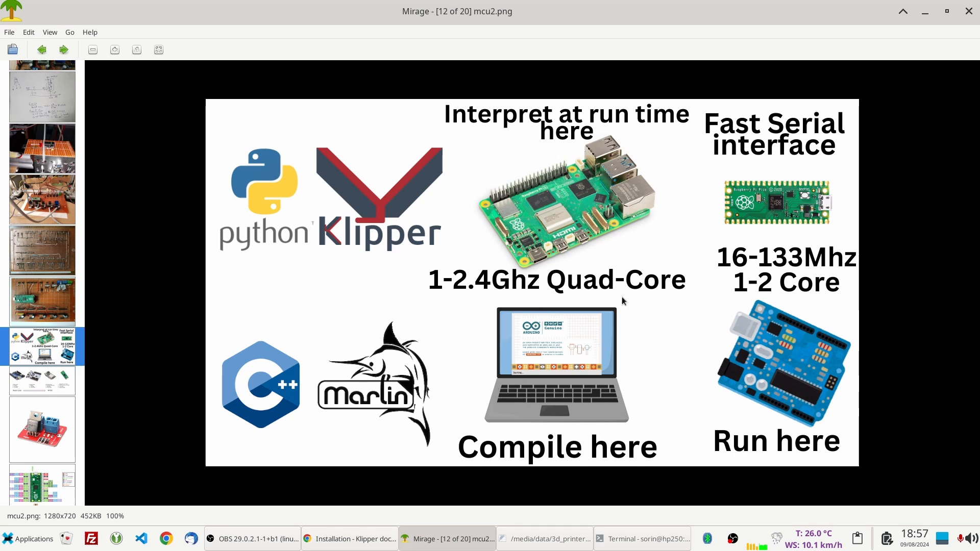
{"action": "mouse_move", "coordinate": [580, 194]}
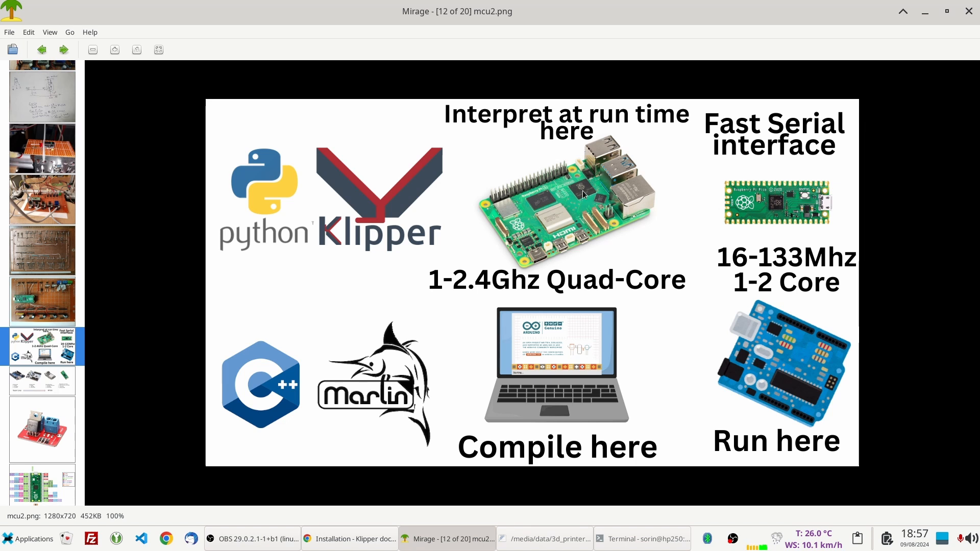
{"action": "mouse_move", "coordinate": [591, 301]}
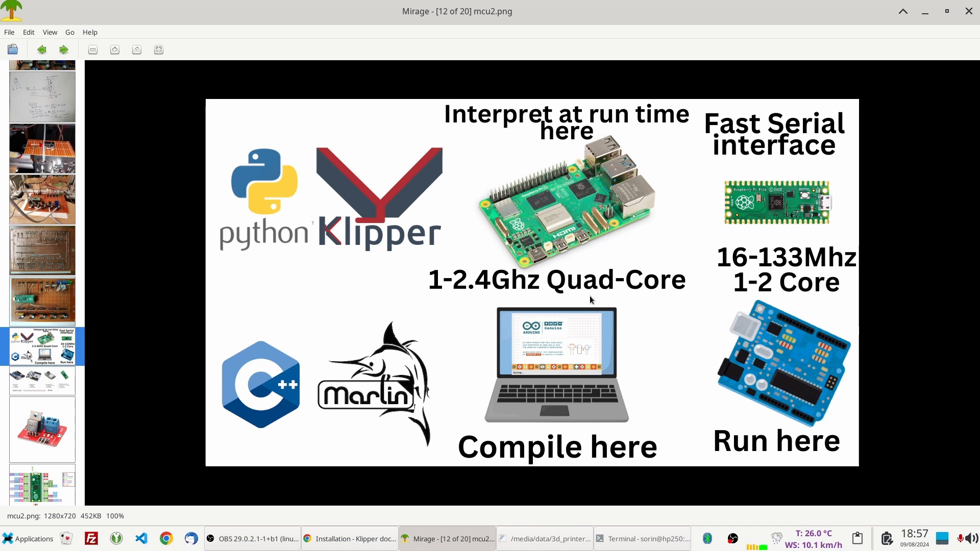
{"action": "mouse_move", "coordinate": [531, 238]}
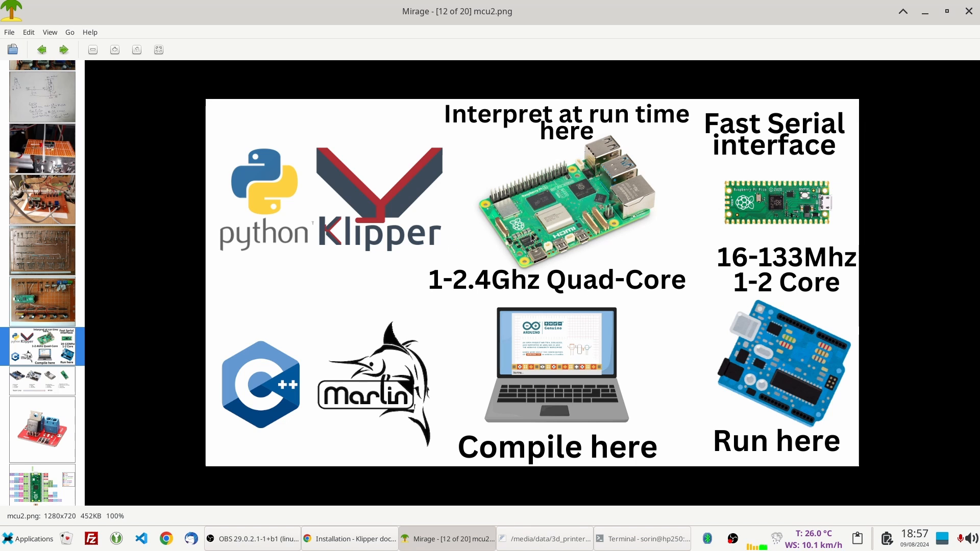
{"action": "mouse_move", "coordinate": [606, 203]}
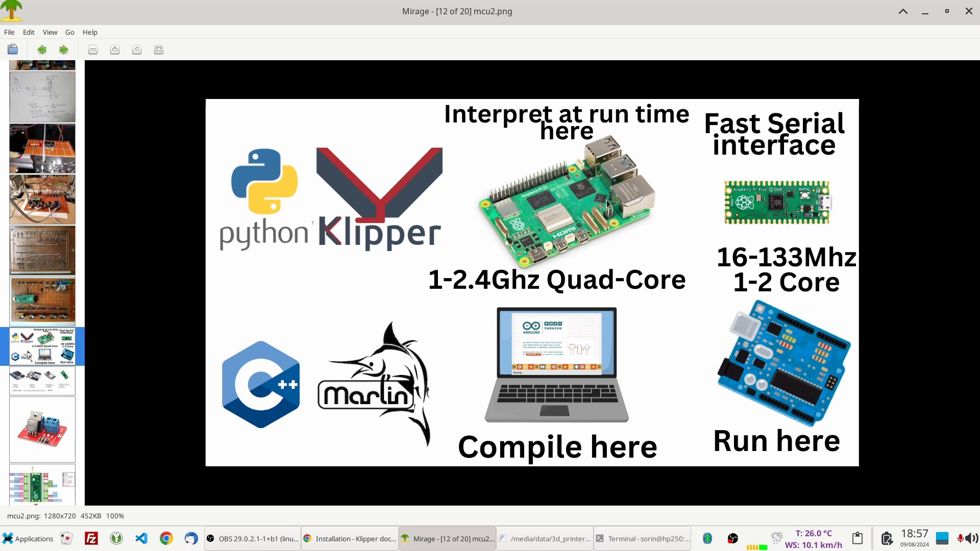
{"action": "mouse_move", "coordinate": [514, 399]}
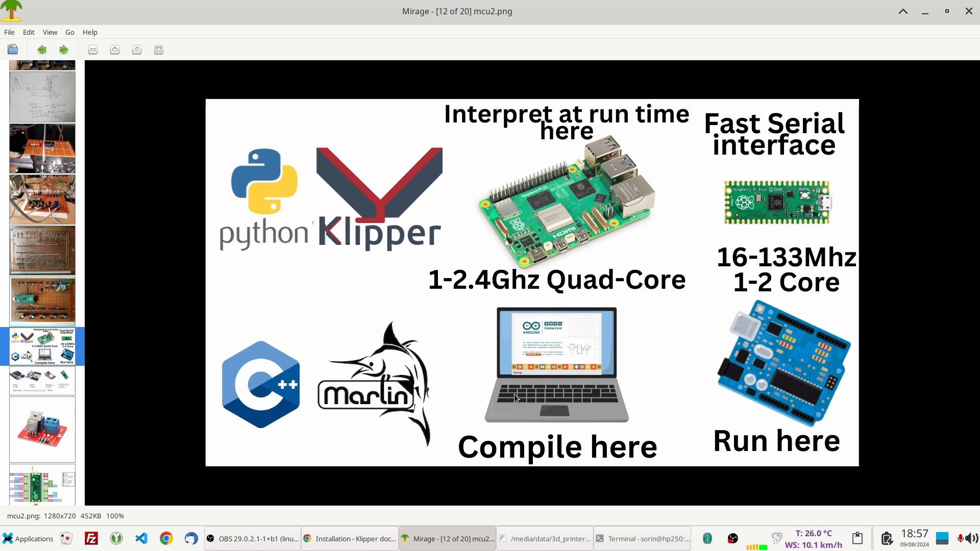
{"action": "mouse_move", "coordinate": [673, 193]}
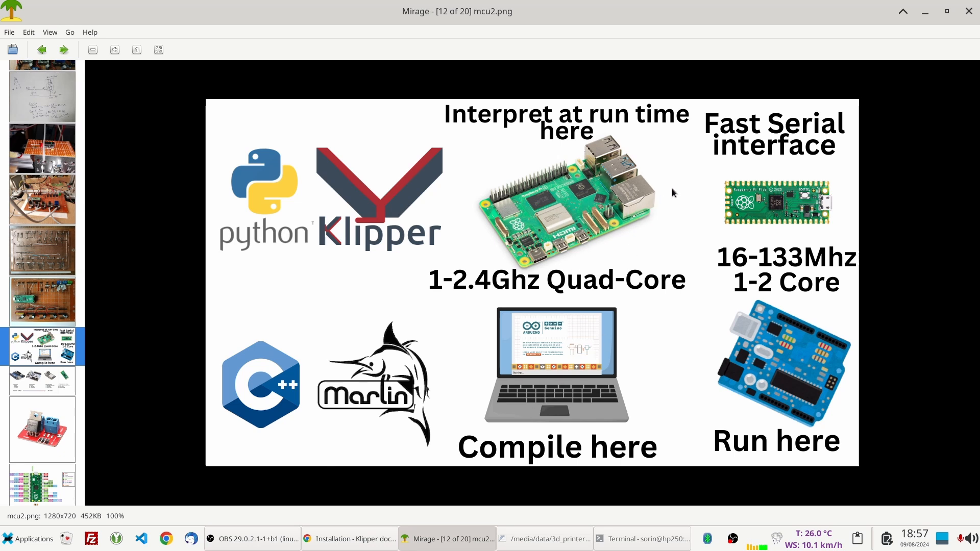
{"action": "mouse_move", "coordinate": [779, 216]}
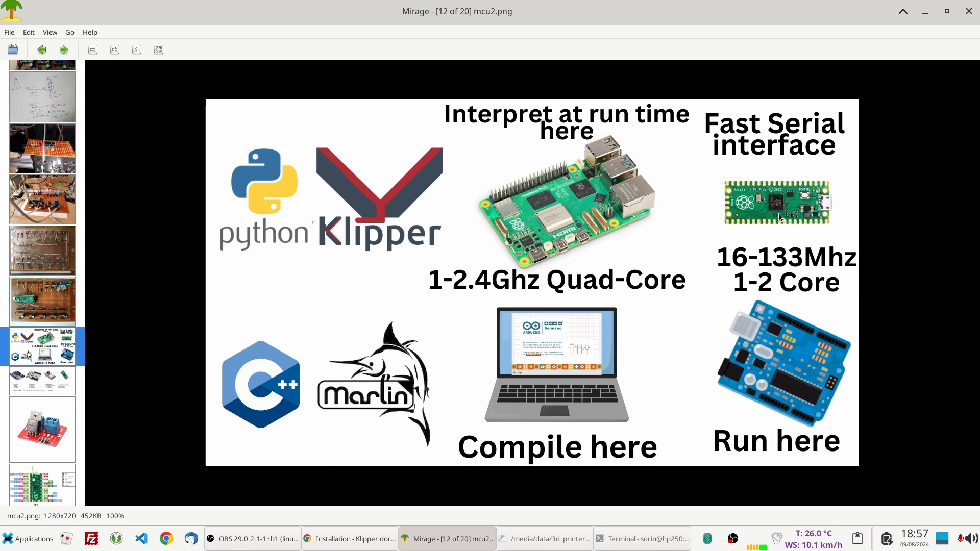
{"action": "mouse_move", "coordinate": [639, 294]}
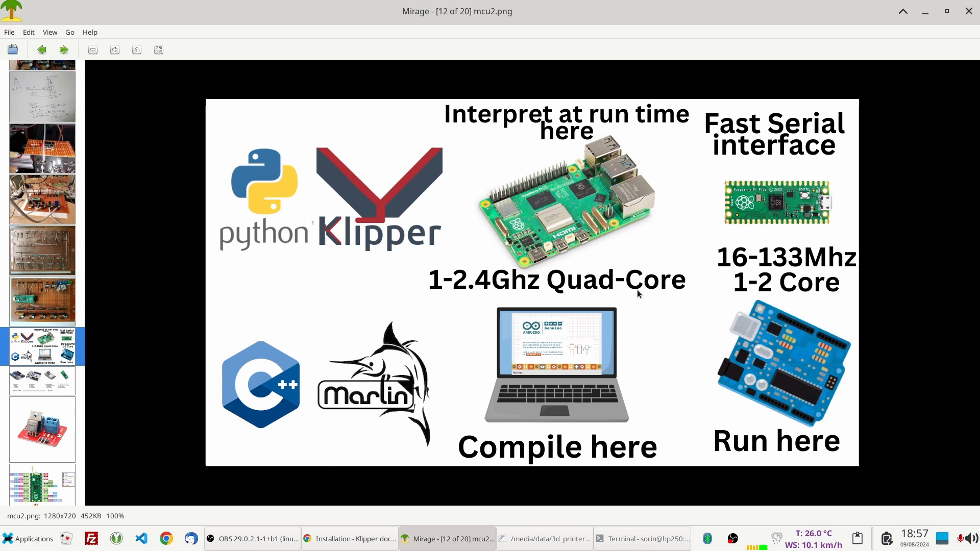
{"action": "mouse_move", "coordinate": [727, 362]}
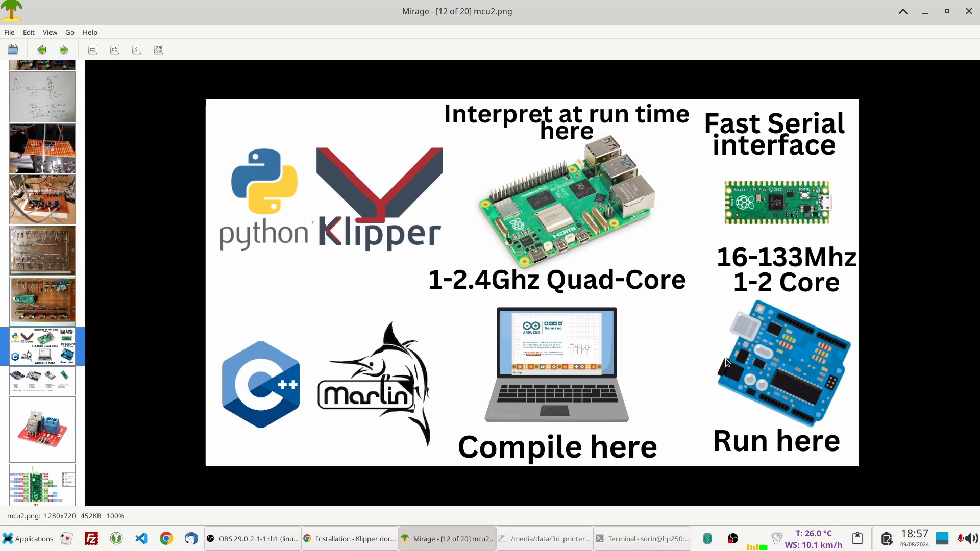
{"action": "mouse_move", "coordinate": [750, 129]}
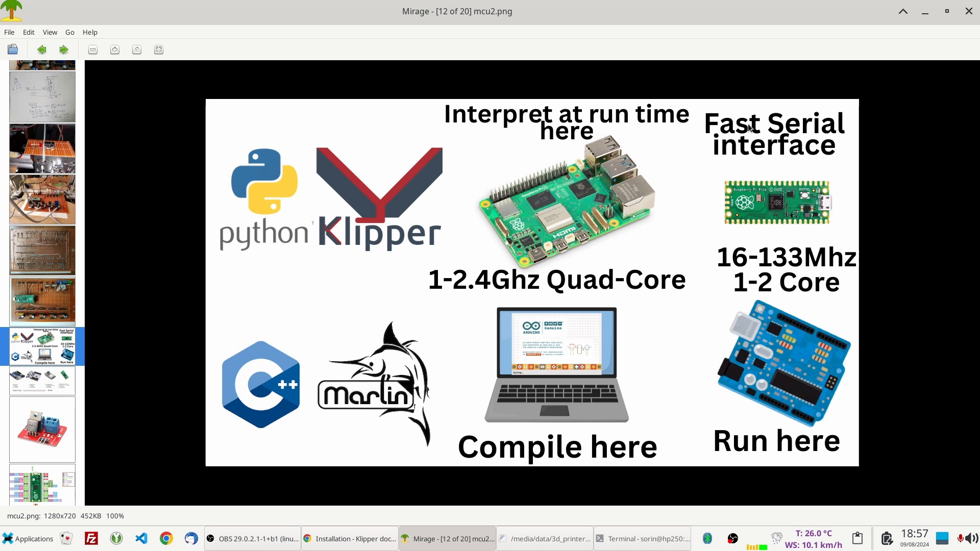
{"action": "mouse_move", "coordinate": [696, 218]}
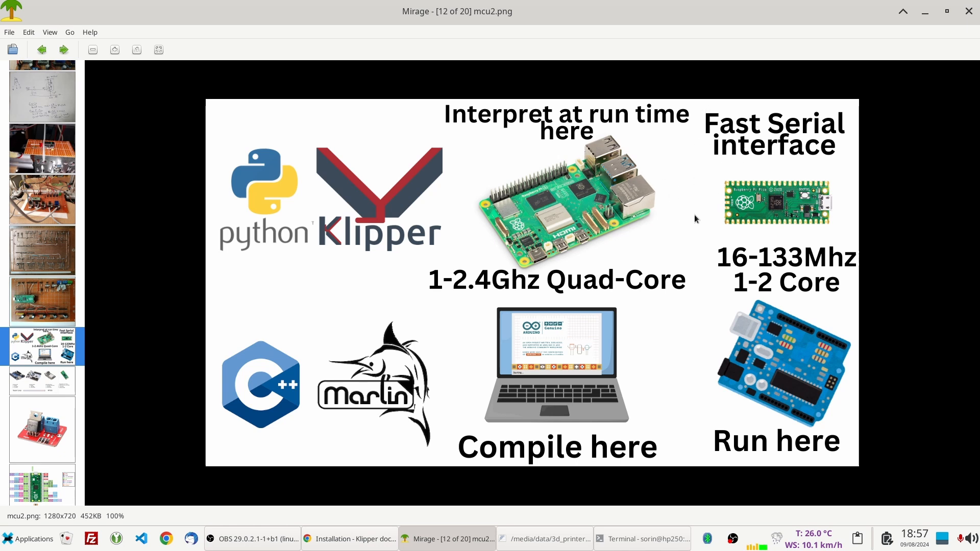
{"action": "mouse_move", "coordinate": [618, 530]}
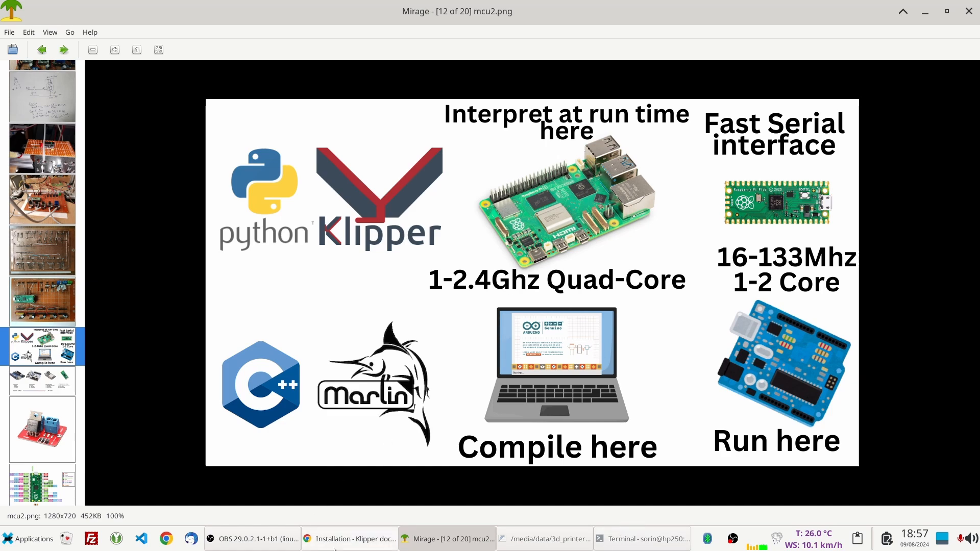
- From the klipper search results, open the Klipper Installation docs and scroll to the SBC OS image section
{"action": "left_click", "coordinate": [350, 539]}
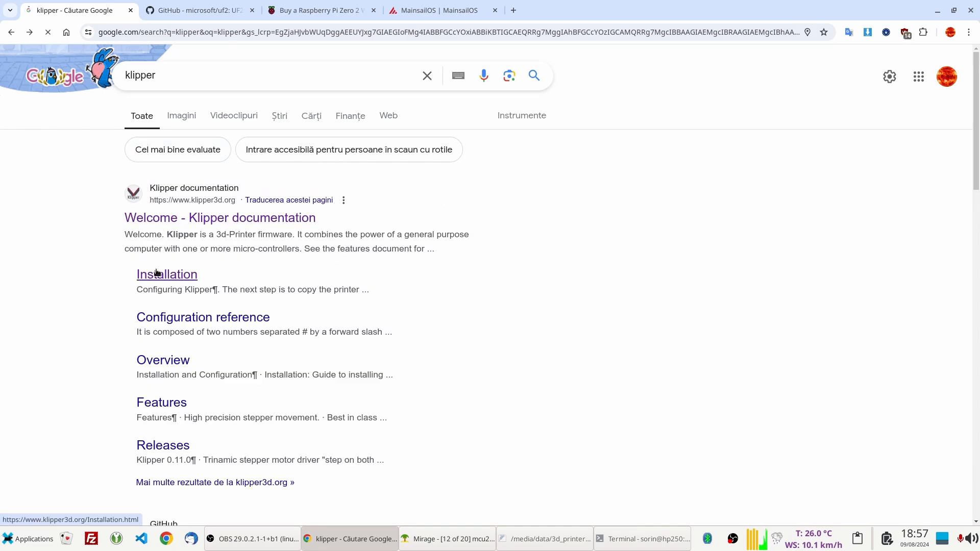
{"action": "left_click", "coordinate": [167, 274]}
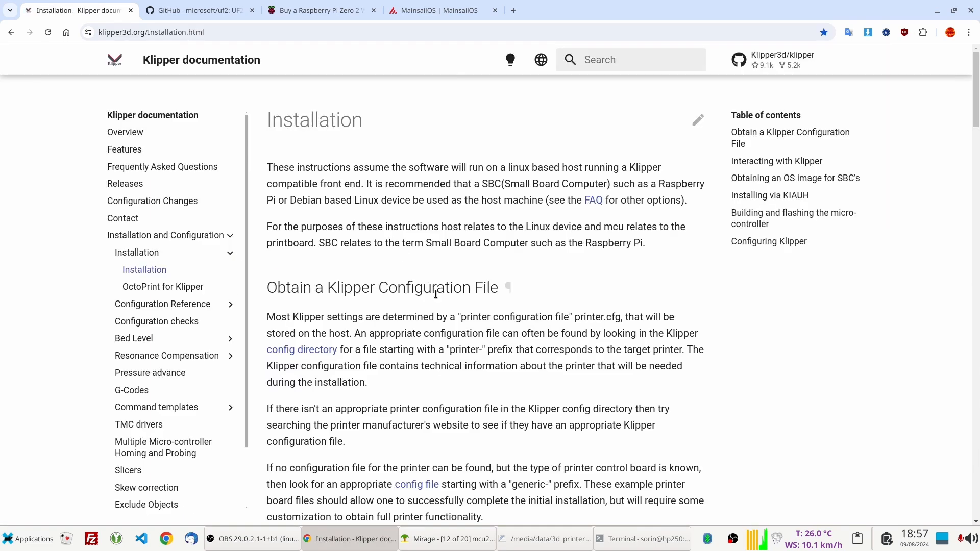
{"action": "scroll", "scroll_direction": "down", "scroll_amount": 3}
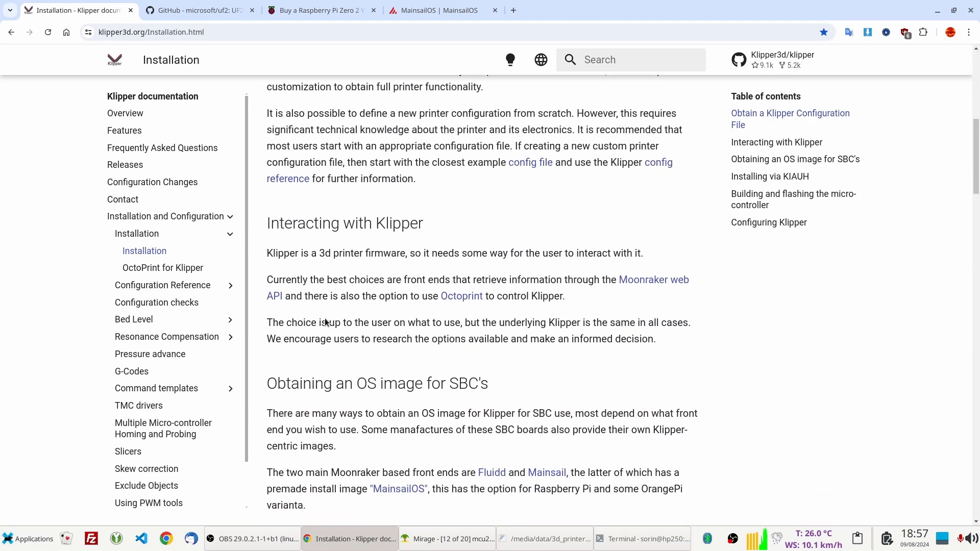
{"action": "scroll", "scroll_direction": "down", "scroll_amount": 3}
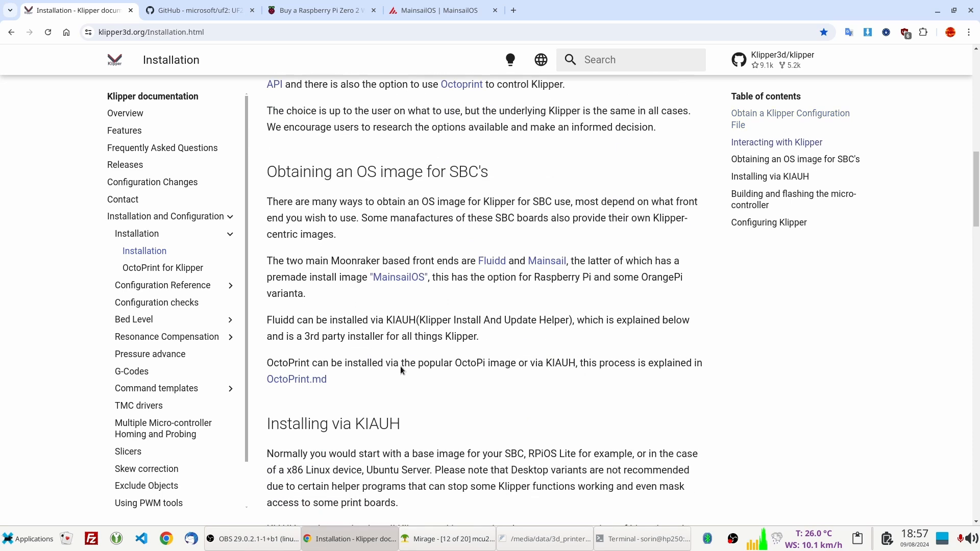
{"action": "double_click", "coordinate": [469, 359]}
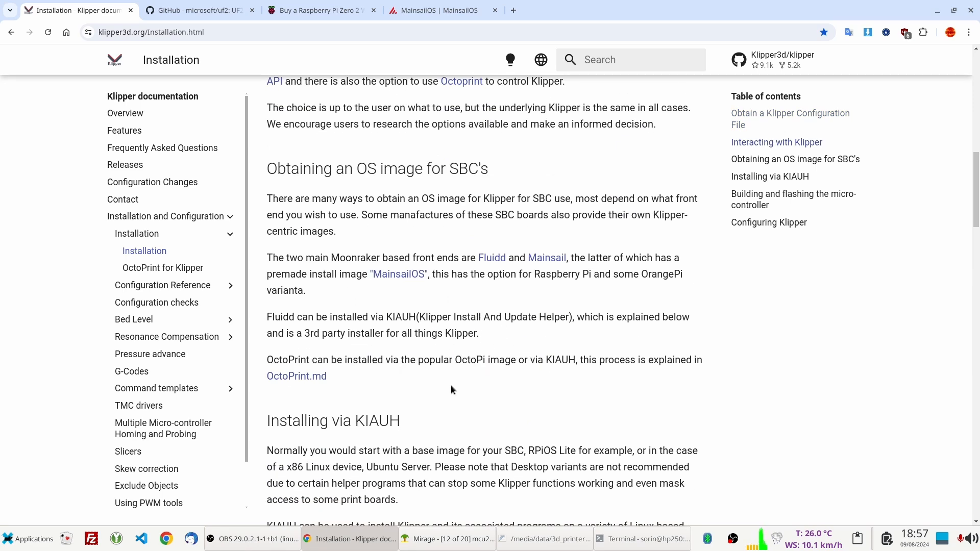
- Browse the MainsailOS documentation page in its new tab
{"action": "left_click", "coordinate": [441, 10]}
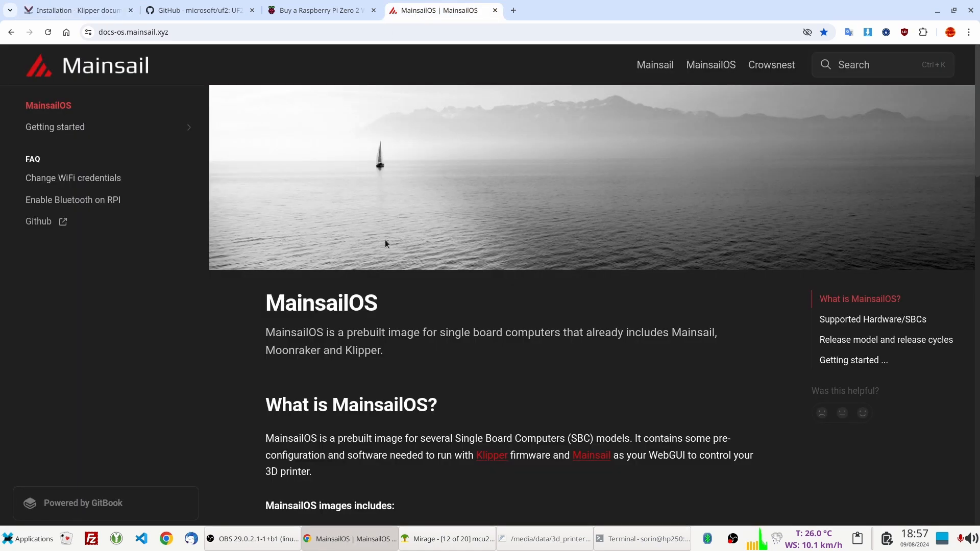
{"action": "double_click", "coordinate": [320, 304]}
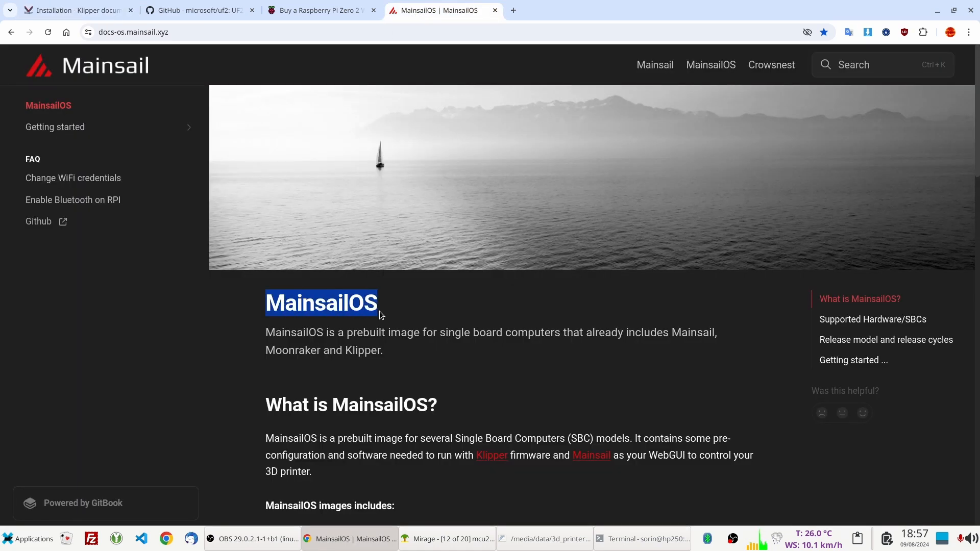
{"action": "scroll", "scroll_direction": "down", "scroll_amount": 3}
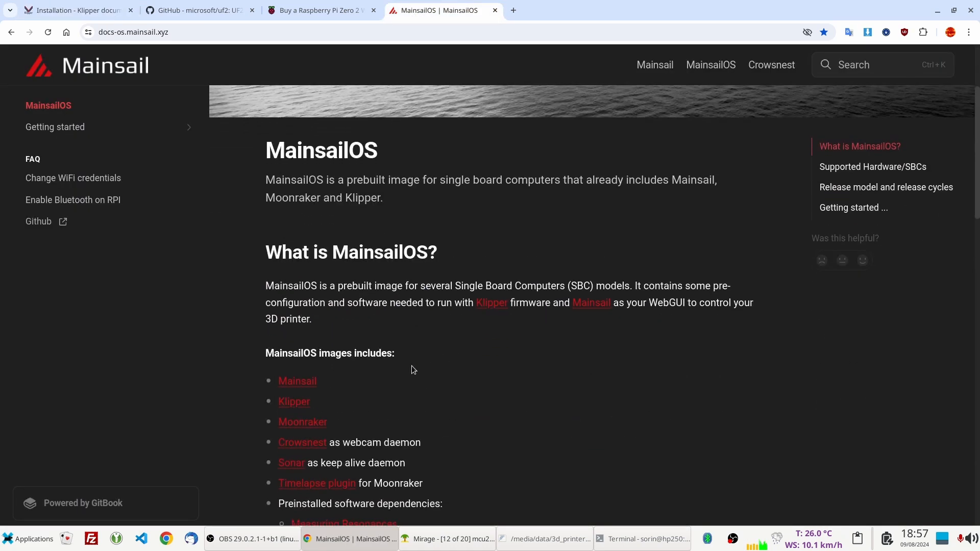
{"action": "scroll", "scroll_direction": "up", "scroll_amount": 3}
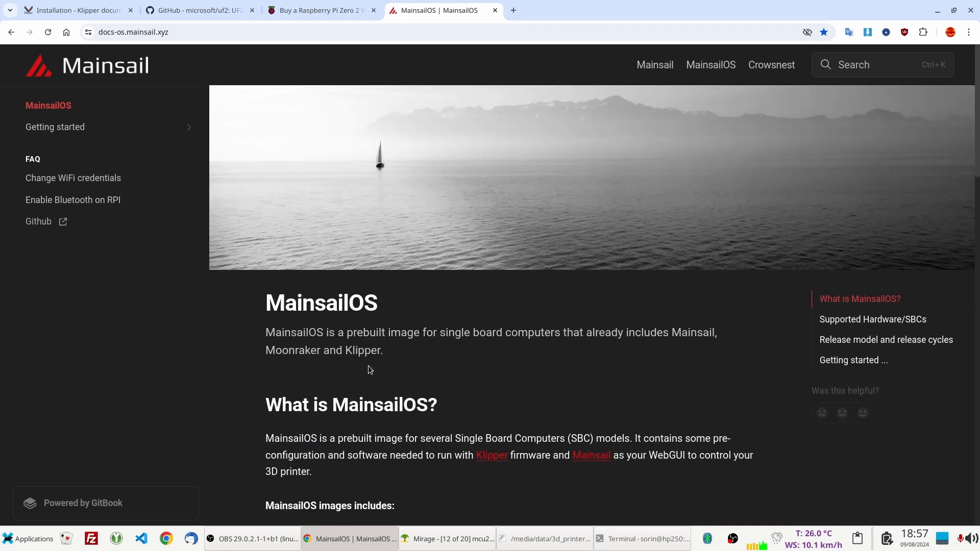
{"action": "scroll", "scroll_direction": "down", "scroll_amount": 3}
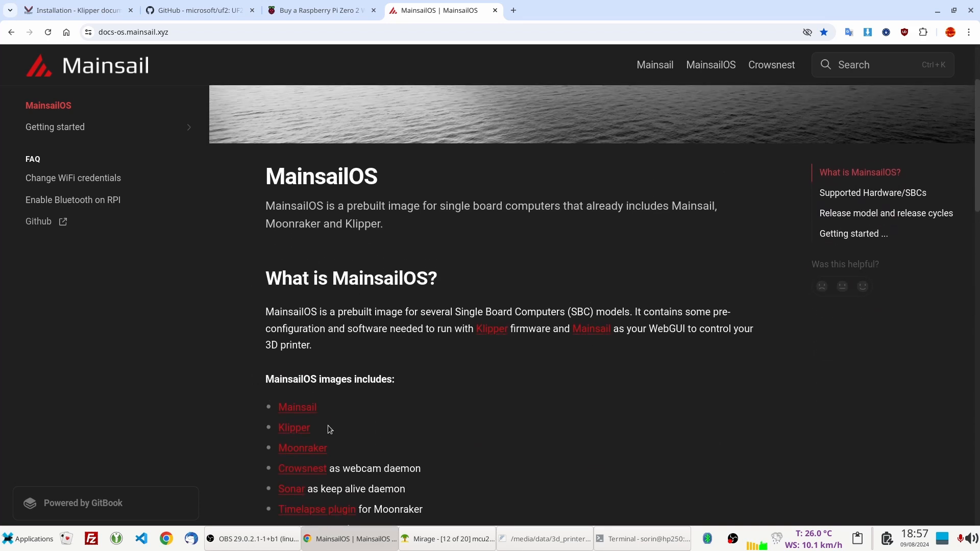
{"action": "mouse_move", "coordinate": [363, 357]}
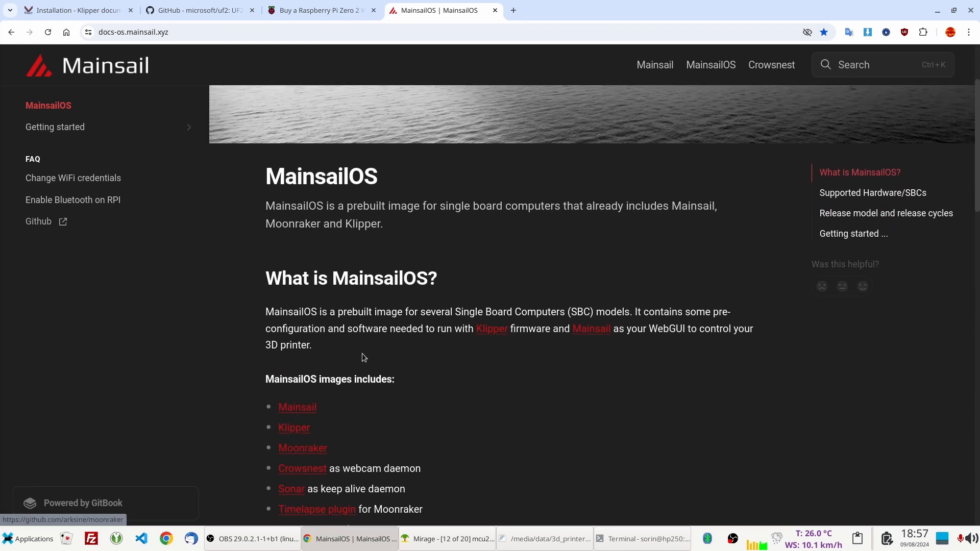
{"action": "mouse_move", "coordinate": [331, 366]}
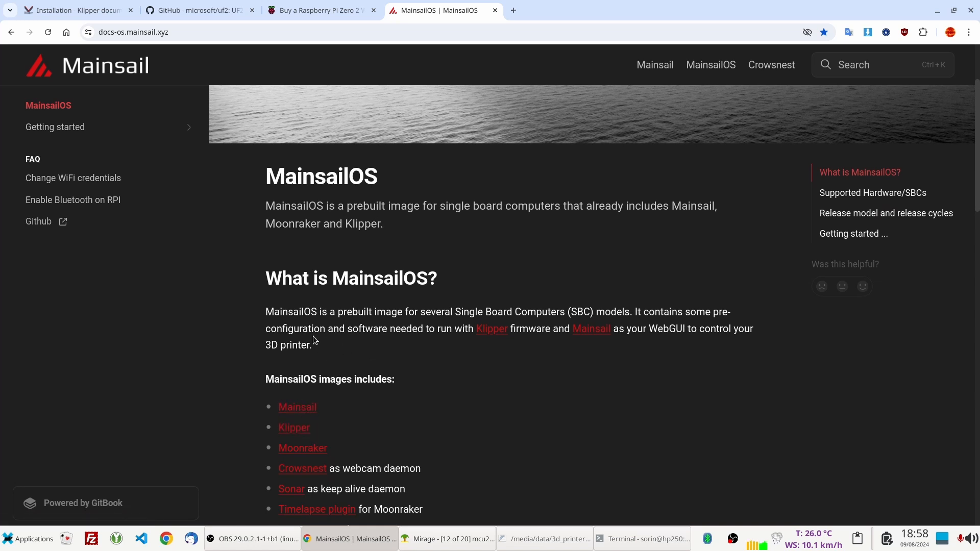
{"action": "mouse_move", "coordinate": [79, 10]}
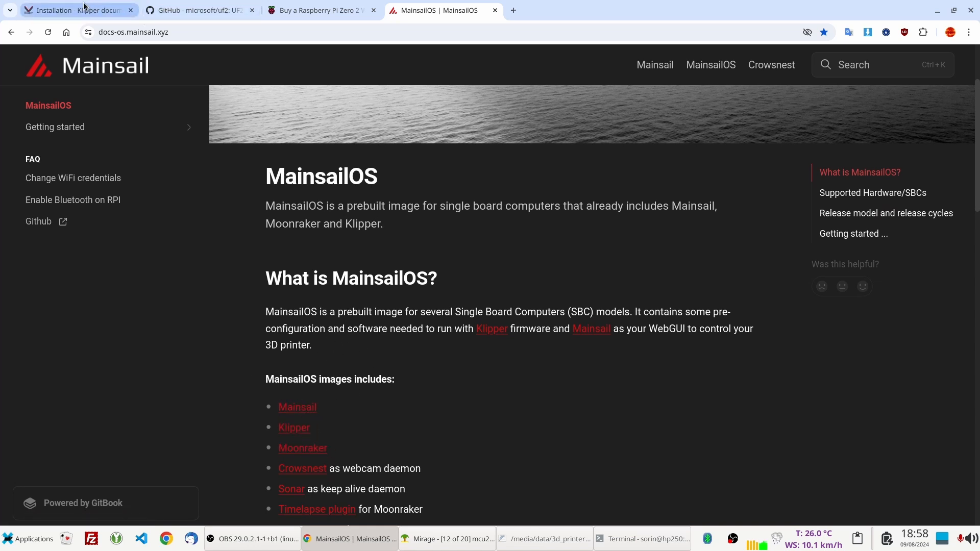
- Return to the Klipper Installation guide and scroll to 'Building and flashing the micro-controller'
{"action": "left_click", "coordinate": [75, 10]}
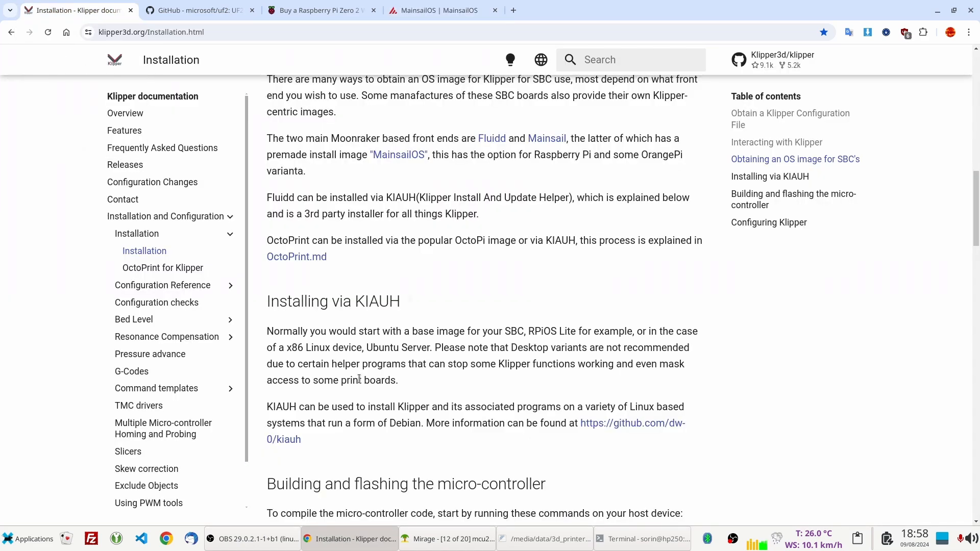
{"action": "scroll", "scroll_direction": "down", "scroll_amount": 3}
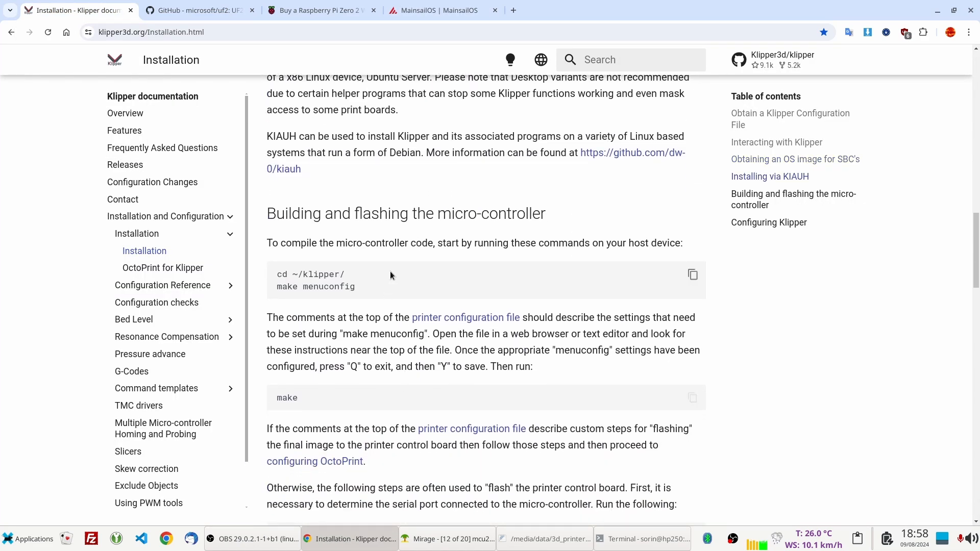
{"action": "left_click", "coordinate": [442, 11]}
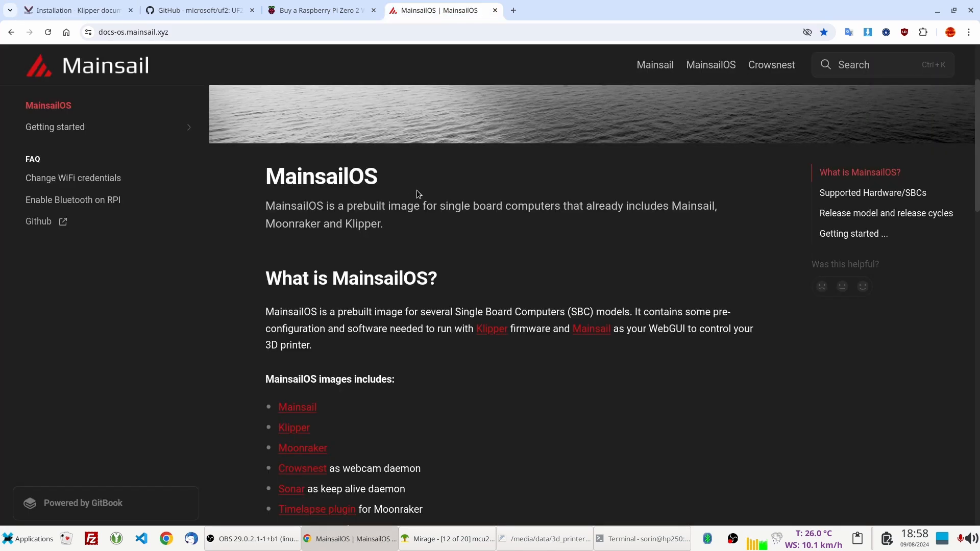
{"action": "left_click", "coordinate": [75, 11]}
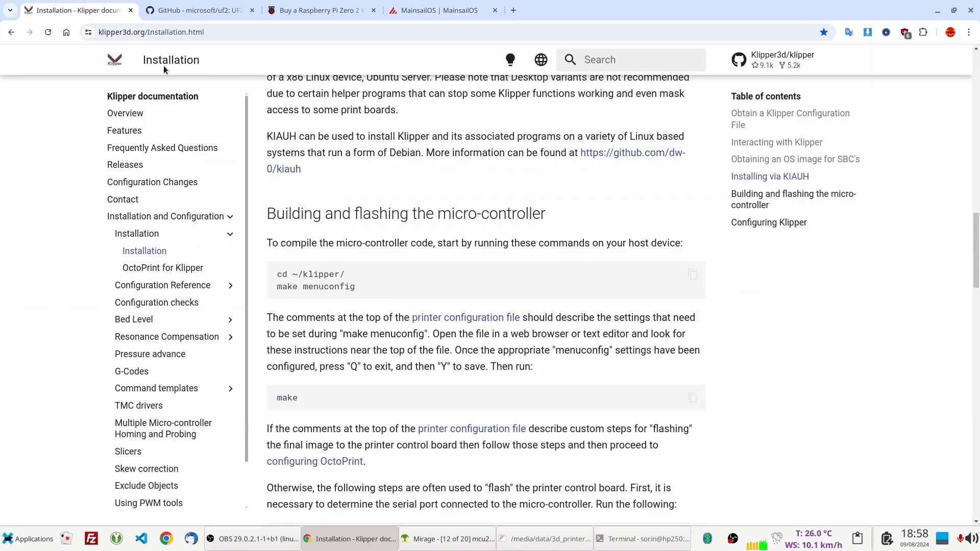
{"action": "scroll", "scroll_direction": "down", "scroll_amount": 3}
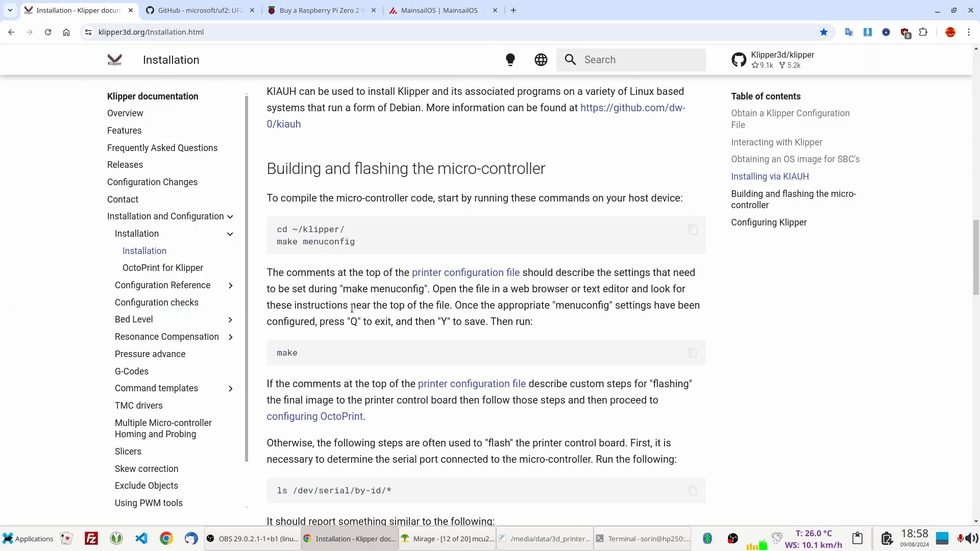
- Review the git clone and make build log in the terminal, then enter make menuconfig at the prompt
{"action": "left_click", "coordinate": [644, 539]}
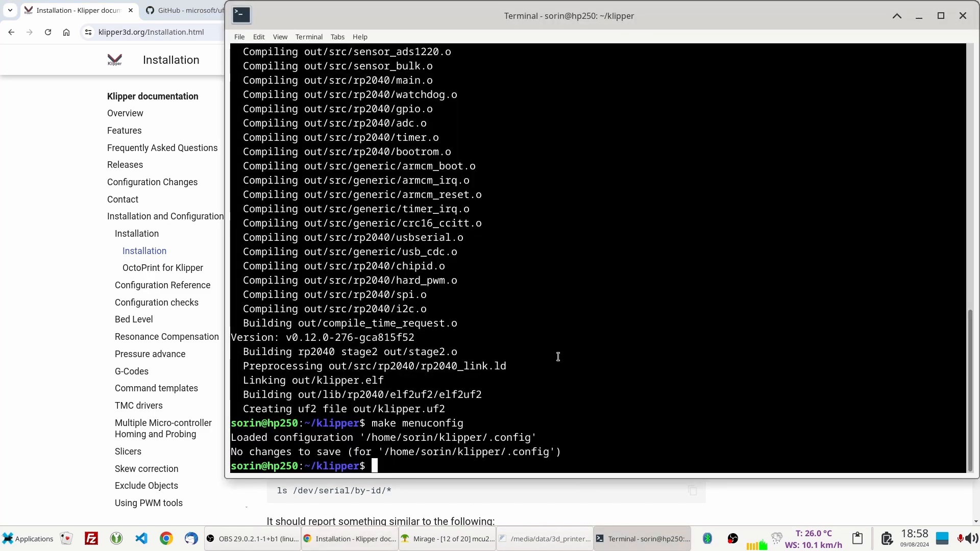
{"action": "scroll", "scroll_direction": "up", "scroll_amount": 3}
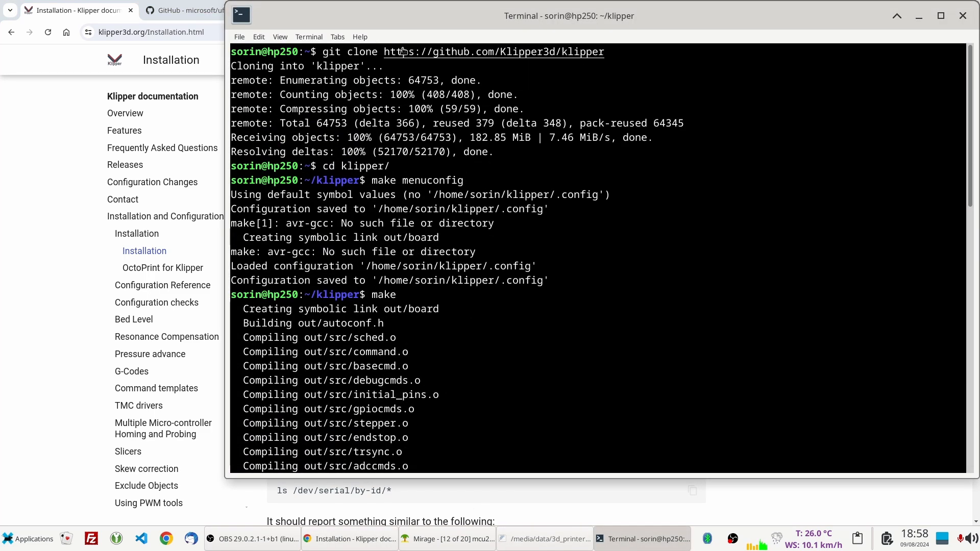
{"action": "mouse_move", "coordinate": [549, 56]}
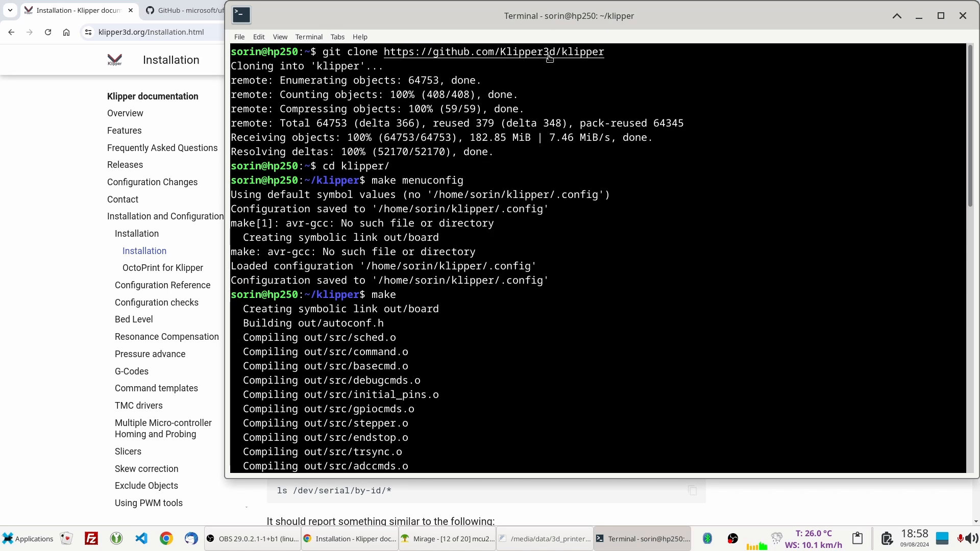
{"action": "mouse_move", "coordinate": [399, 143]}
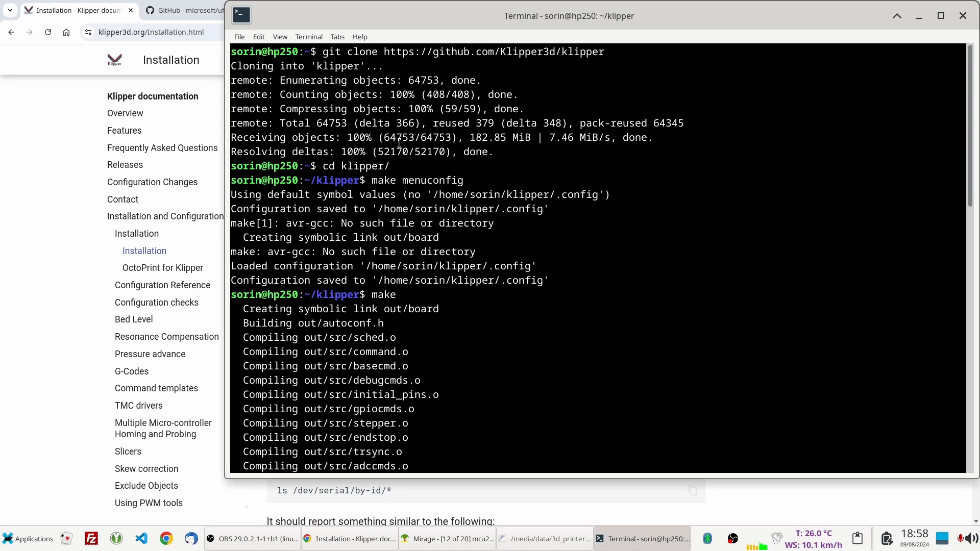
{"action": "mouse_move", "coordinate": [363, 180]}
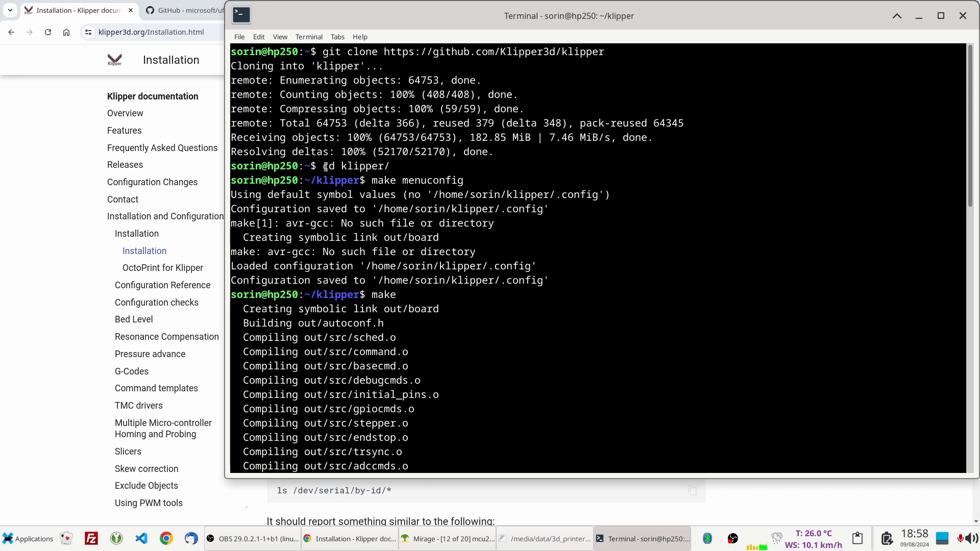
{"action": "scroll", "scroll_direction": "down", "scroll_amount": 3}
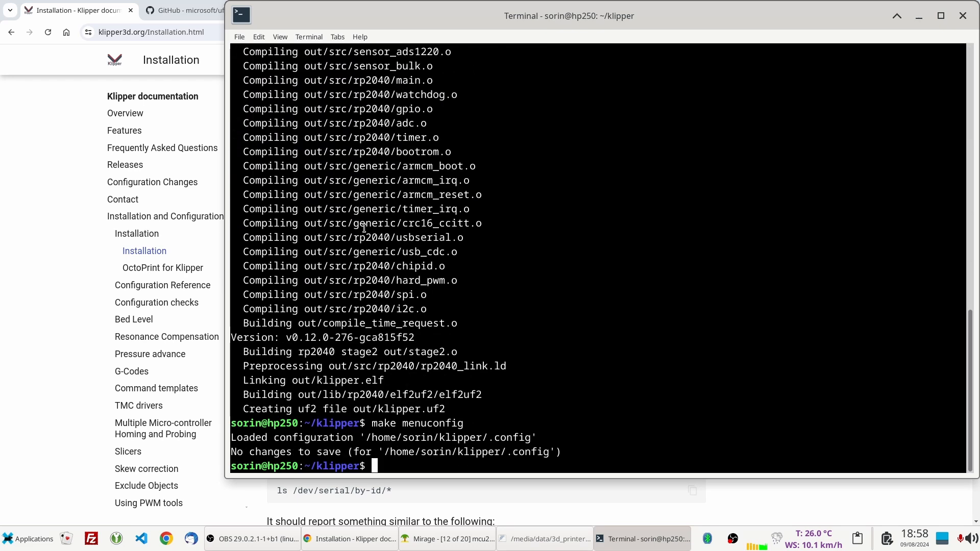
{"action": "type", "text": "make menuconfig"}
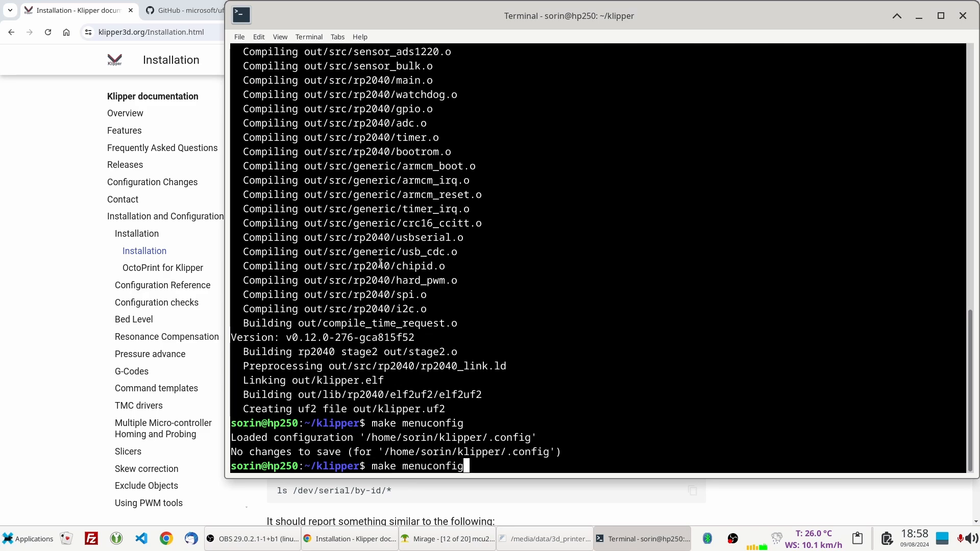
{"action": "mouse_move", "coordinate": [405, 344]}
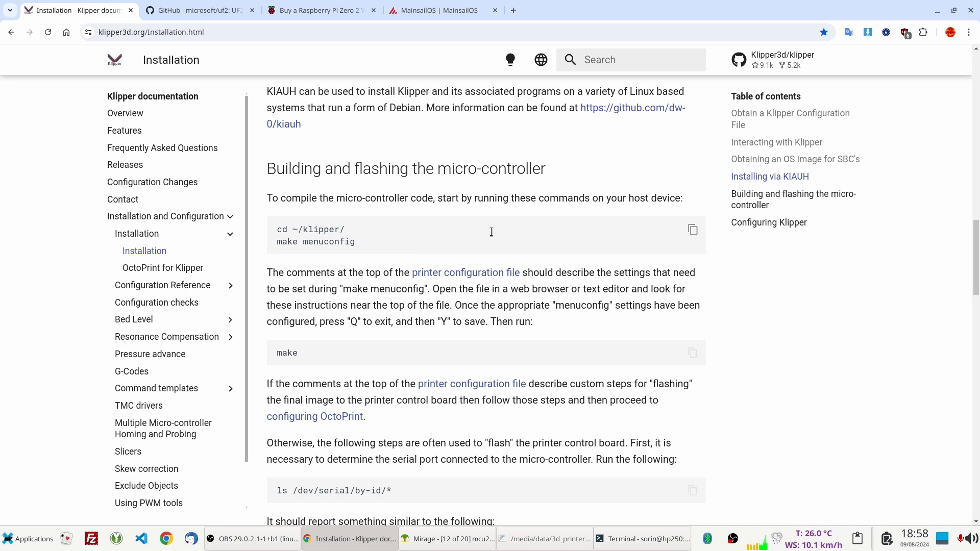
- Browse the Micro-controller Architecture list with Raspberry Pi RP2040 still selected, then quit menuconfig unchanged
{"action": "left_click", "coordinate": [641, 539]}
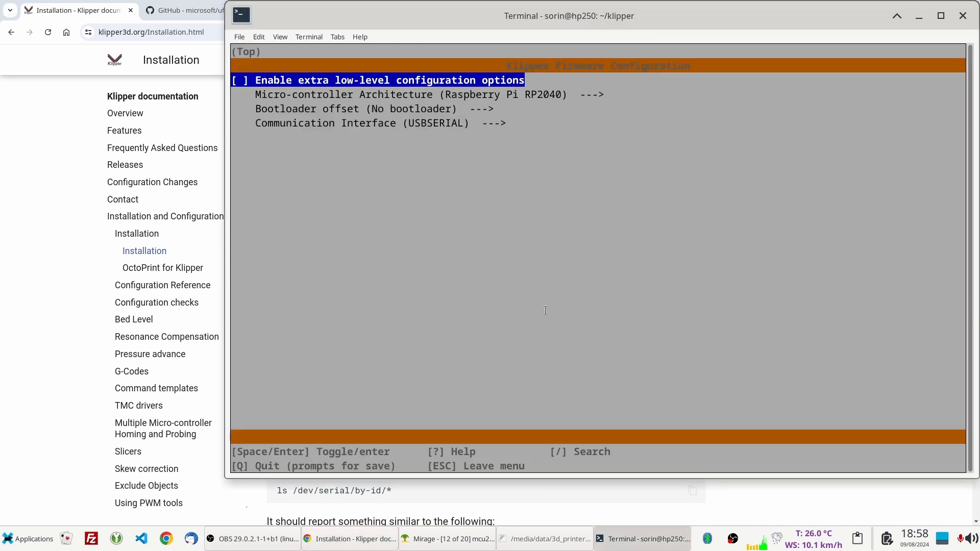
{"action": "key", "text": "Down"}
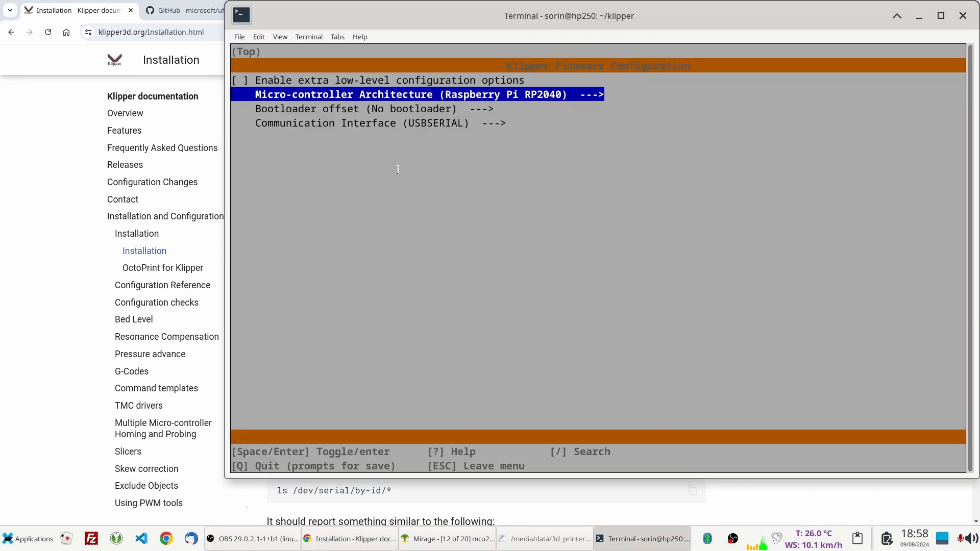
{"action": "key", "text": "Return"}
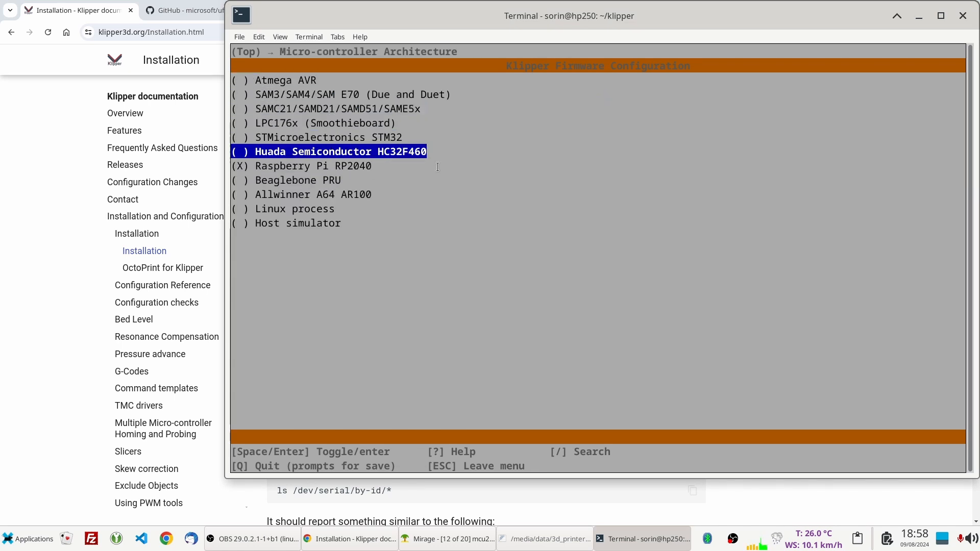
{"action": "key", "text": "Up"}
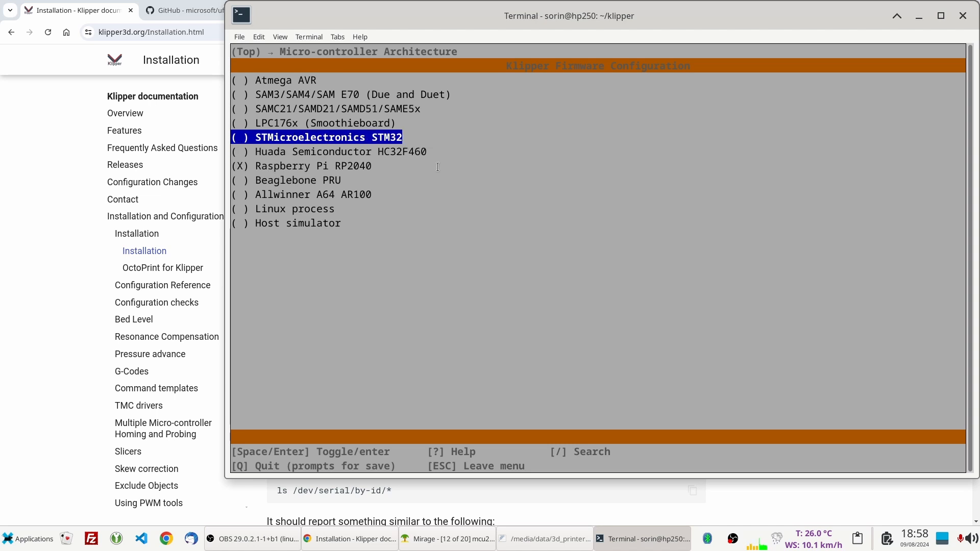
{"action": "key", "text": "Down"}
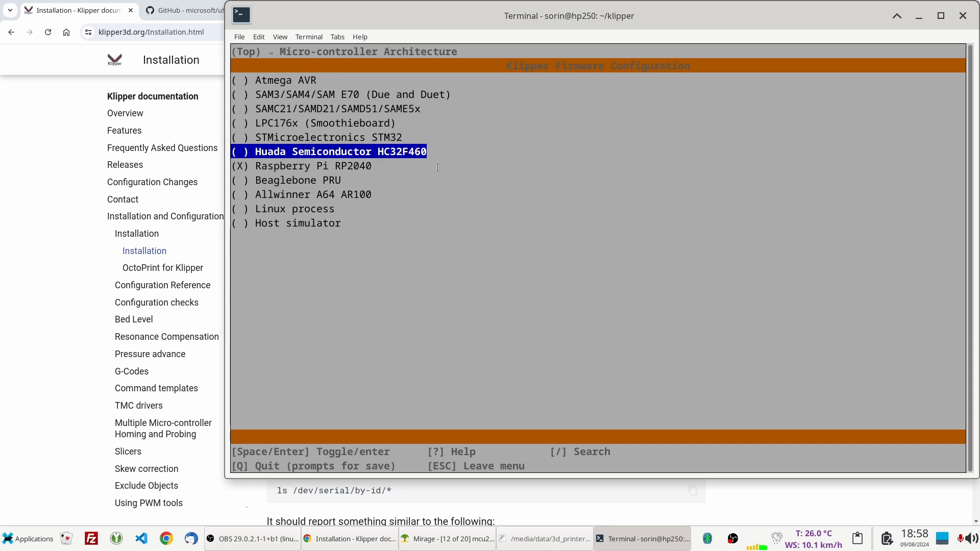
{"action": "key", "text": "Up"}
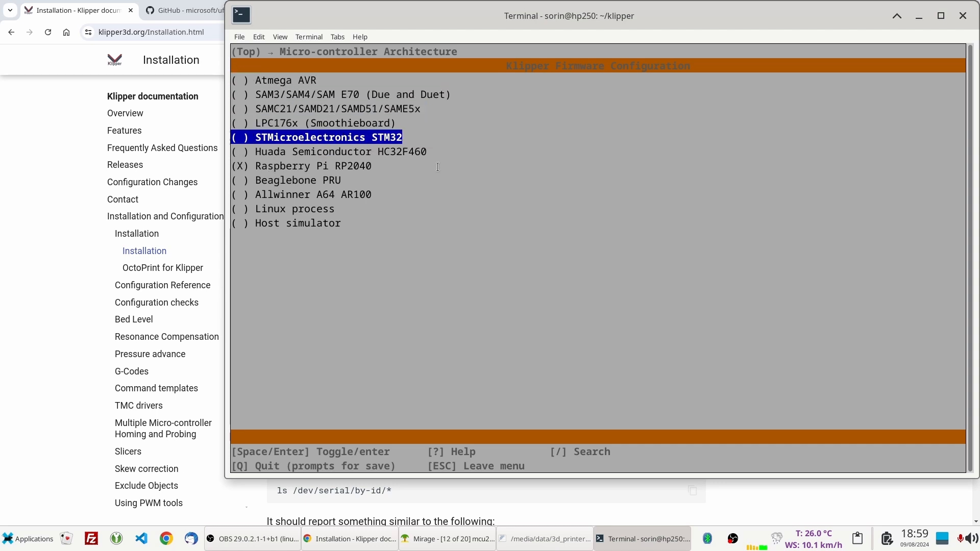
{"action": "key", "text": "Down"}
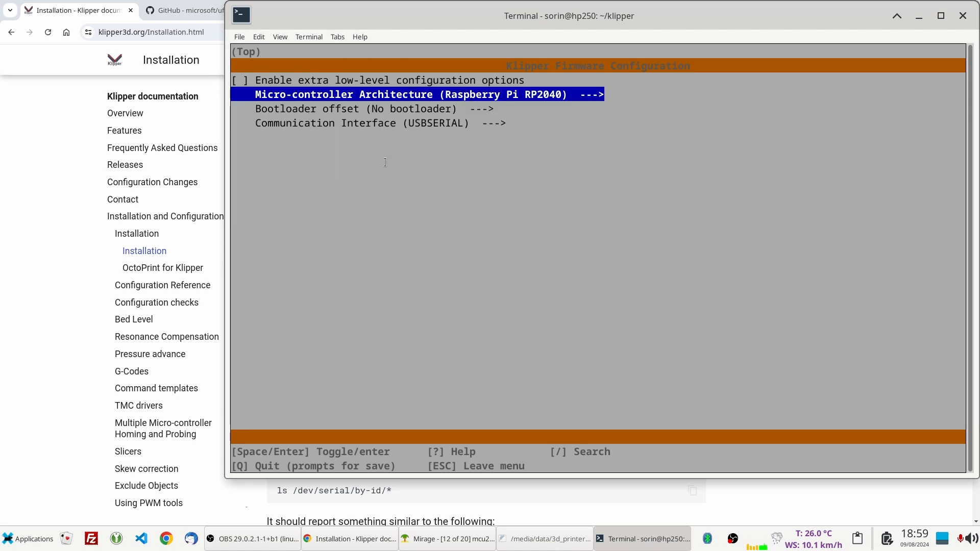
{"action": "mouse_move", "coordinate": [283, 468]}
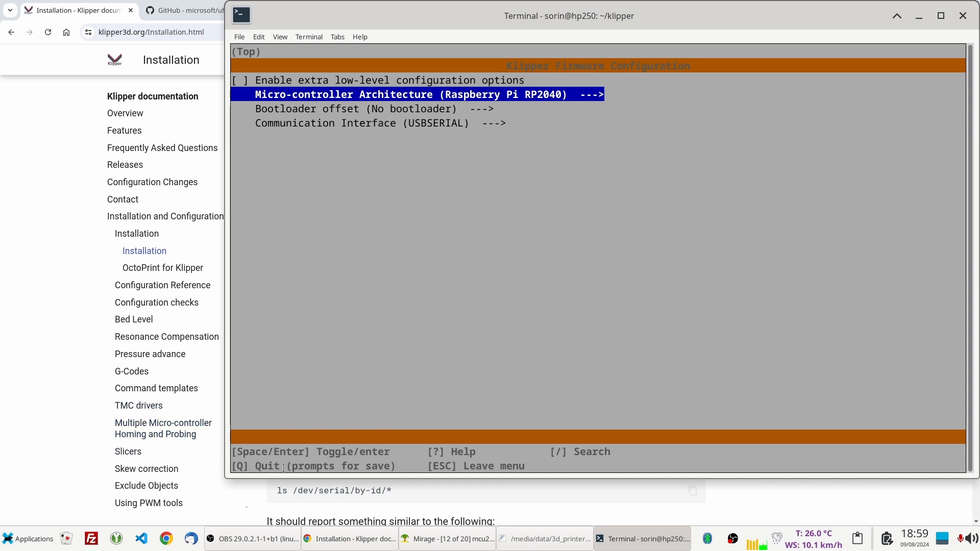
{"action": "key", "text": "q"}
{"action": "type", "text": "make"}
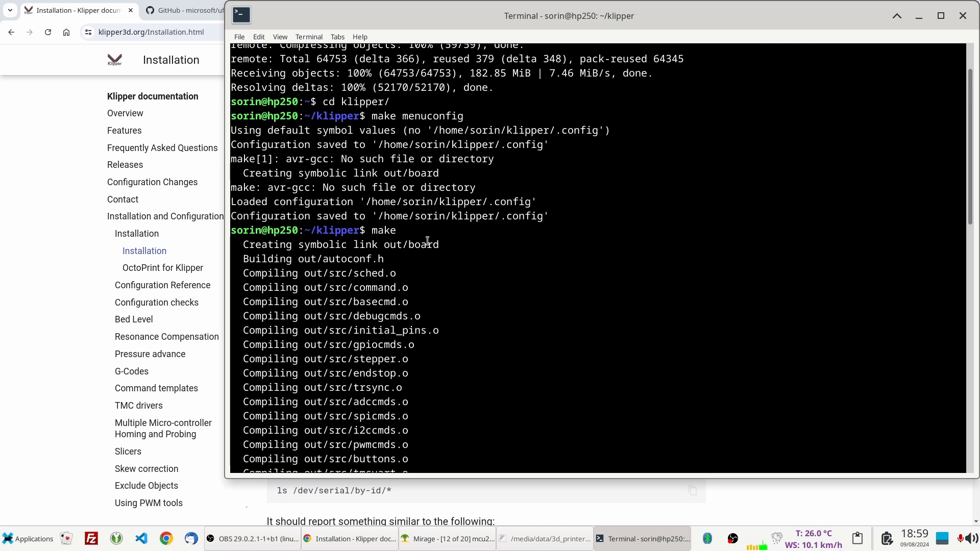
- Scroll through the finished klipper.uf2 build output after menuconfig closes without changes
{"action": "scroll", "scroll_direction": "down", "scroll_amount": 3}
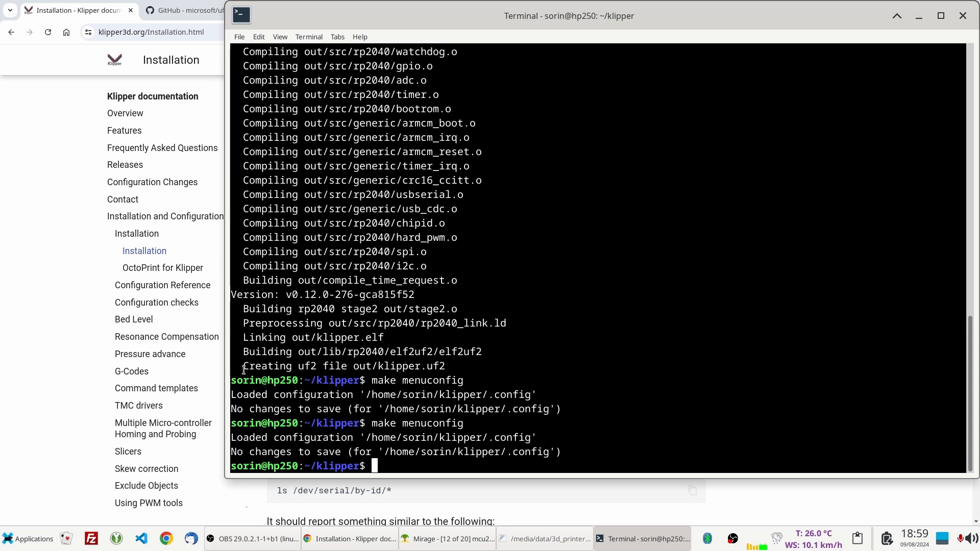
{"action": "double_click", "coordinate": [344, 367]}
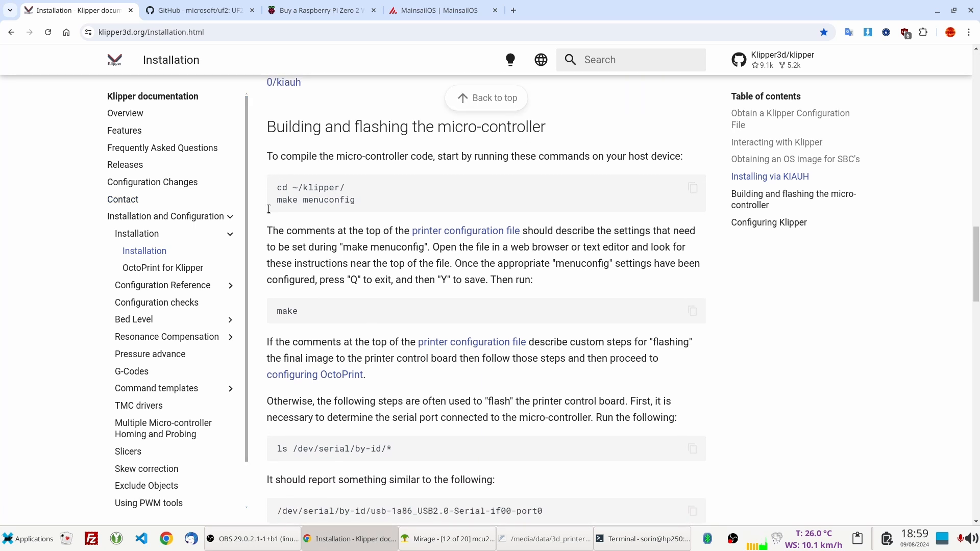
- Show the microsoft/uf2 README with 'removable flash drive' highlighted, then glance back at the build output
{"action": "left_click", "coordinate": [194, 10]}
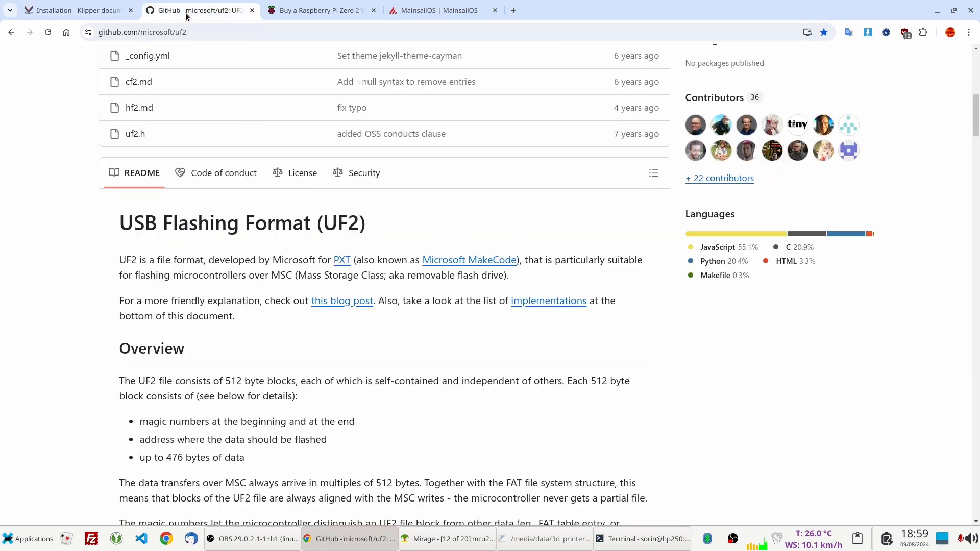
{"action": "mouse_move", "coordinate": [121, 204]}
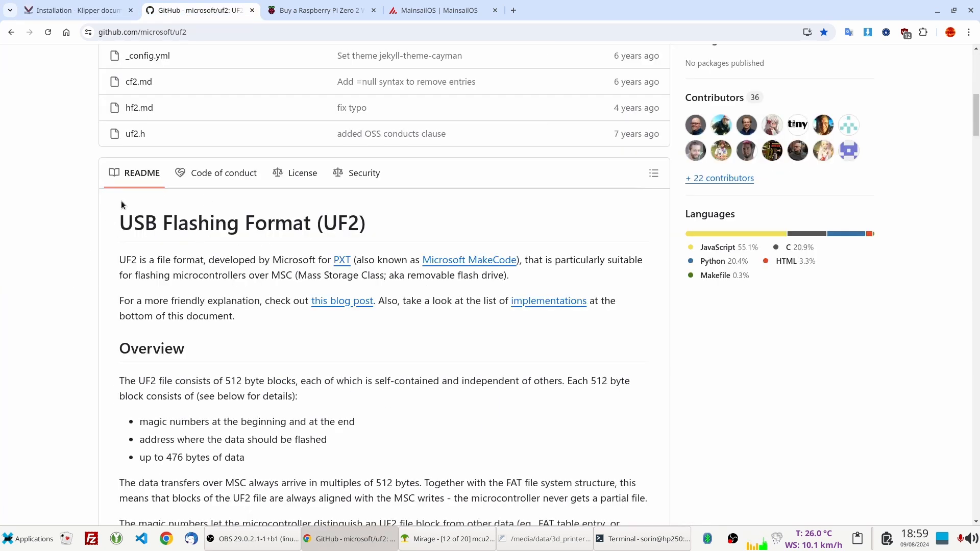
{"action": "mouse_move", "coordinate": [135, 229]}
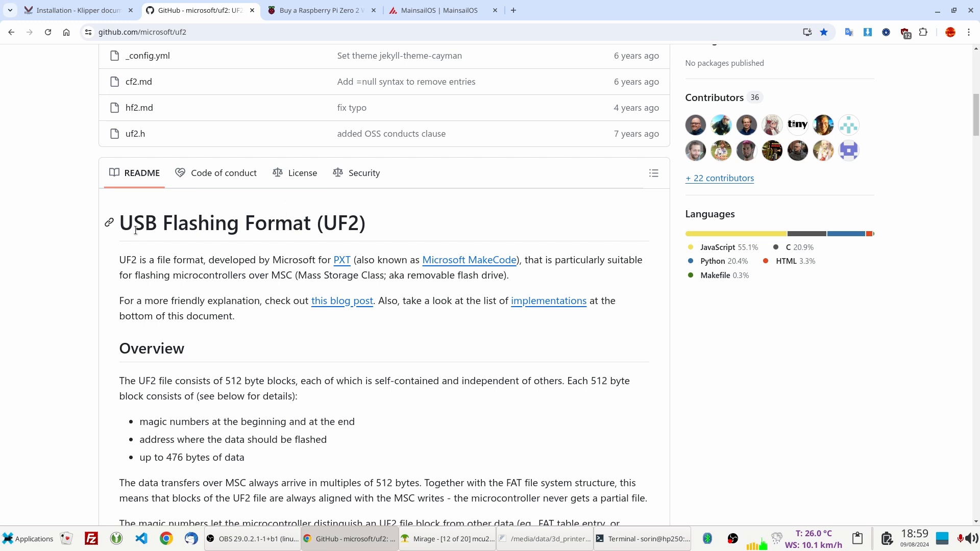
{"action": "mouse_move", "coordinate": [147, 263]}
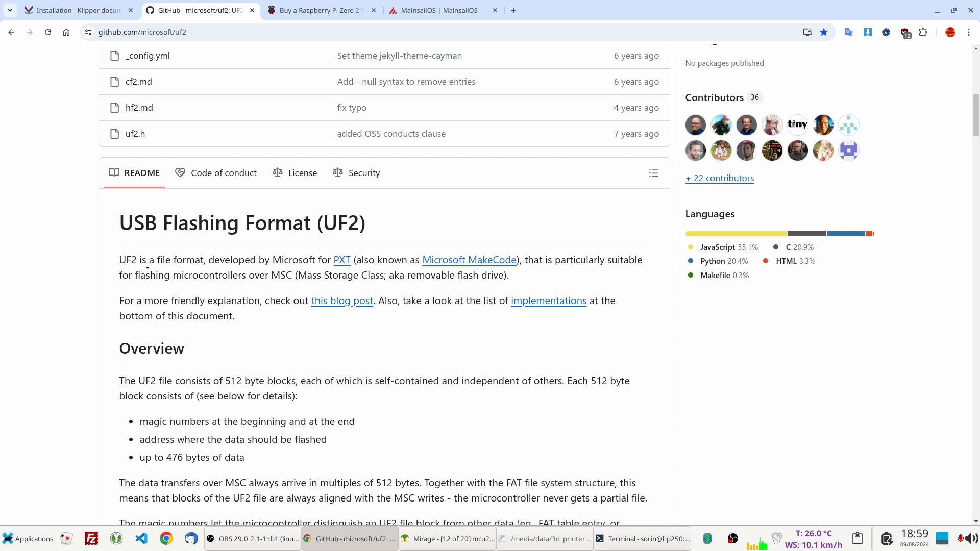
{"action": "mouse_move", "coordinate": [274, 224]}
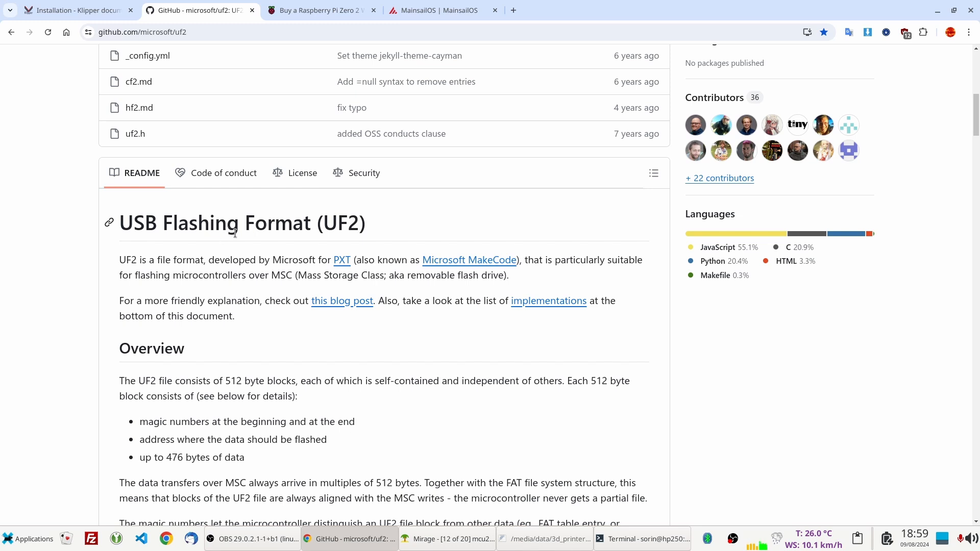
{"action": "mouse_move", "coordinate": [406, 277]}
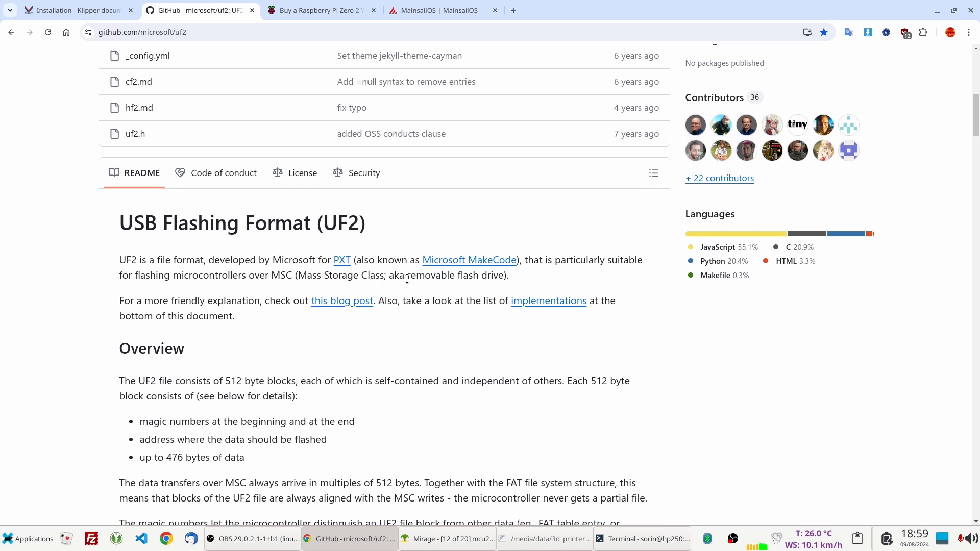
{"action": "double_click", "coordinate": [442, 274]}
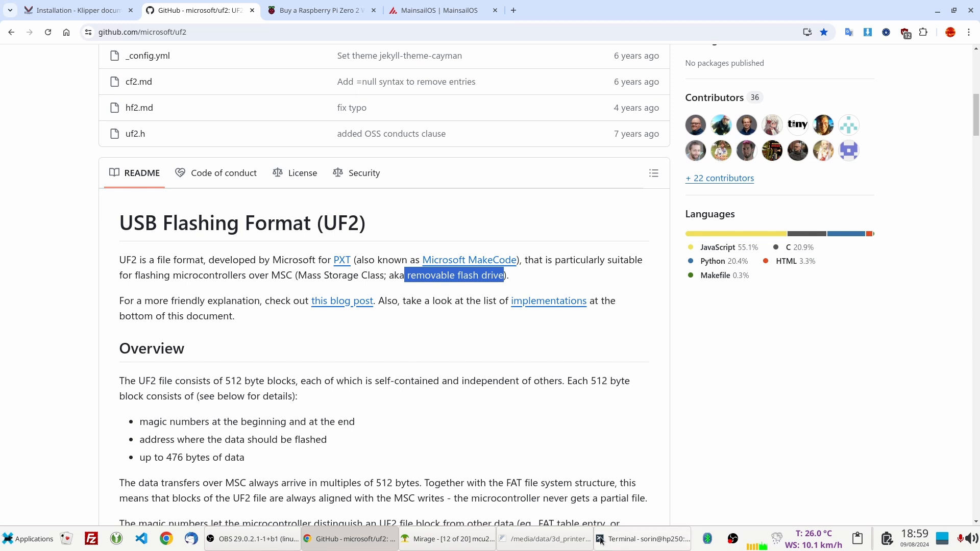
{"action": "left_click", "coordinate": [642, 539]}
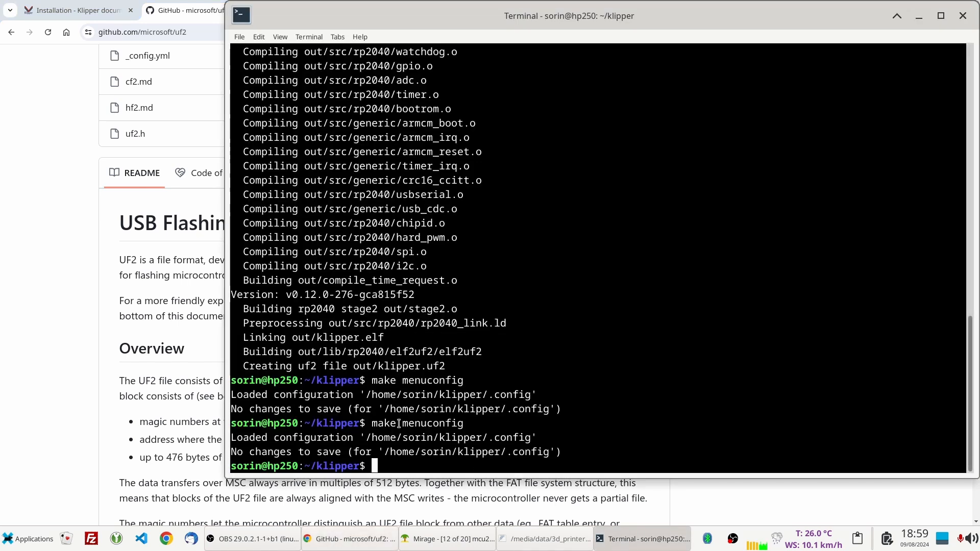
{"action": "mouse_move", "coordinate": [626, 534]}
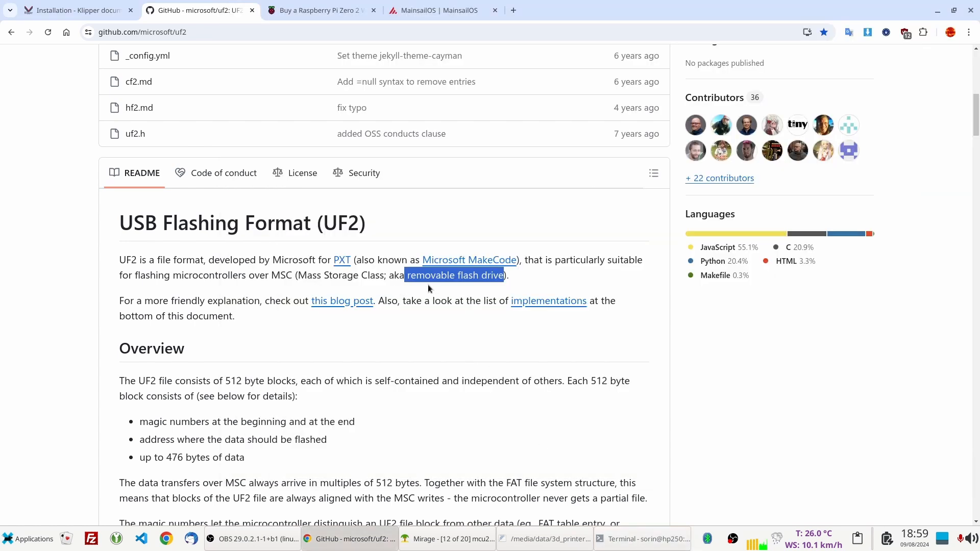
{"action": "mouse_move", "coordinate": [367, 266]}
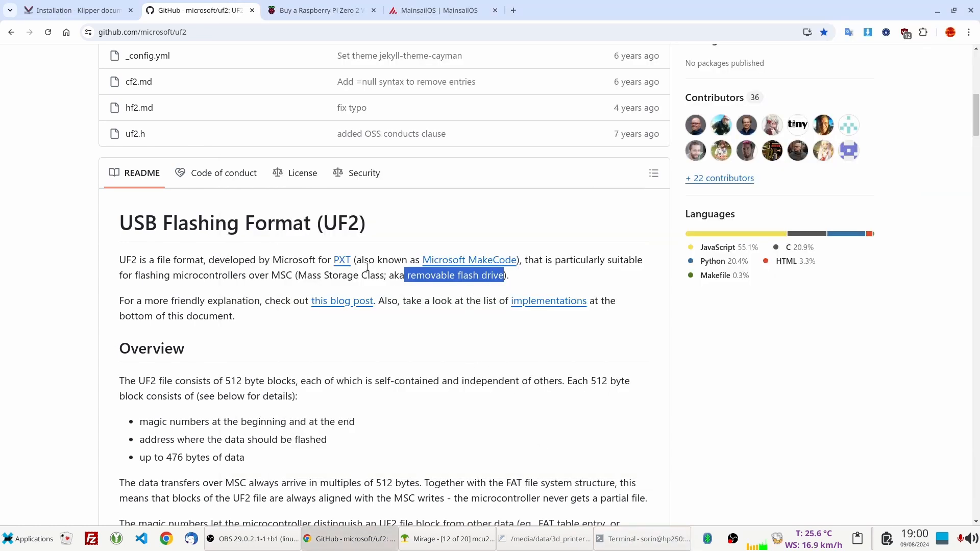
{"action": "mouse_move", "coordinate": [251, 222]}
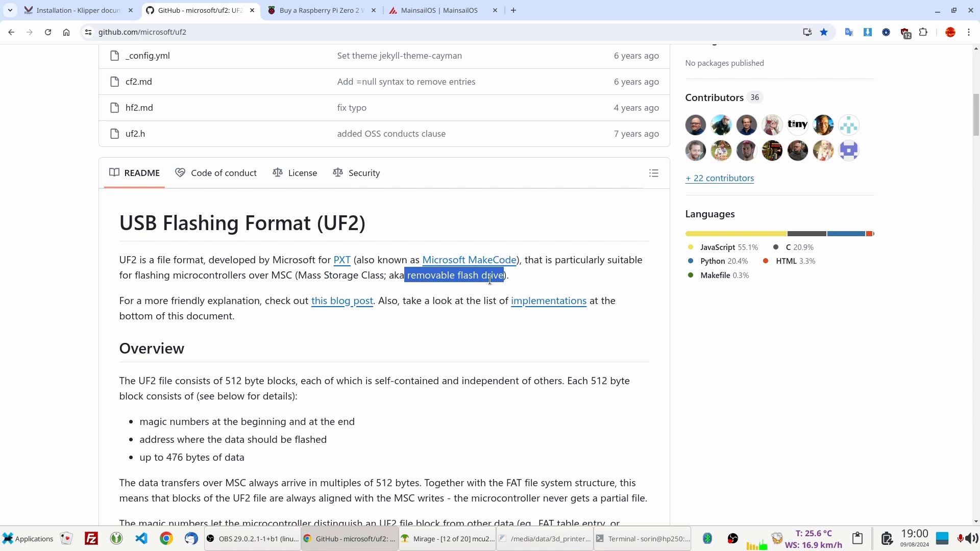
{"action": "mouse_move", "coordinate": [437, 288]}
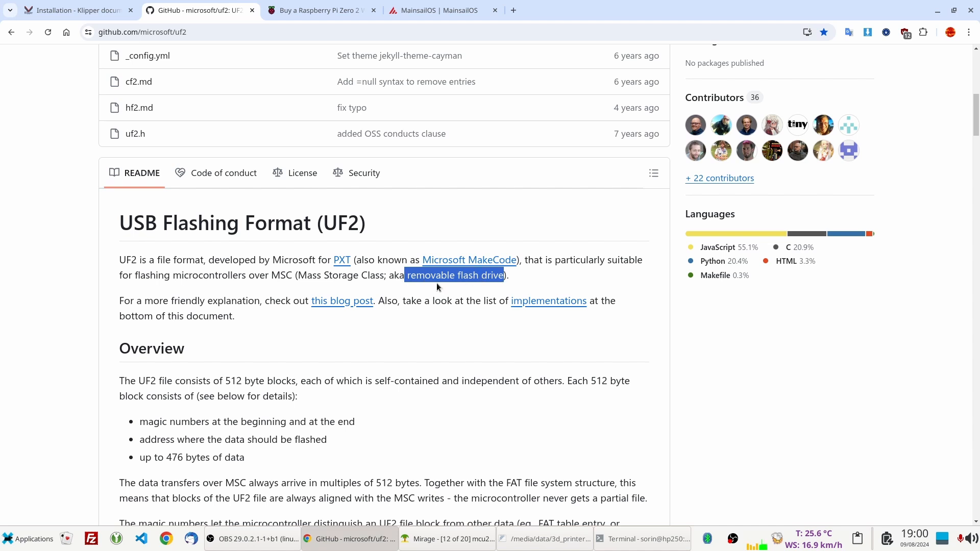
{"action": "mouse_move", "coordinate": [459, 274]}
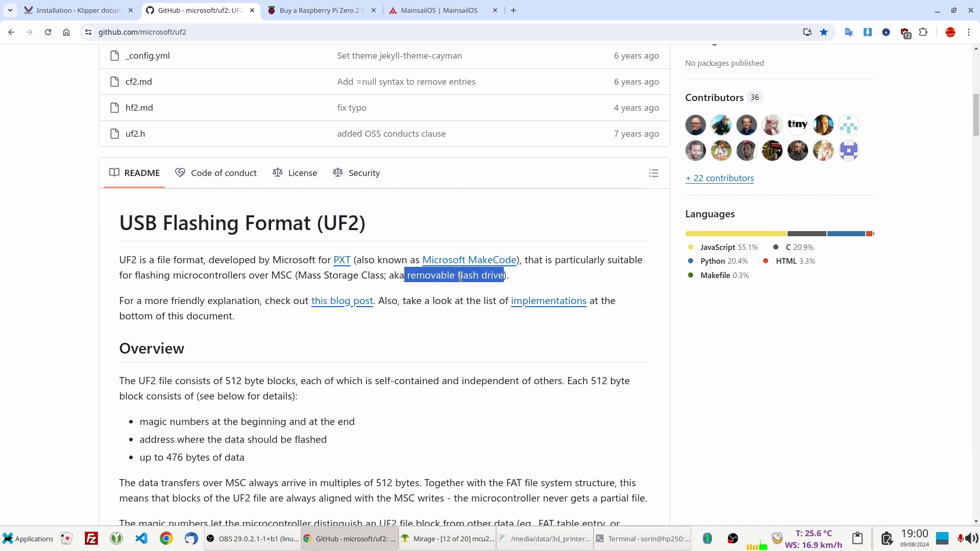
{"action": "mouse_move", "coordinate": [258, 248]}
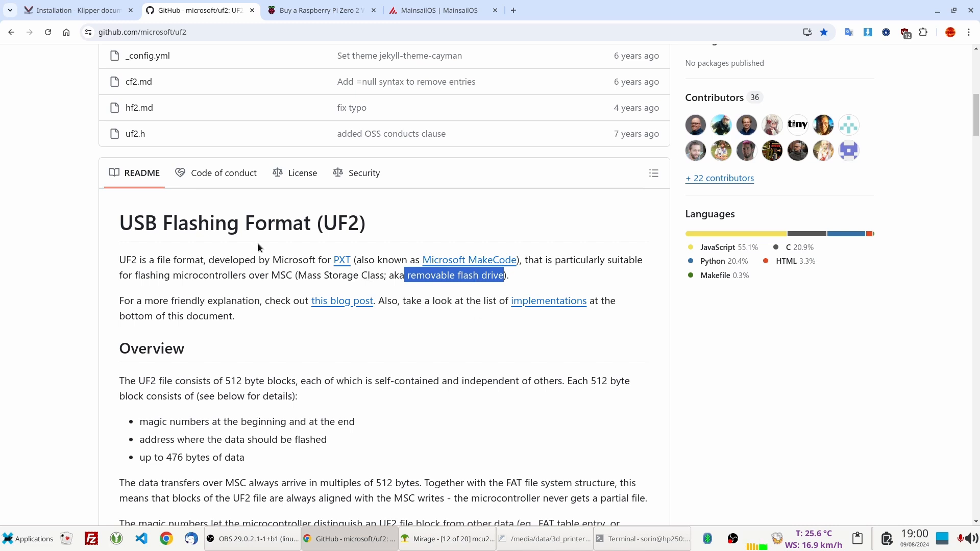
{"action": "mouse_move", "coordinate": [501, 447]}
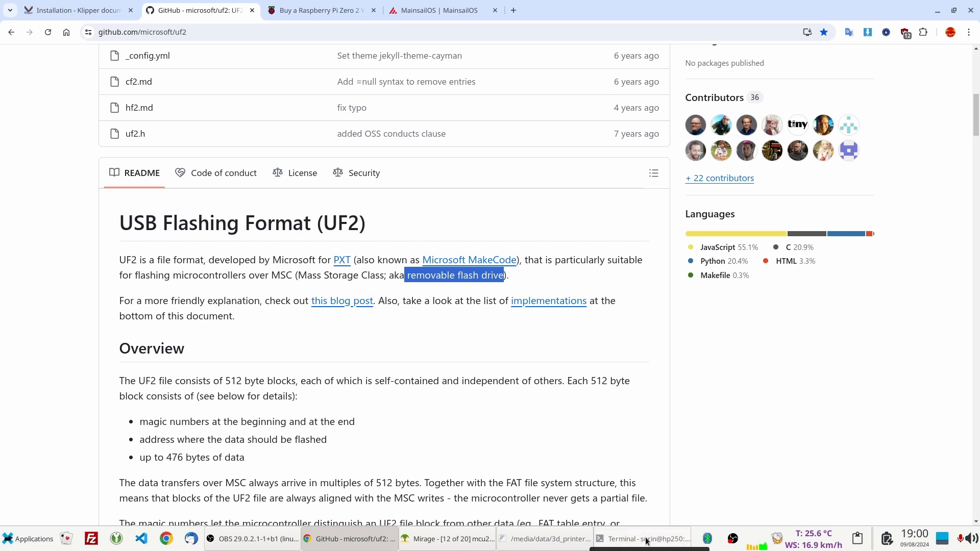
- Show the guide's ls /dev/serial/by-id/* command, then bring up printer.cfg in the editor
{"action": "left_click", "coordinate": [74, 10]}
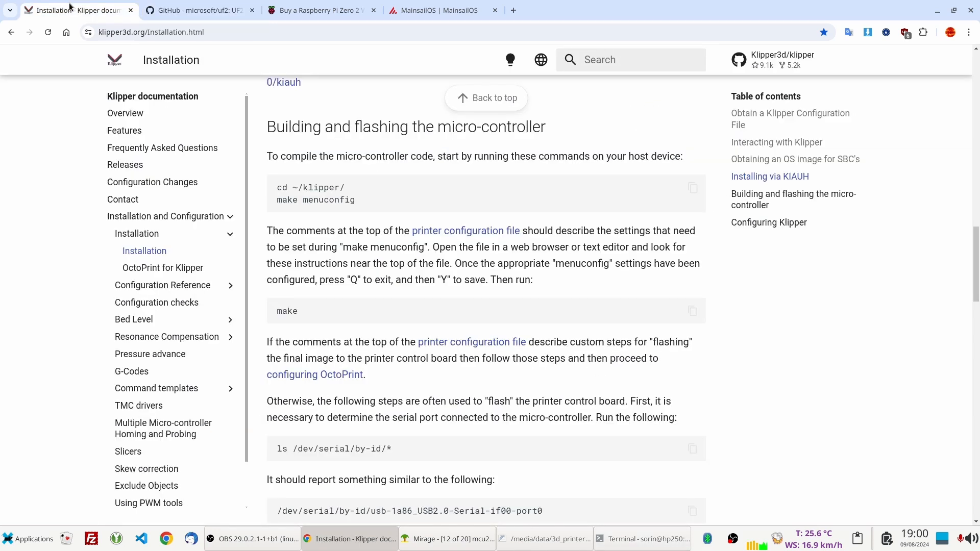
{"action": "scroll", "scroll_direction": "down", "scroll_amount": 3}
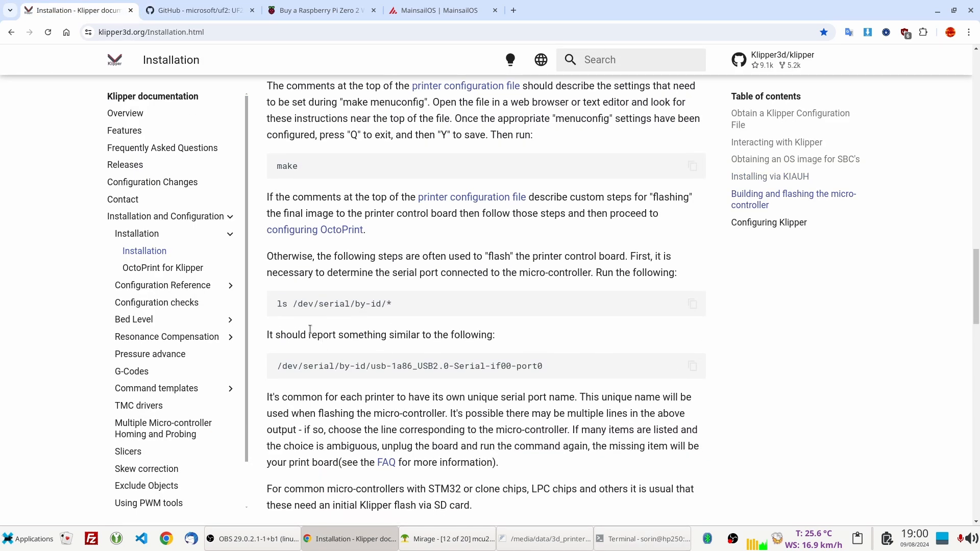
{"action": "mouse_move", "coordinate": [442, 399]}
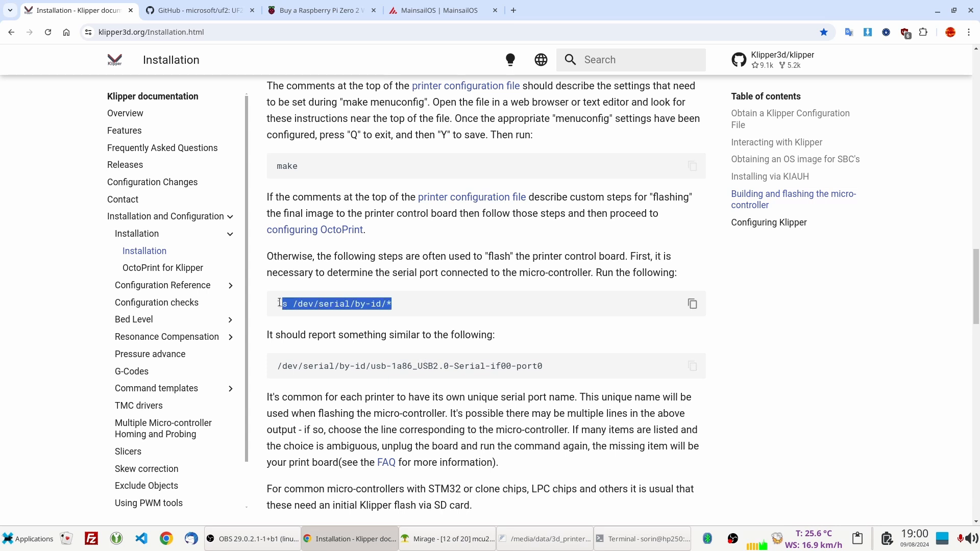
{"action": "left_click", "coordinate": [402, 316]}
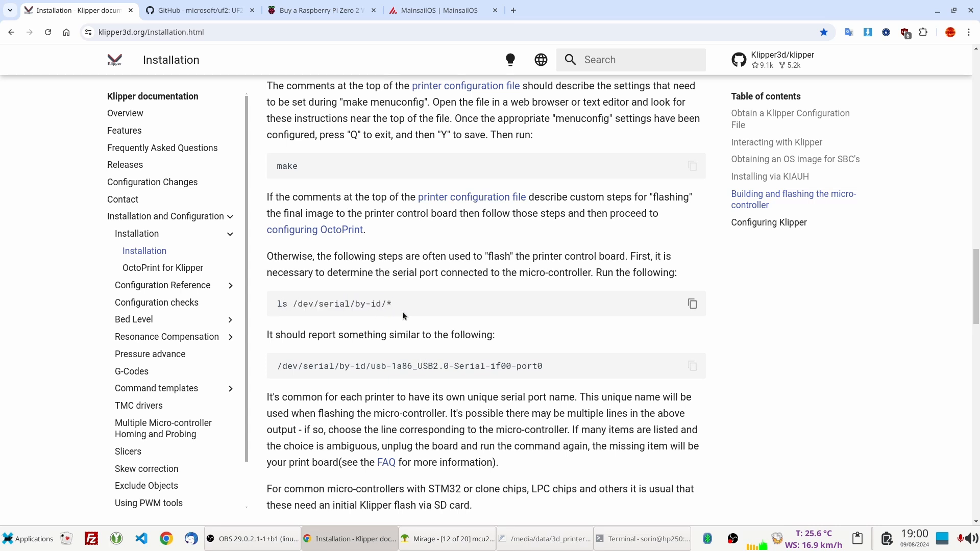
{"action": "left_click", "coordinate": [544, 539]}
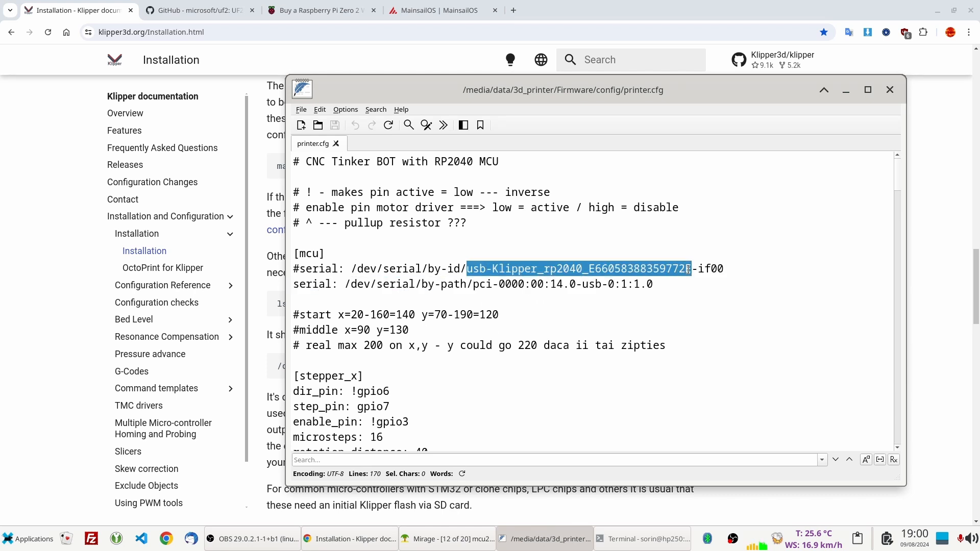
{"action": "left_click", "coordinate": [645, 261]}
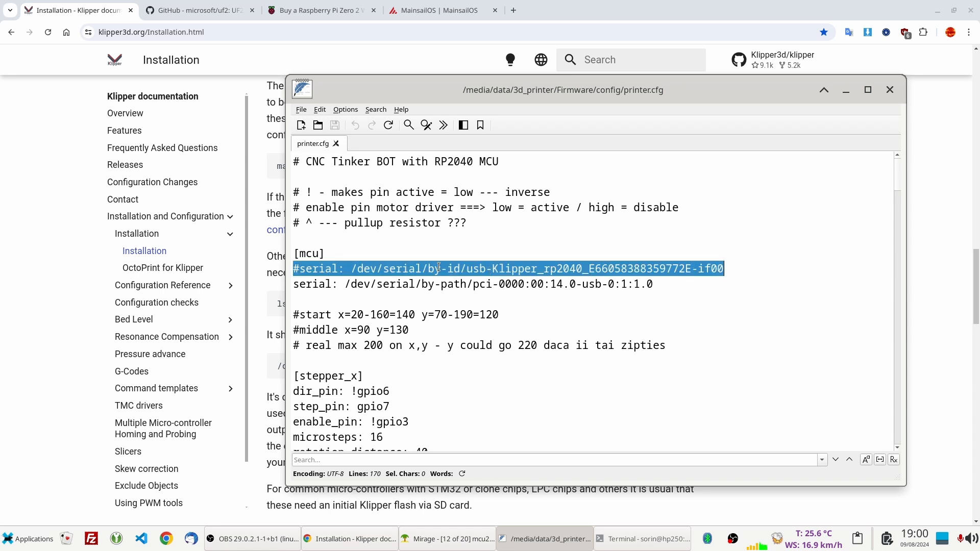
{"action": "mouse_move", "coordinate": [313, 143]}
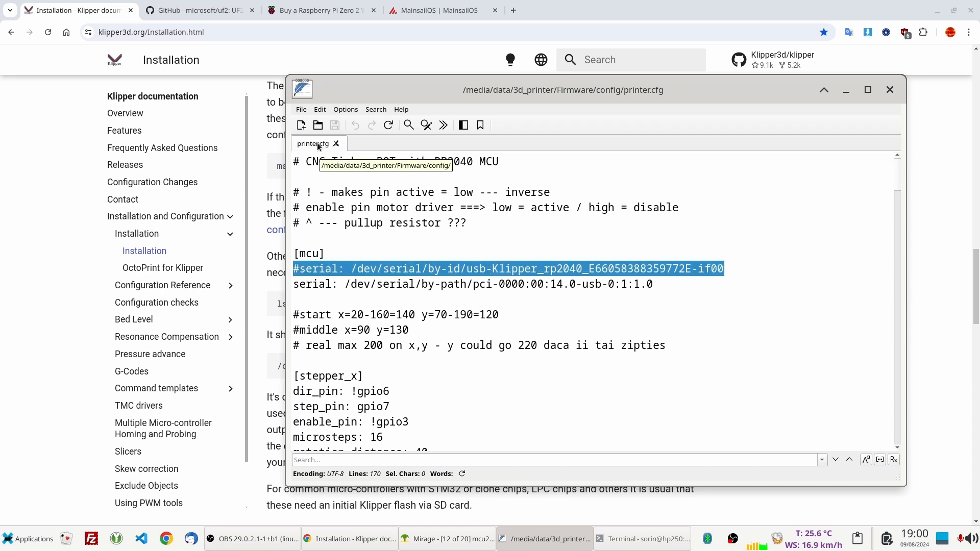
{"action": "mouse_move", "coordinate": [312, 154]}
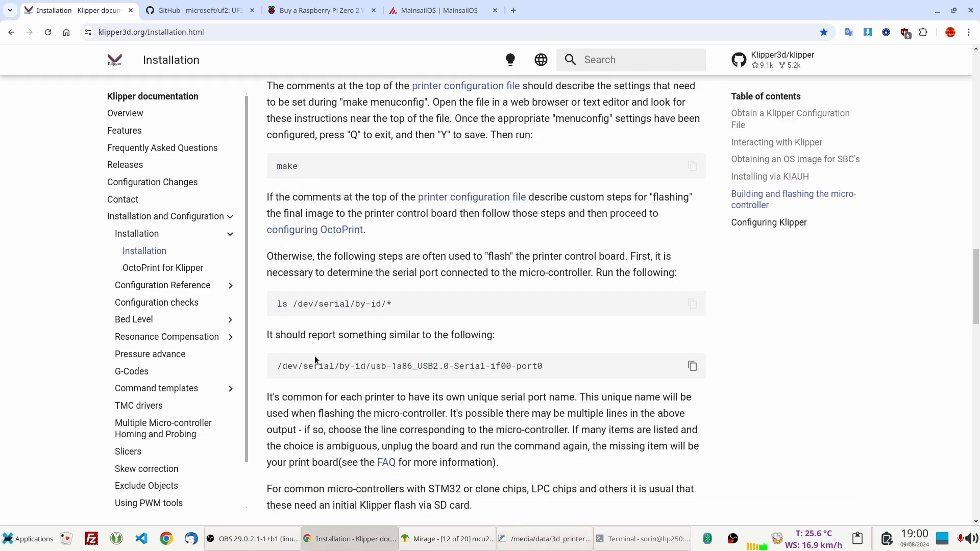
- Bring Mirage forward, show the wired control board photo, then return to the Klipper versus Marlin slide
{"action": "left_click", "coordinate": [446, 539]}
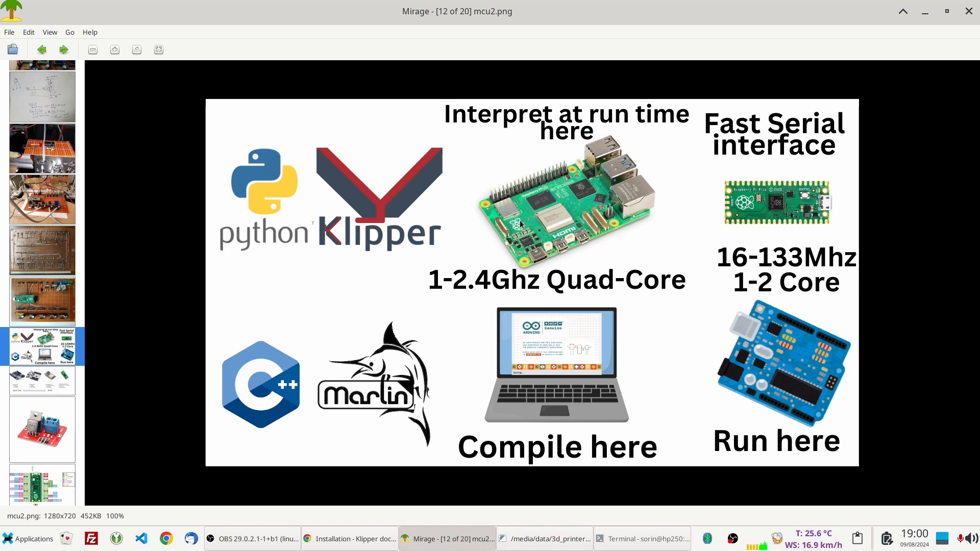
{"action": "mouse_move", "coordinate": [798, 212]}
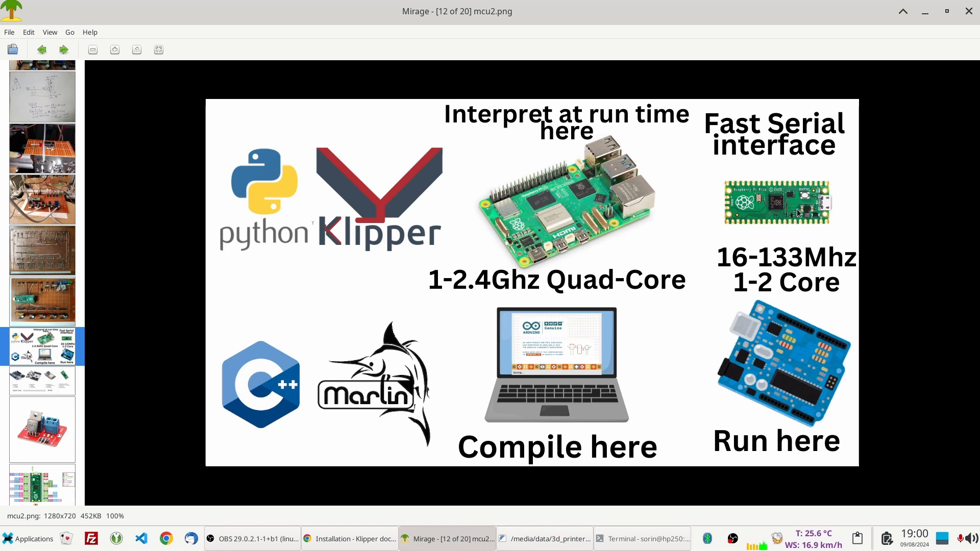
{"action": "left_click", "coordinate": [42, 199]}
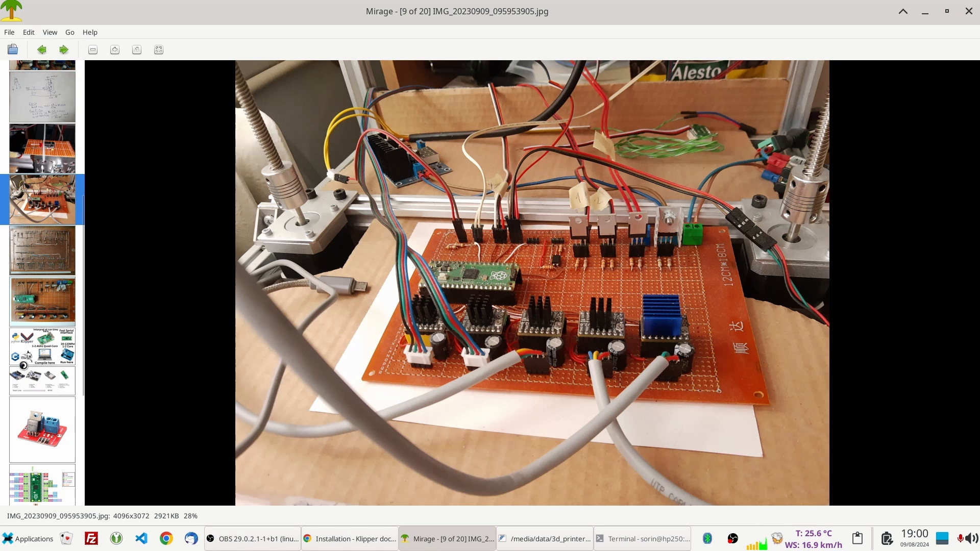
{"action": "left_click", "coordinate": [42, 346]}
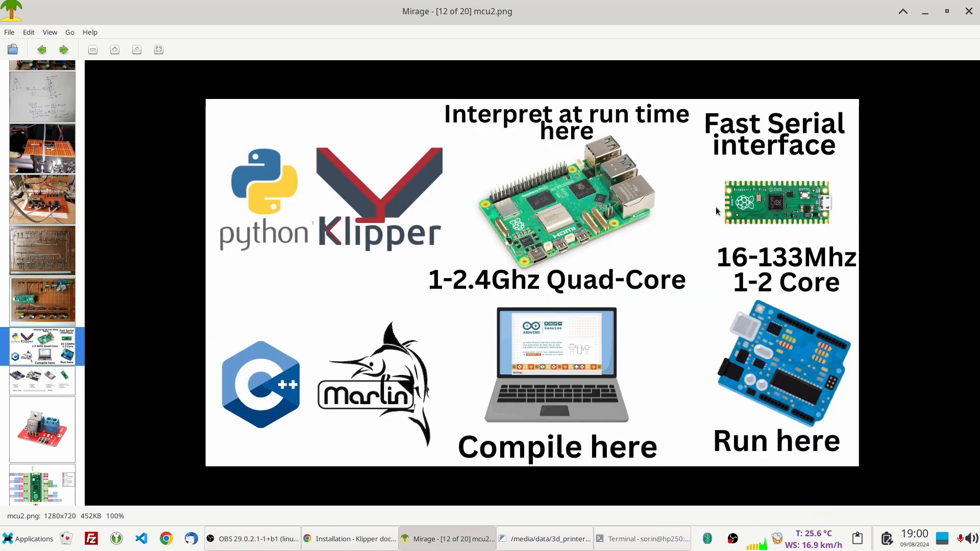
{"action": "mouse_move", "coordinate": [706, 305]}
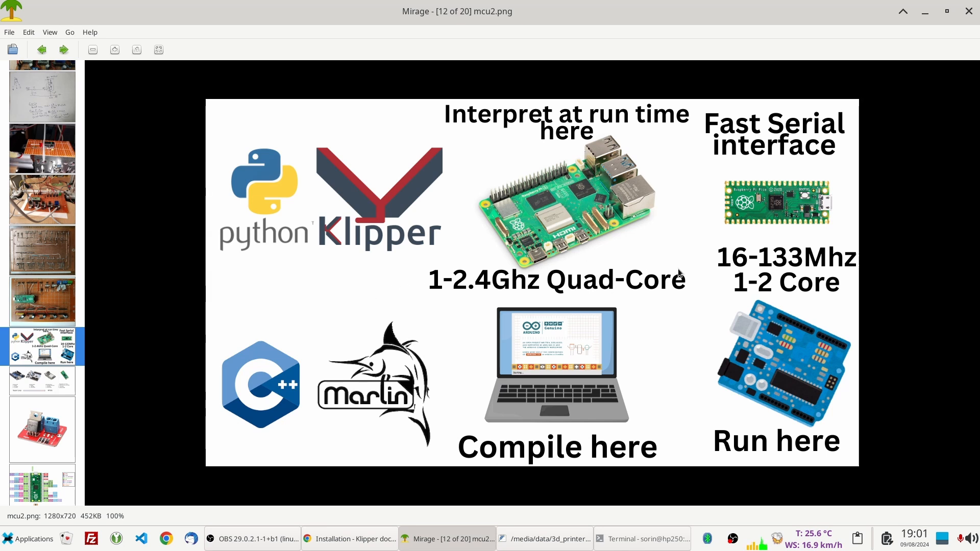
{"action": "mouse_move", "coordinate": [583, 348]}
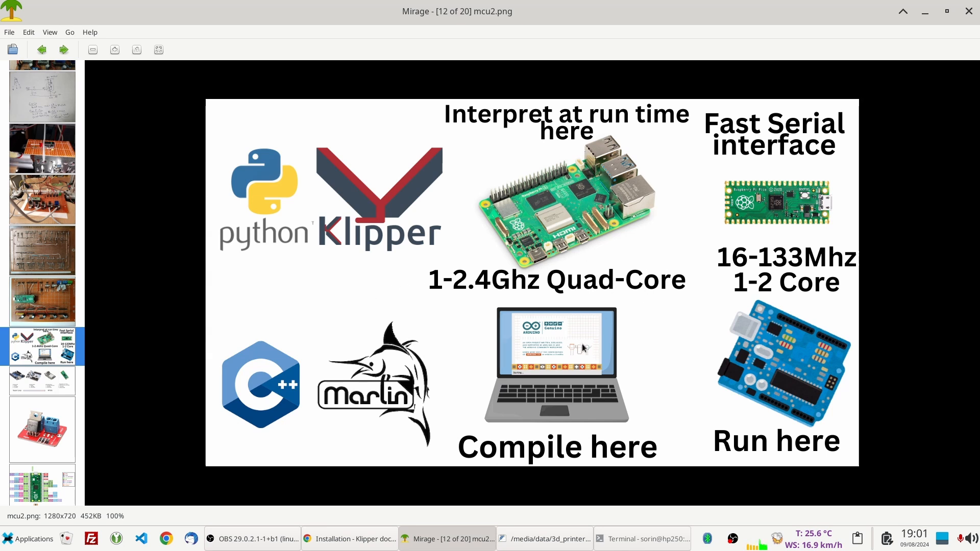